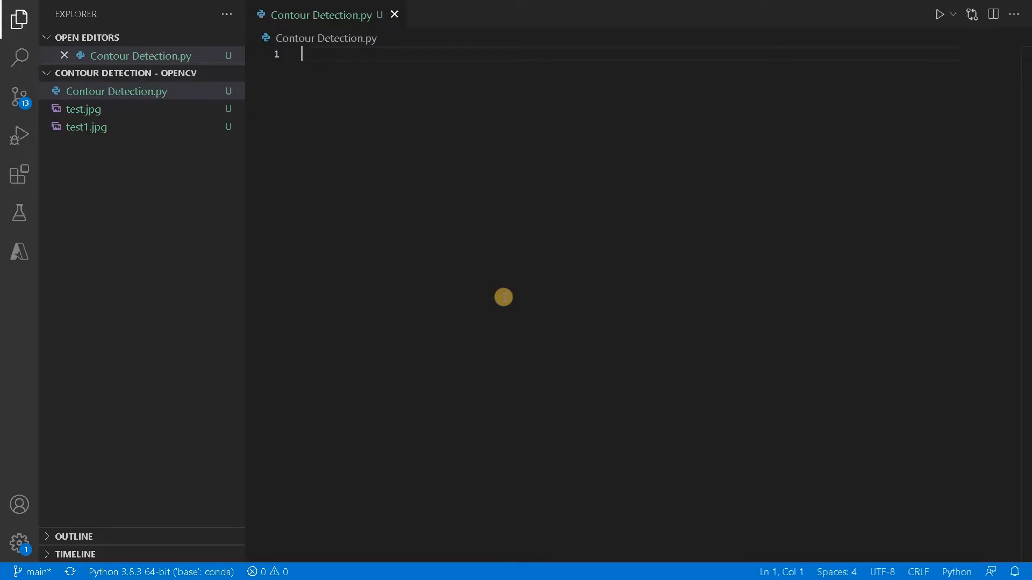
# Open test.jpg from the Explorer to preview the Rubik's cube photo
pyautogui.click(84, 108)
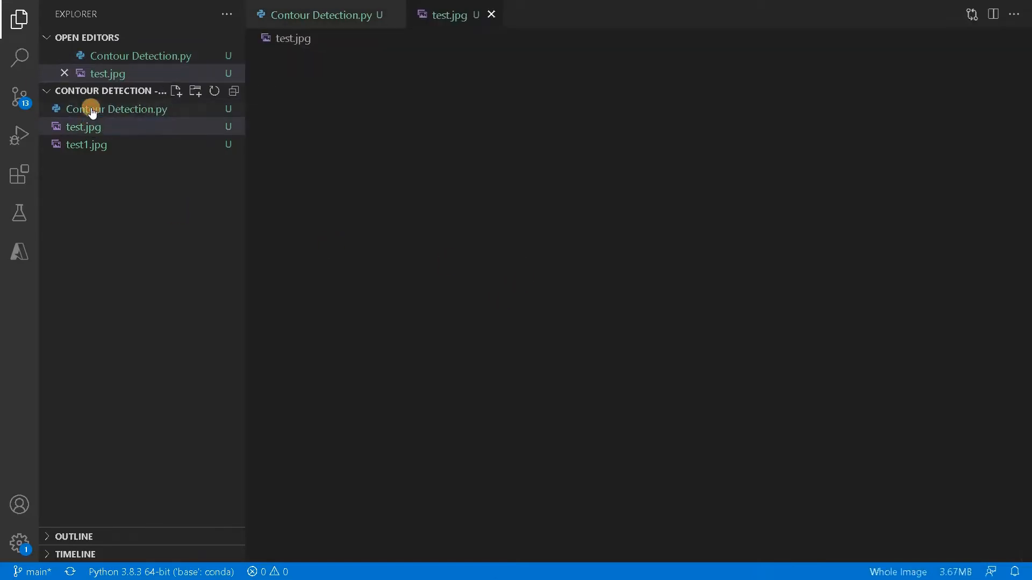
pyautogui.click(84, 127)
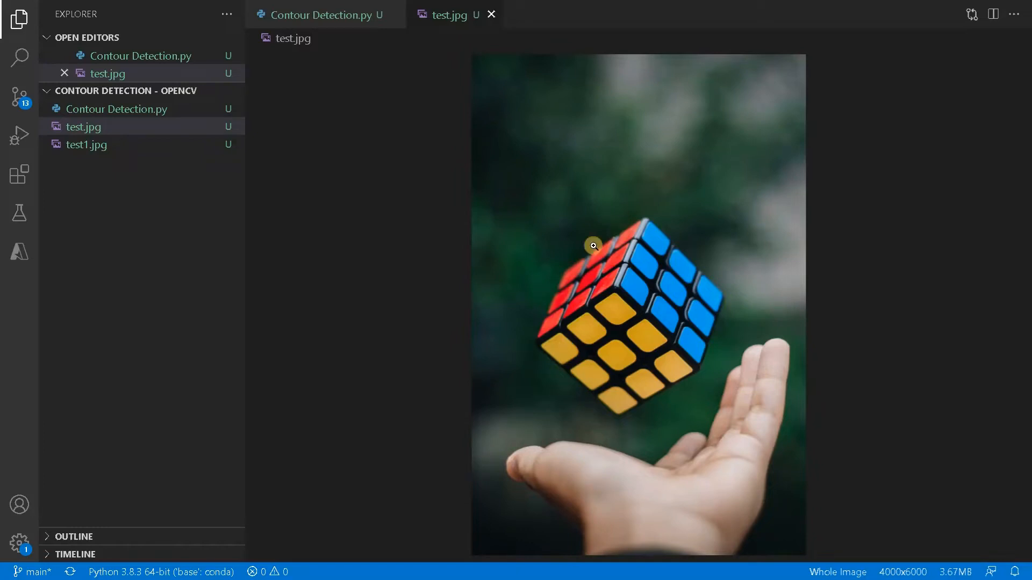
pyautogui.moveTo(731, 329)
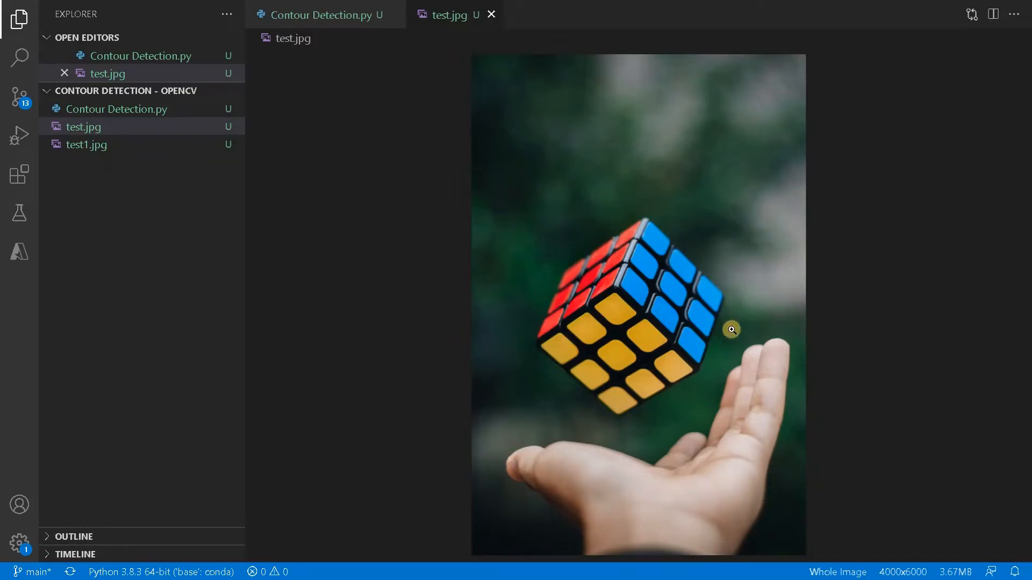
pyautogui.moveTo(515, 476)
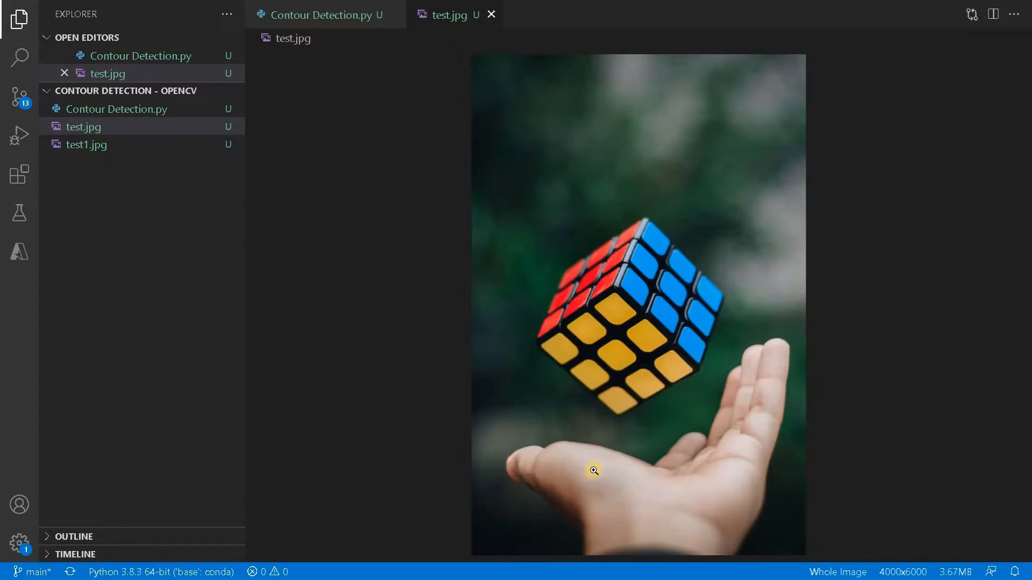
pyautogui.moveTo(667, 468)
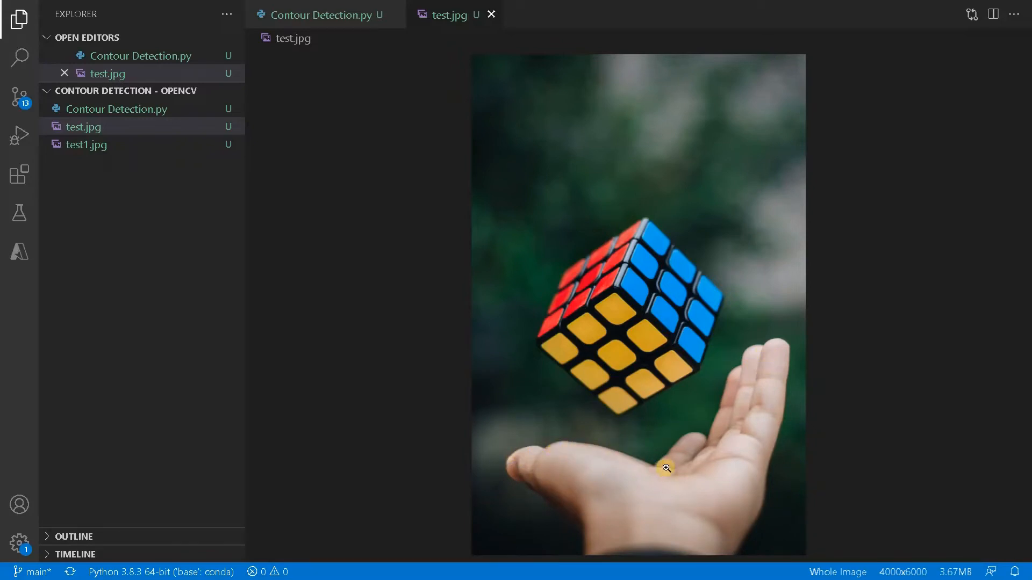
pyautogui.moveTo(776, 425)
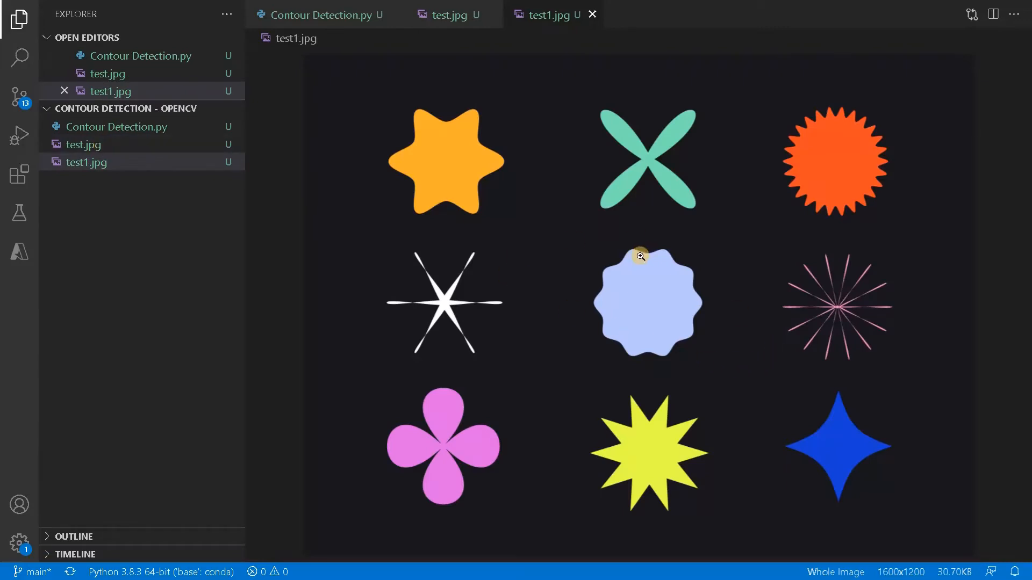
pyautogui.moveTo(515, 231)
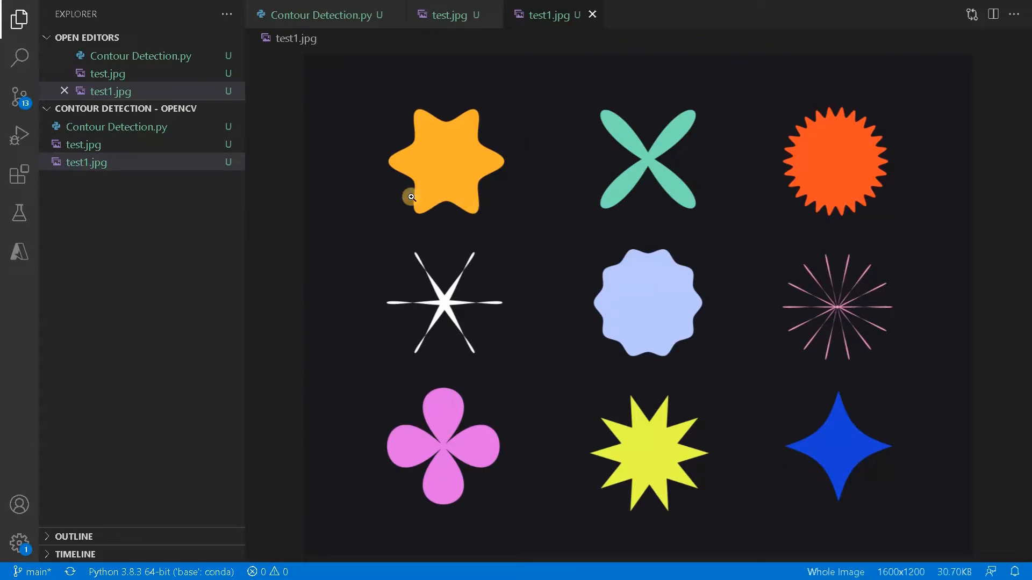
pyautogui.moveTo(415, 143)
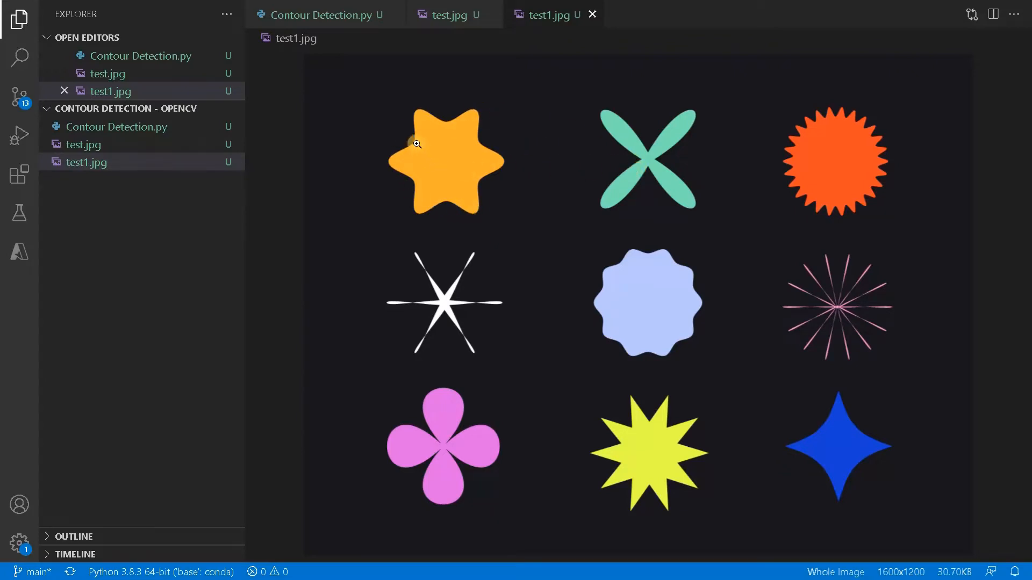
pyautogui.moveTo(454, 117)
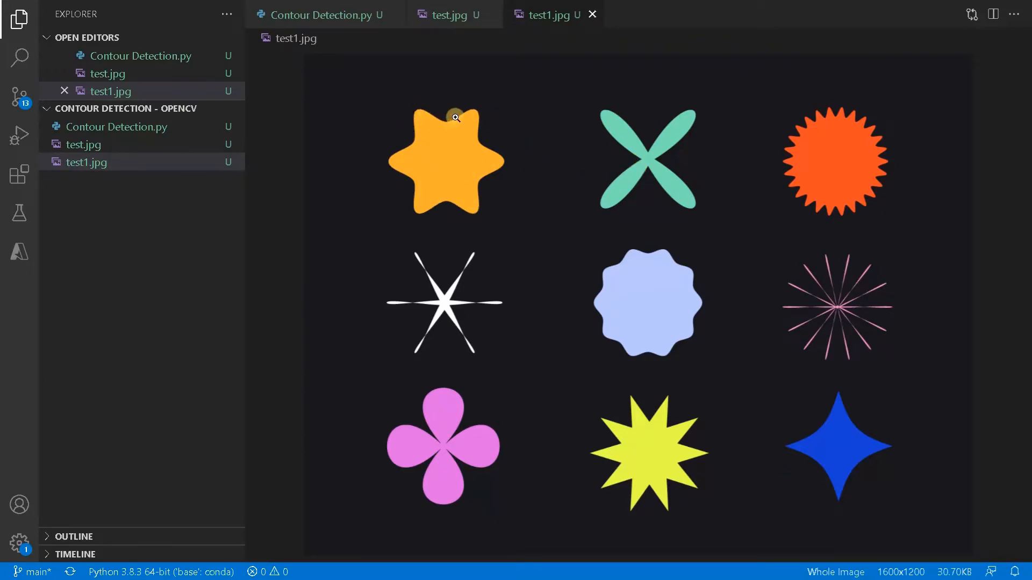
pyautogui.moveTo(490, 154)
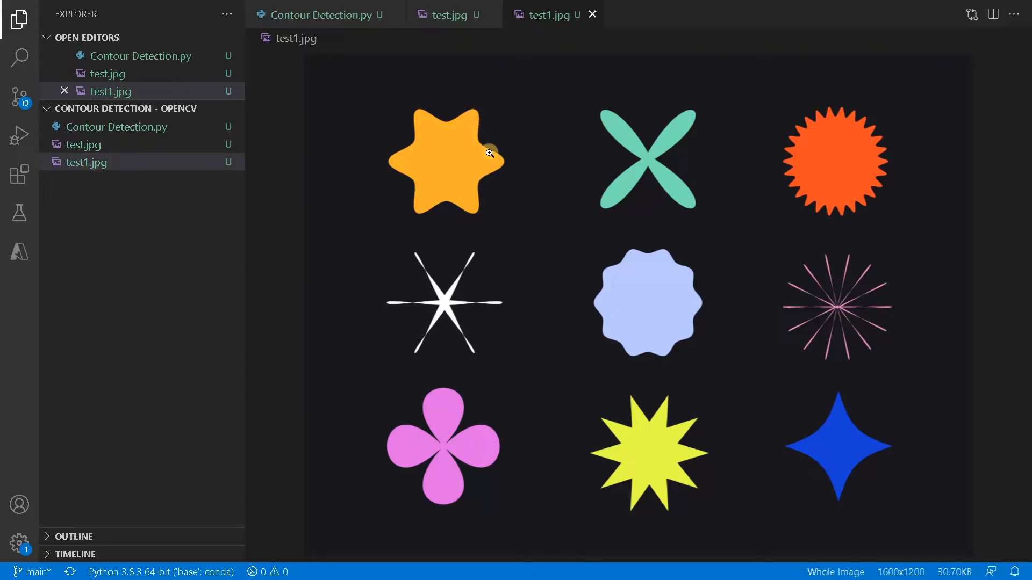
pyautogui.moveTo(484, 157)
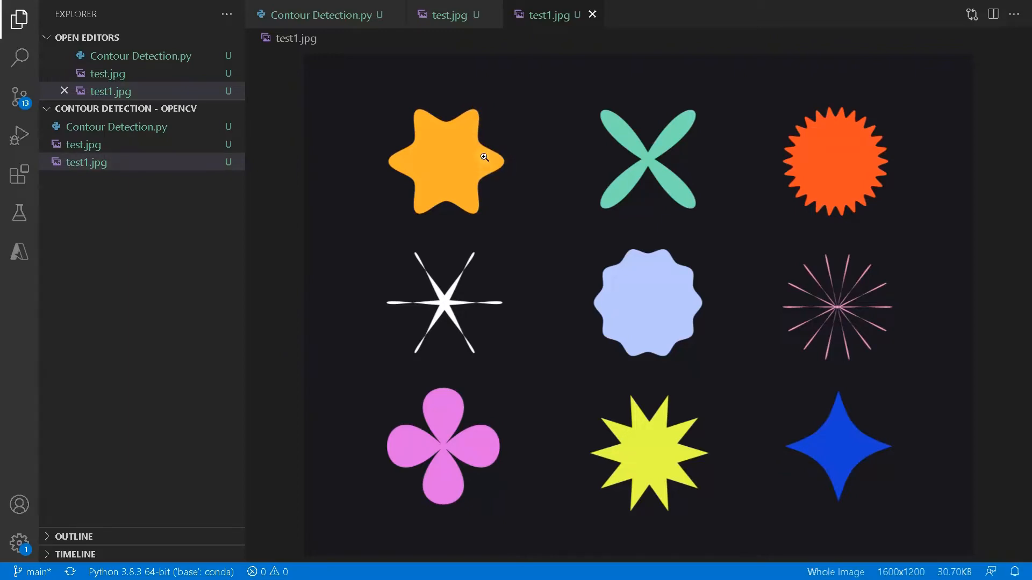
pyautogui.moveTo(500, 186)
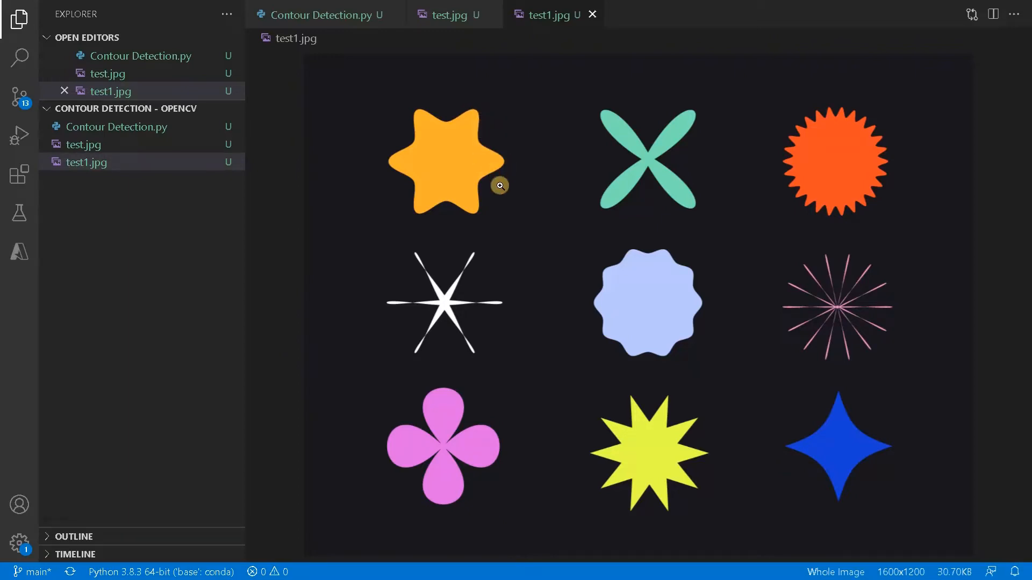
pyautogui.moveTo(482, 207)
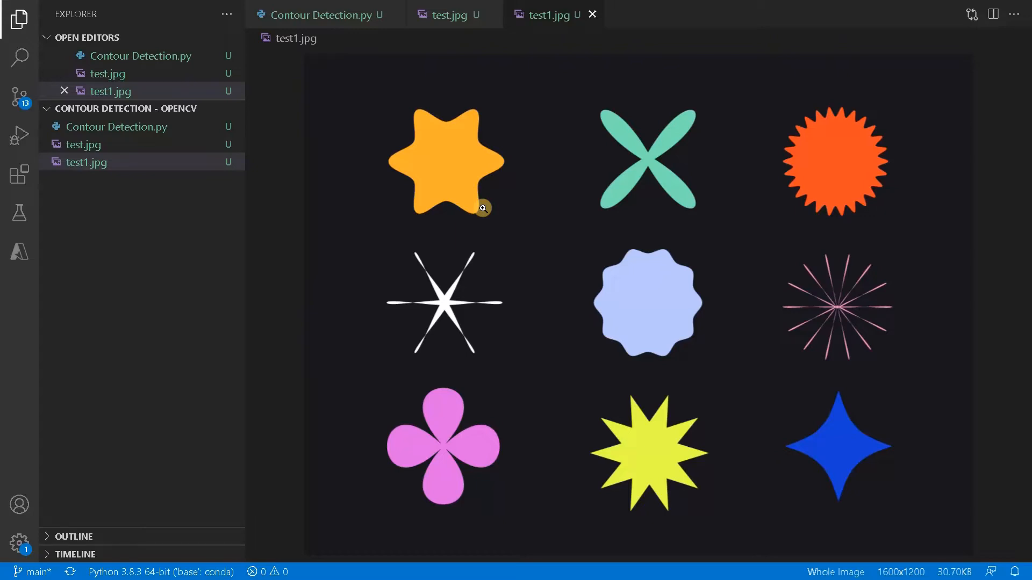
pyautogui.moveTo(482, 201)
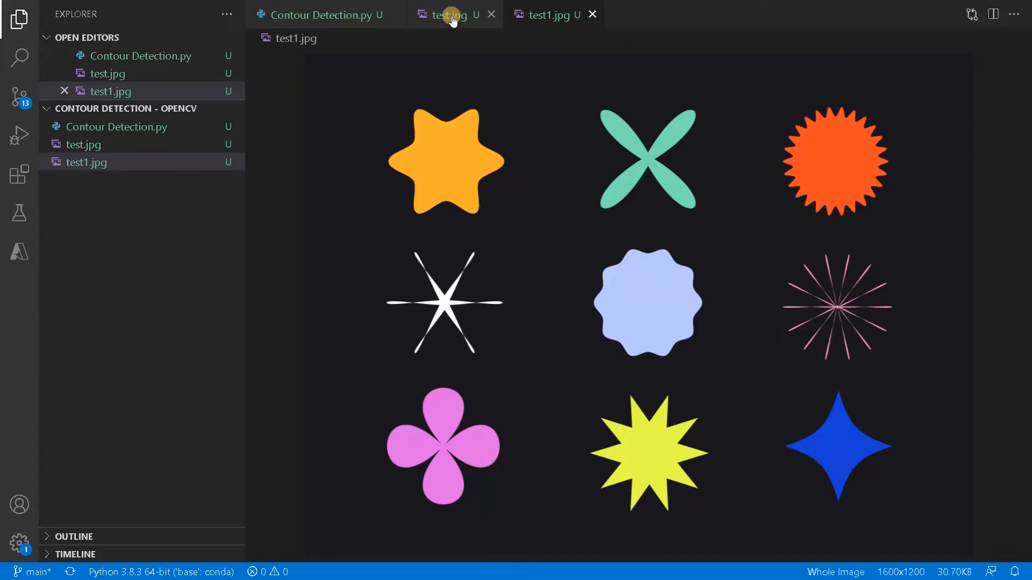
# Return to the Contour Detection.py editor tab after viewing test1.jpg
pyautogui.click(445, 14)
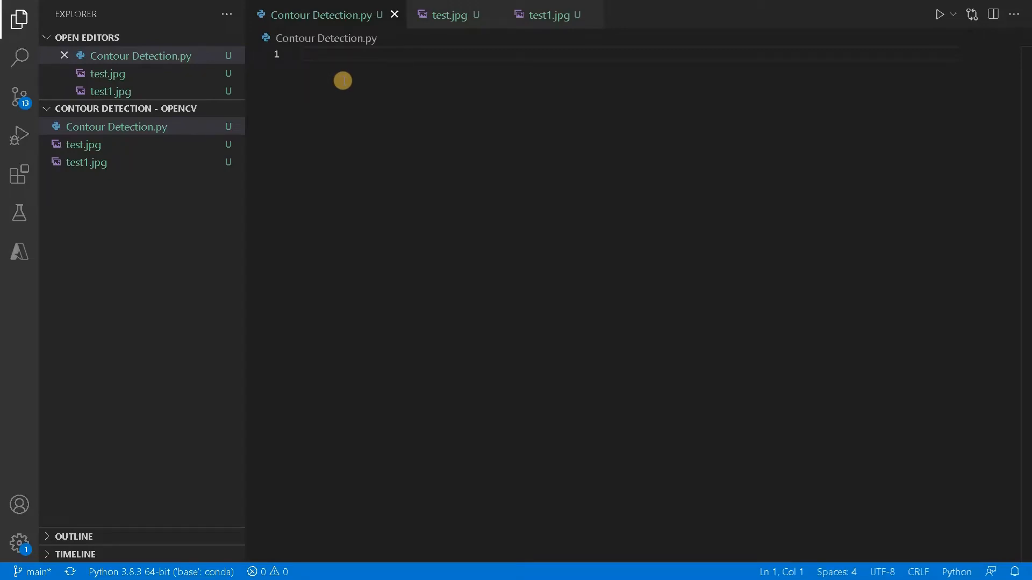
# Write '# install modules' and '# pip install opencv-python' comments, then begin 'import cv2'
pyautogui.click(303, 54)
pyautogui.write('#')
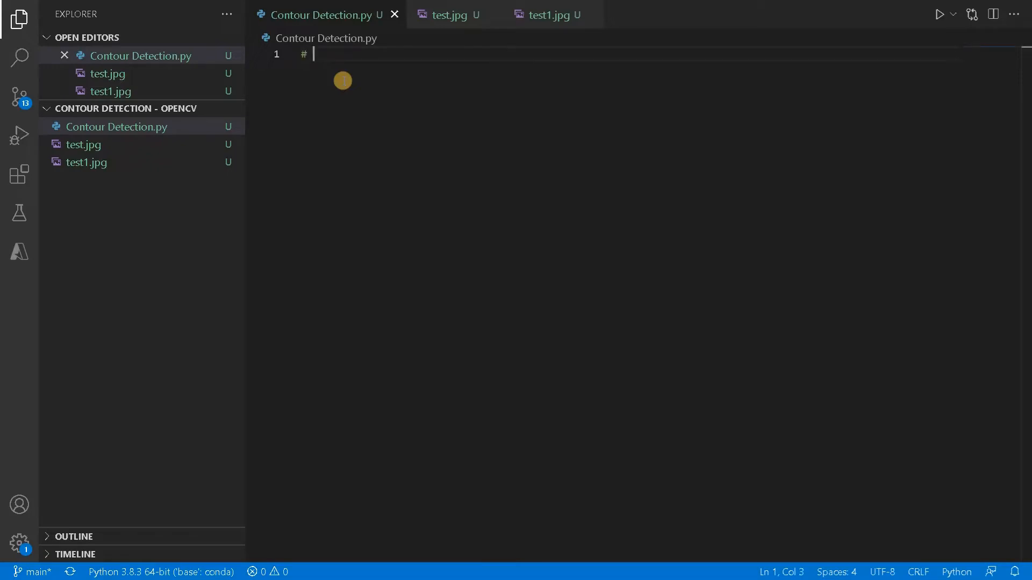
pyautogui.write('install modules')
pyautogui.write('# p')
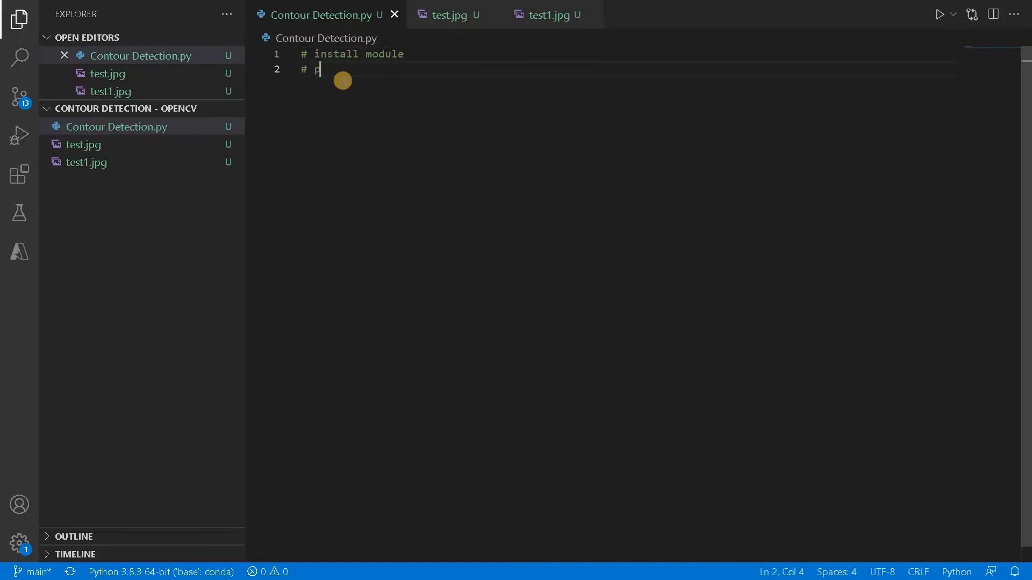
pyautogui.write('ip install open')
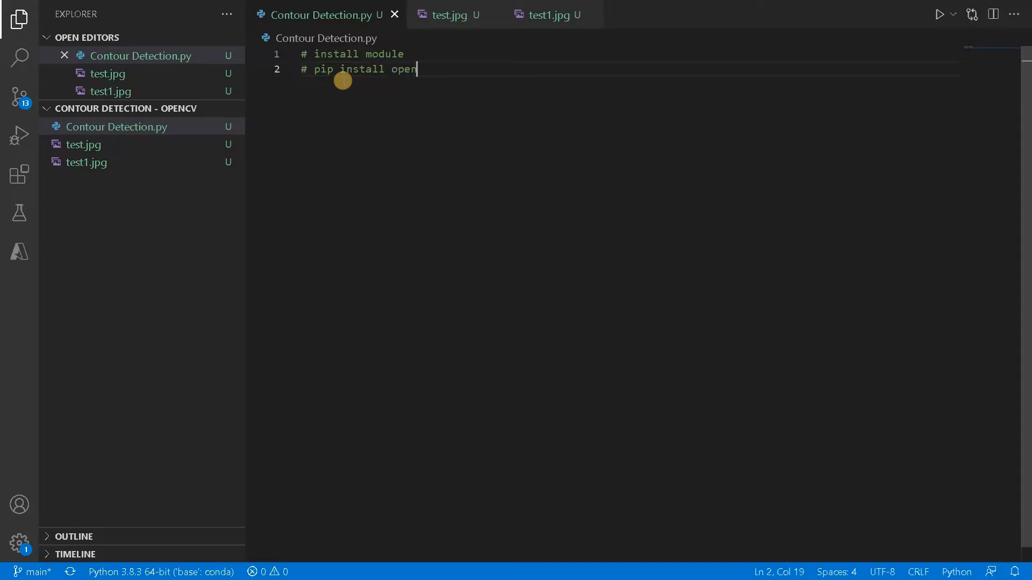
pyautogui.write('cv-python')
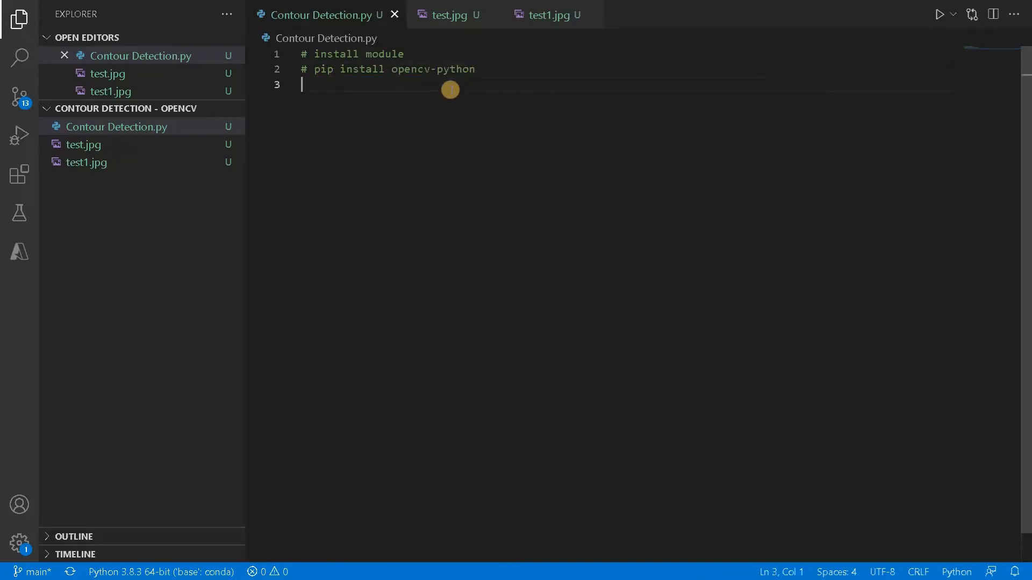
pyautogui.press('Enter')
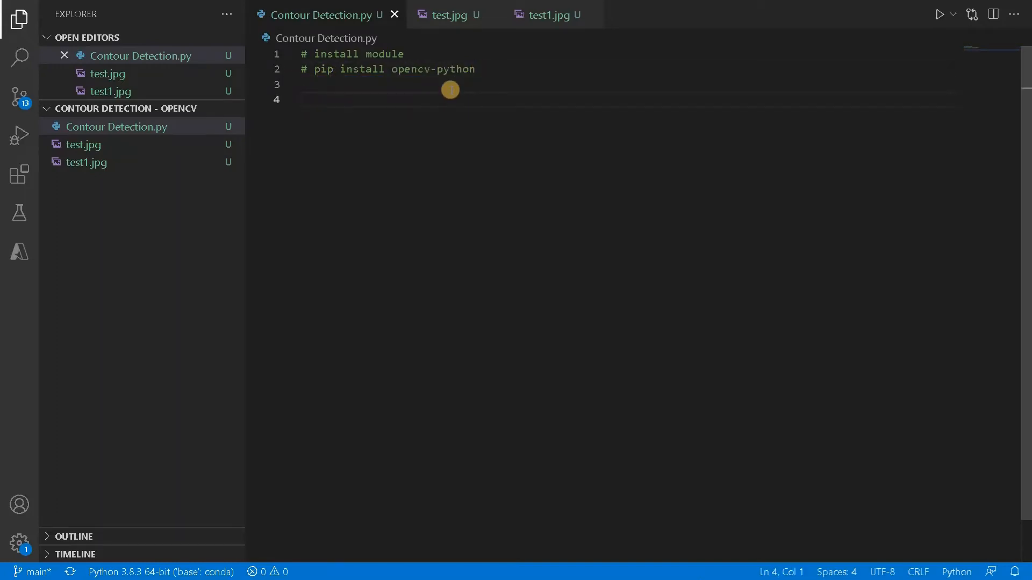
pyautogui.write('import cv2')
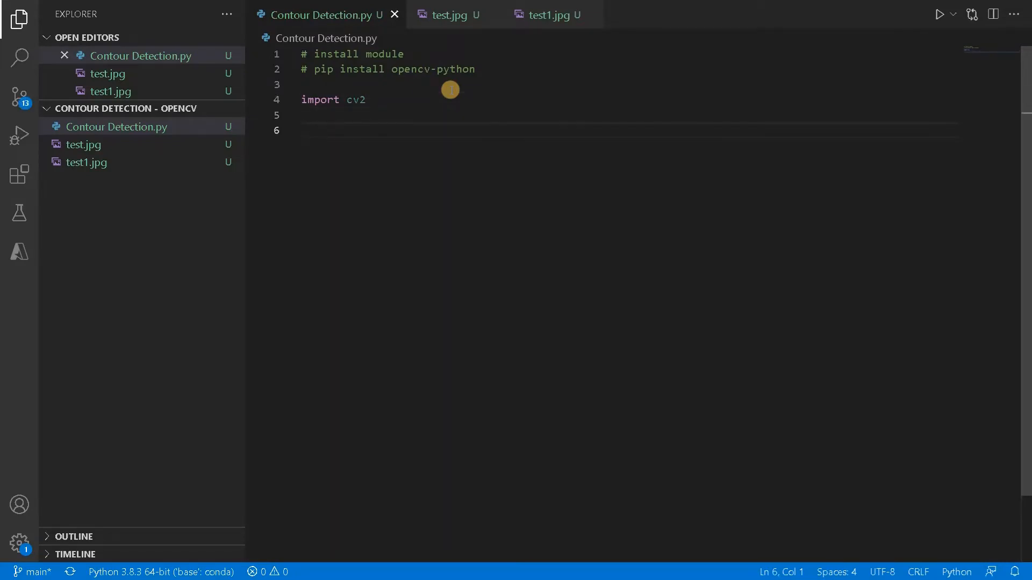
# Load the image with image = cv2.imread('test.jpg')
pyautogui.write('image =')
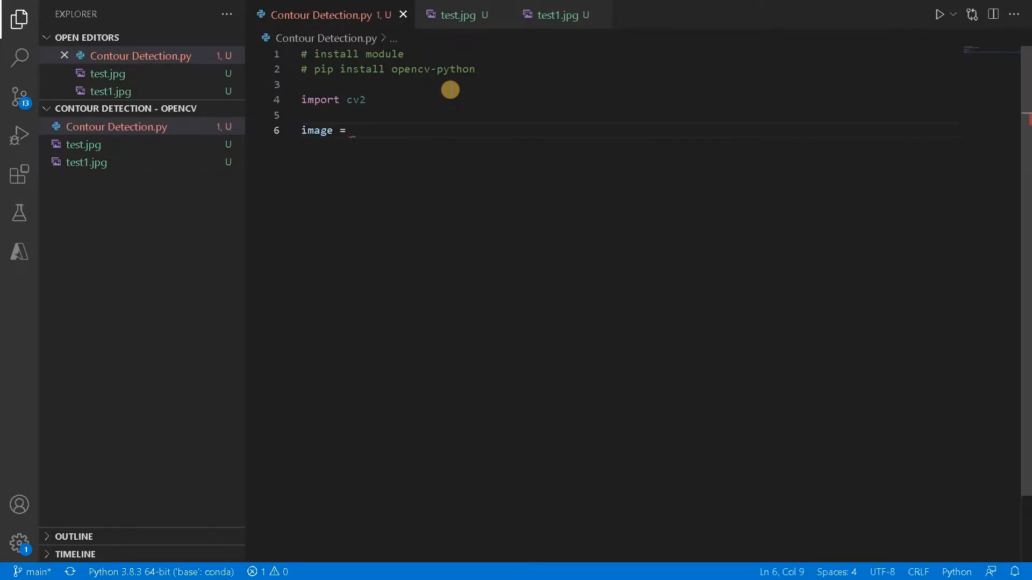
pyautogui.write('cv2.imread(')
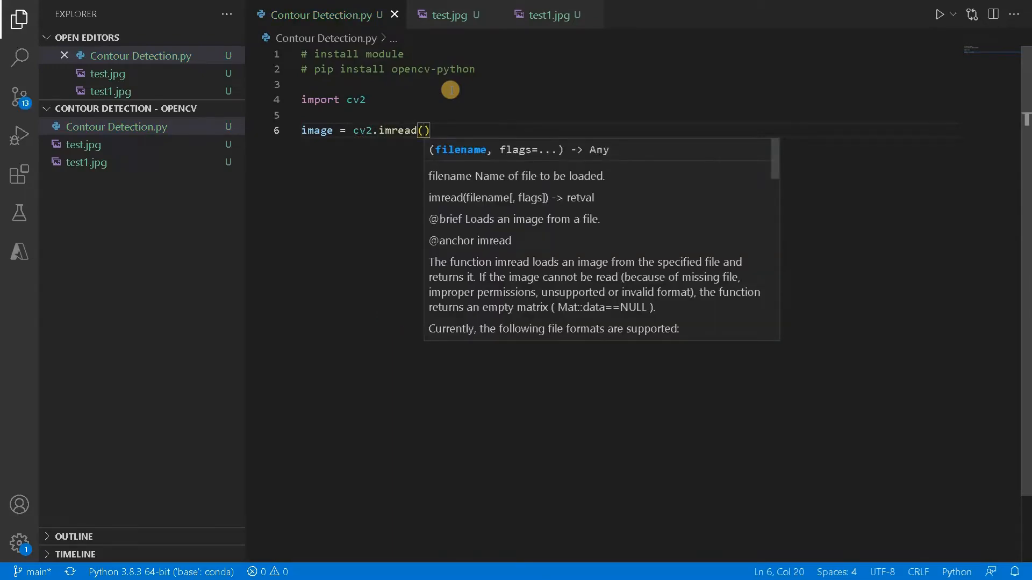
pyautogui.write("'test.")
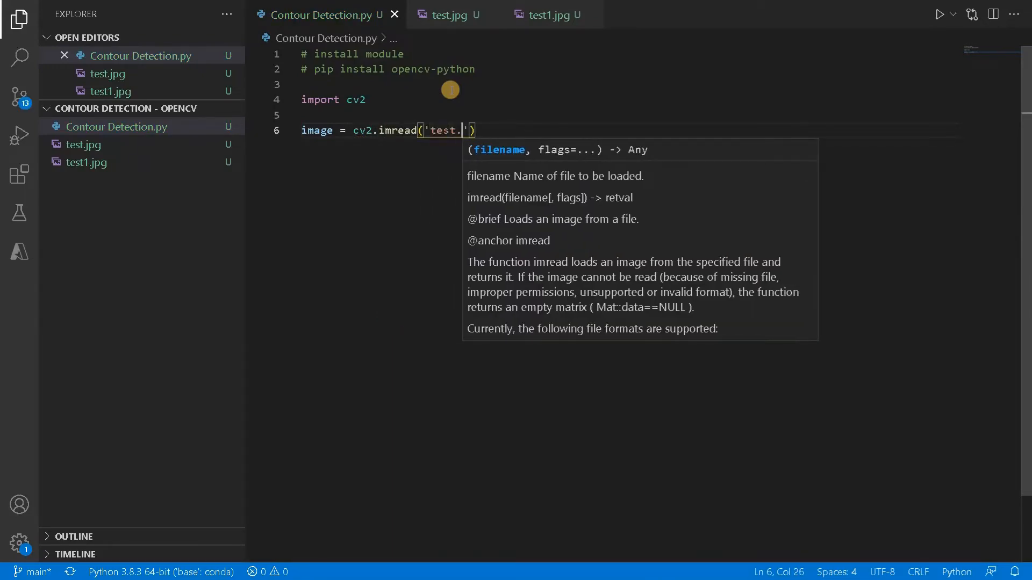
pyautogui.write('jp')
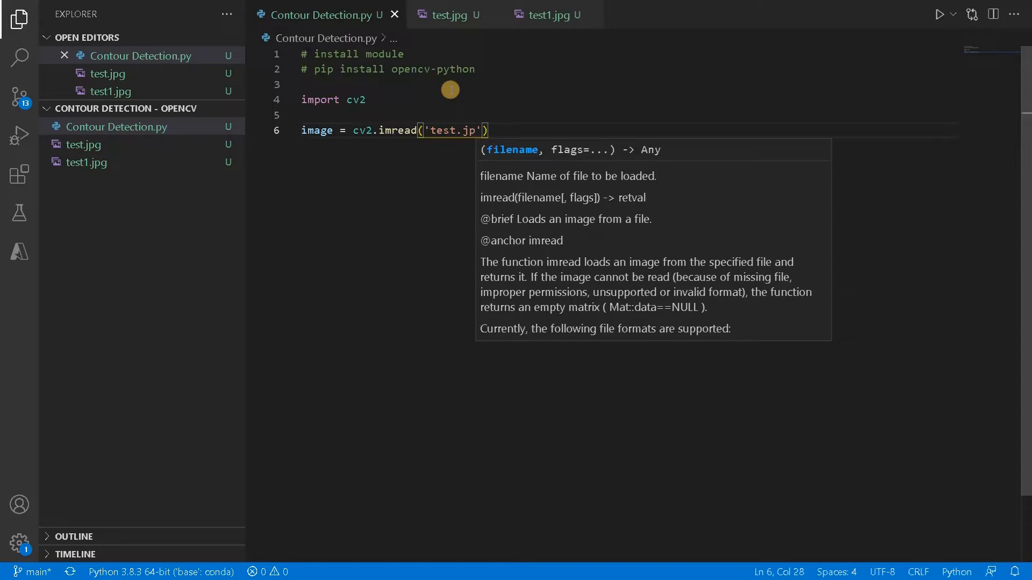
pyautogui.write('g')
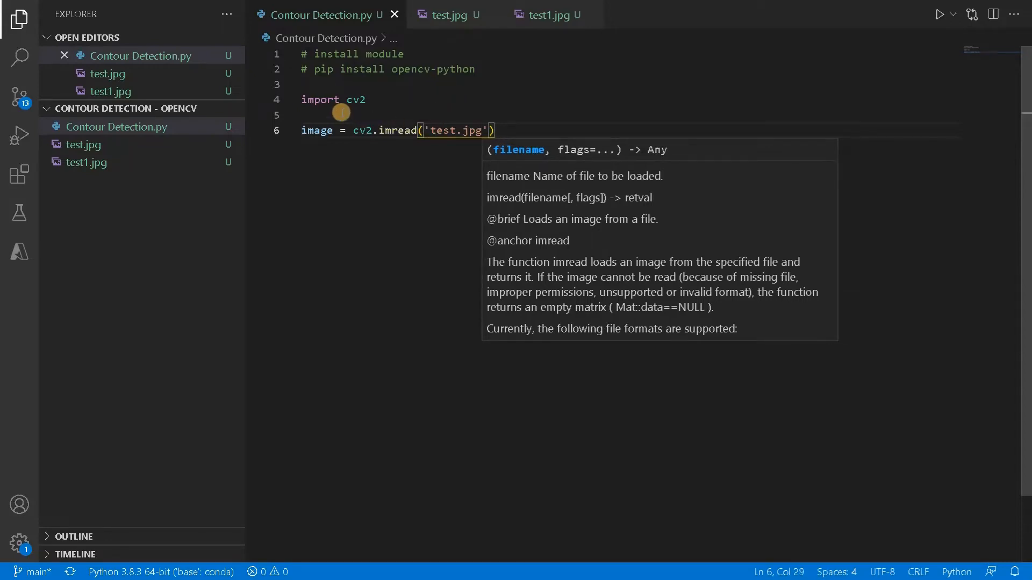
# Add a '# display the image' comment and cv2.imshow('Original Image', image)
pyautogui.write('# 1')
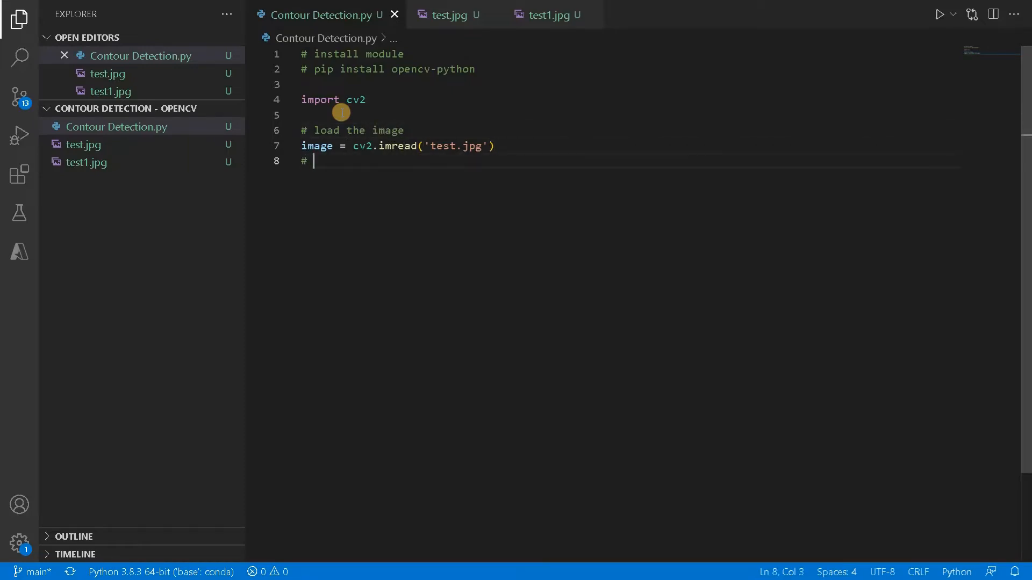
pyautogui.write('dishp')
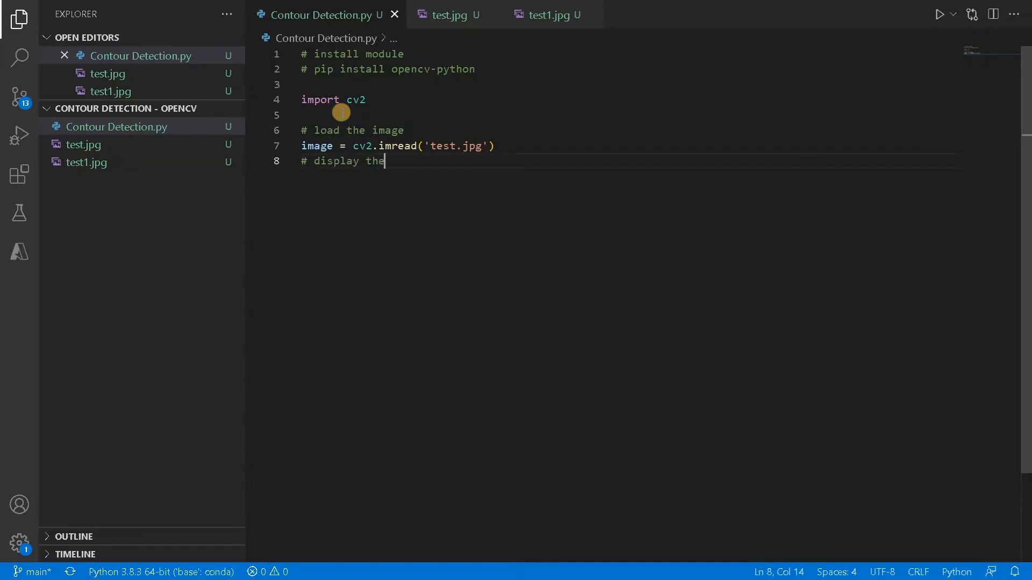
pyautogui.write('image')
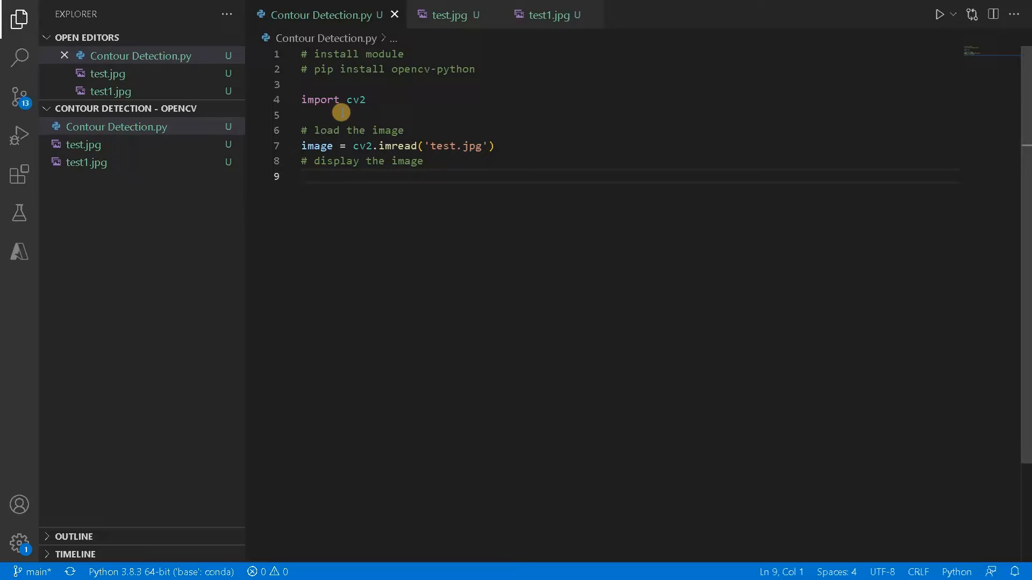
pyautogui.write('cv')
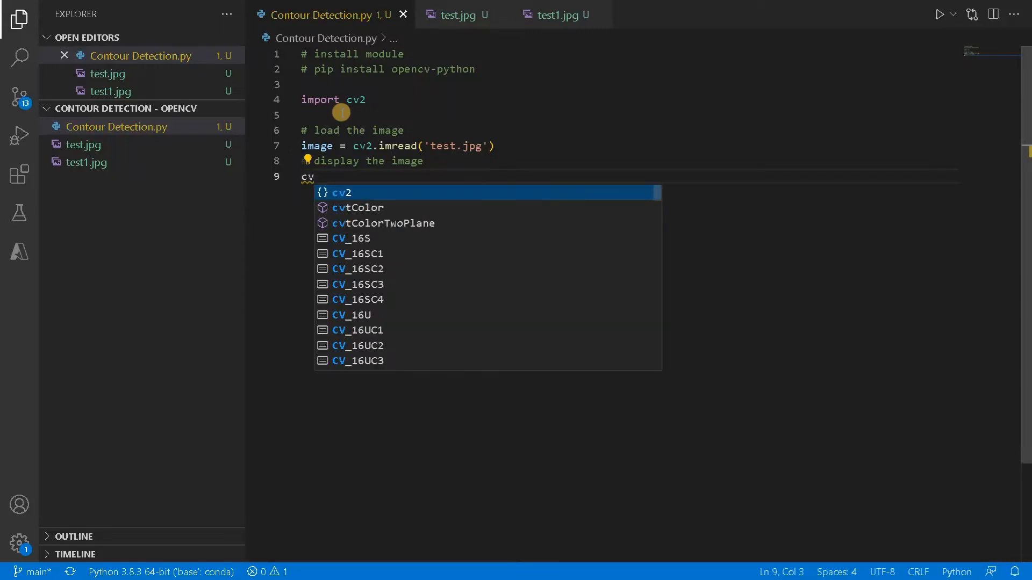
pyautogui.write('2.imrea')
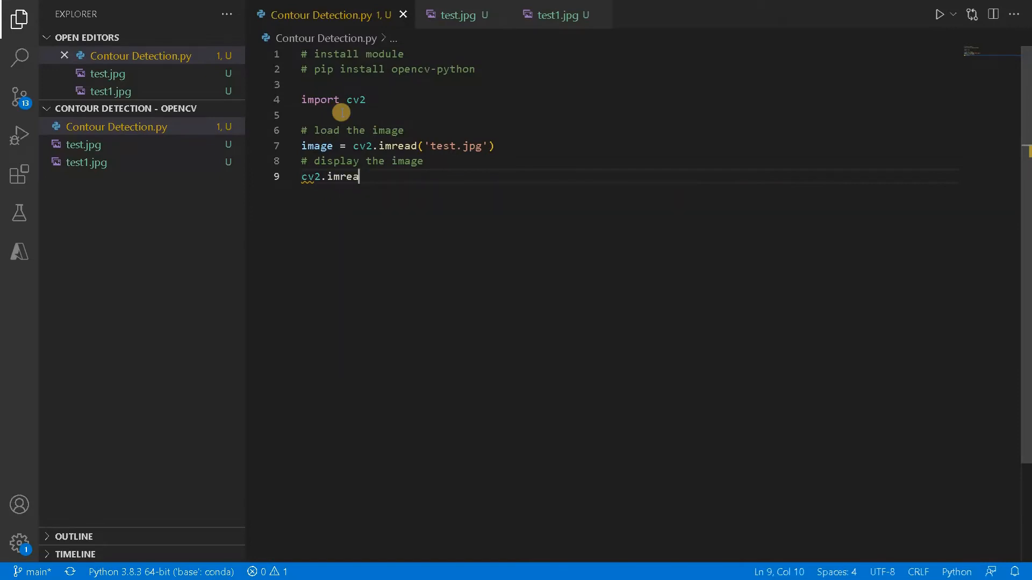
pyautogui.write('show(')
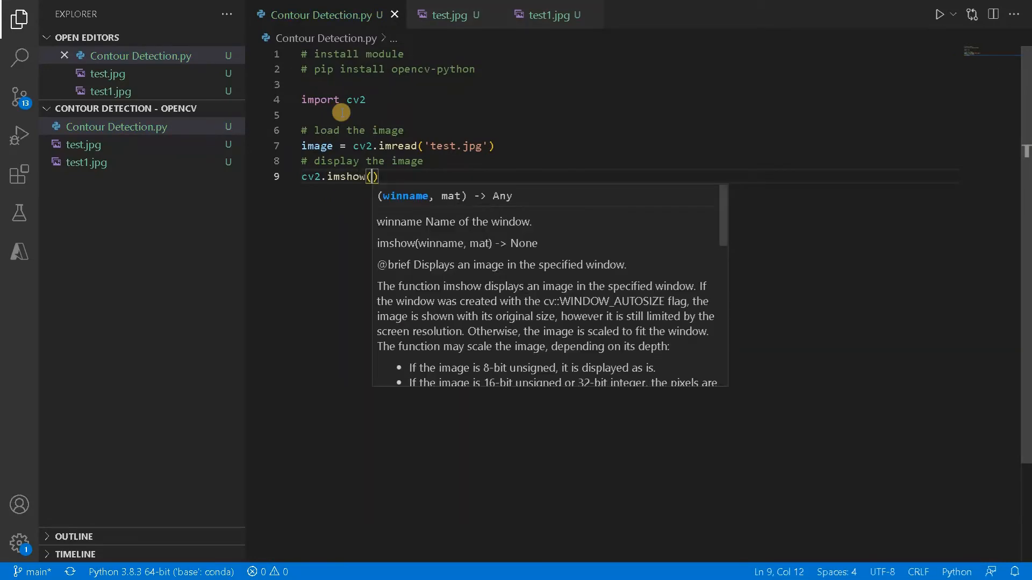
pyautogui.write("''")
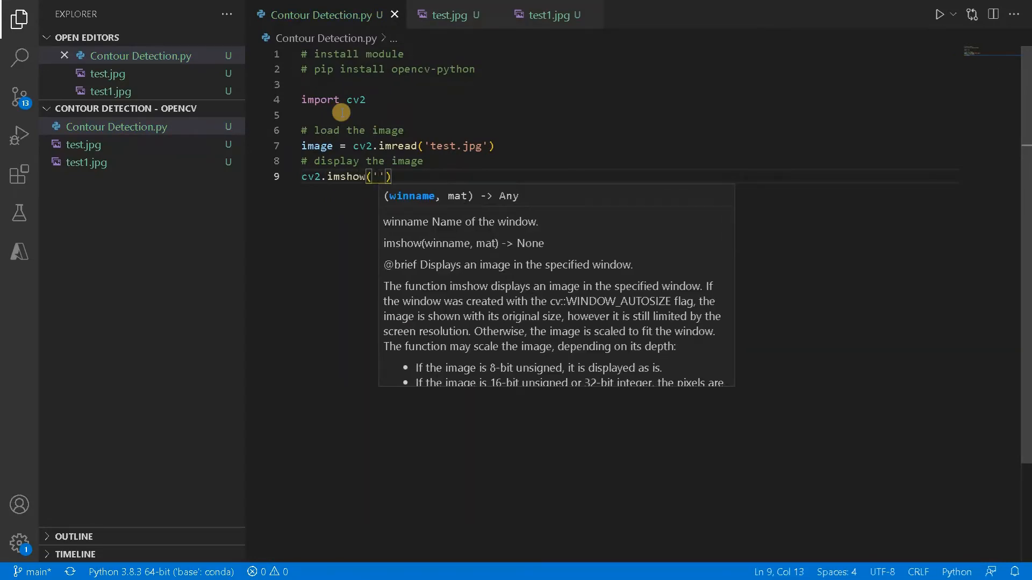
pyautogui.write('Ori')
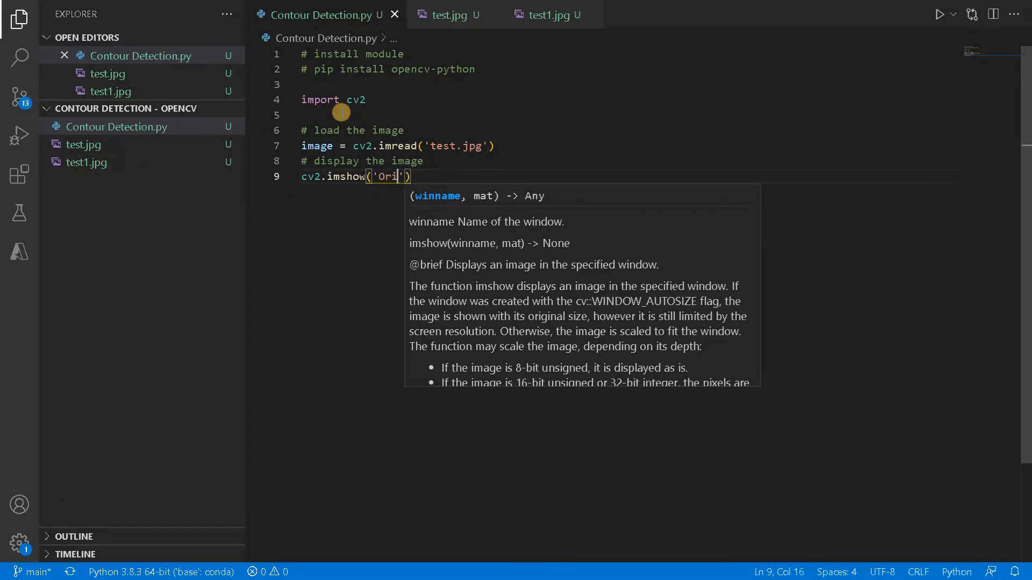
pyautogui.write('ginal Image')
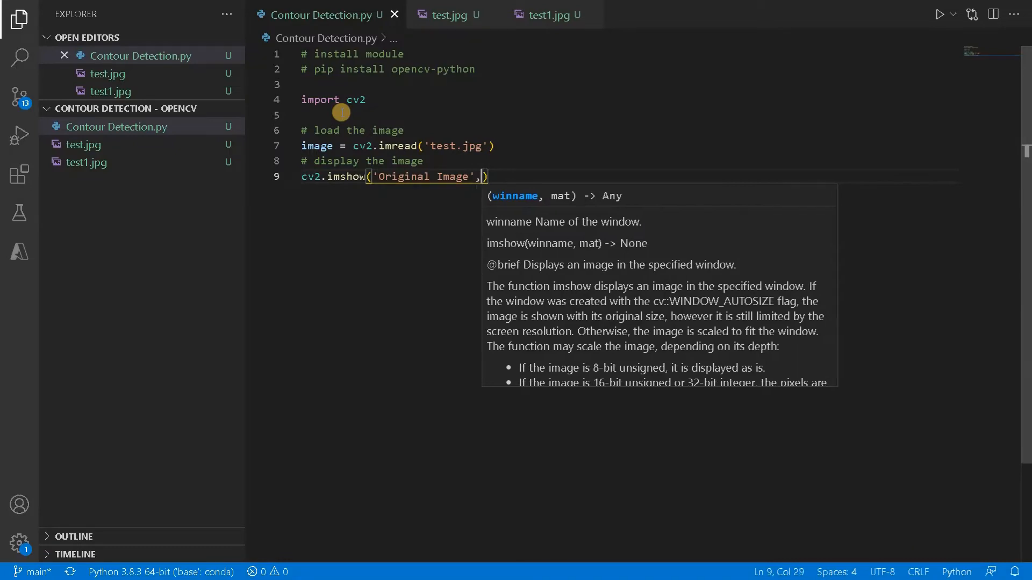
pyautogui.write('image')
pyautogui.write('cv')
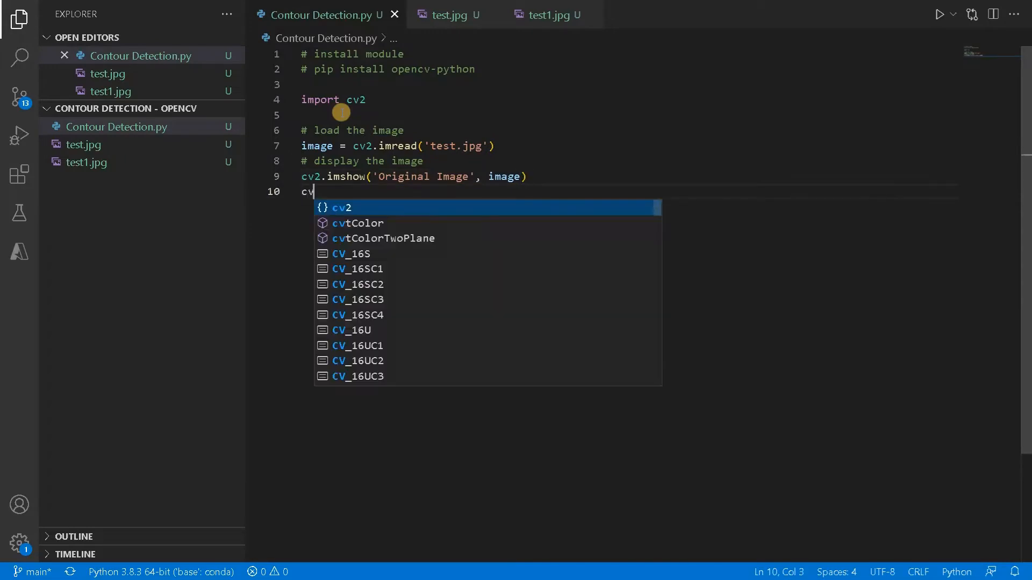
# Add cv2.waitKey(0) and cv2.destroyAllWindows() to end the script
pyautogui.write('2.waitKey')
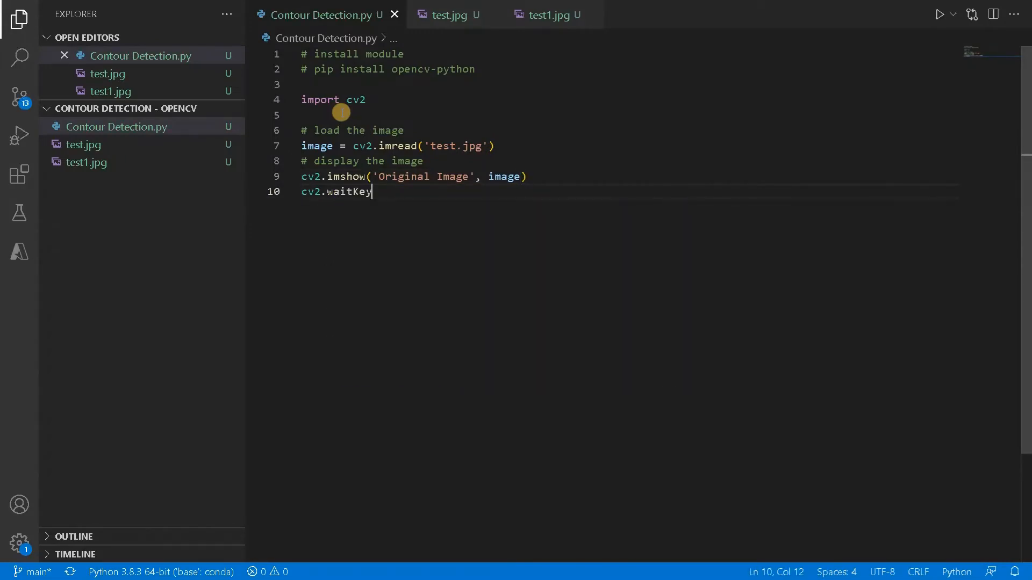
pyautogui.write('(0')
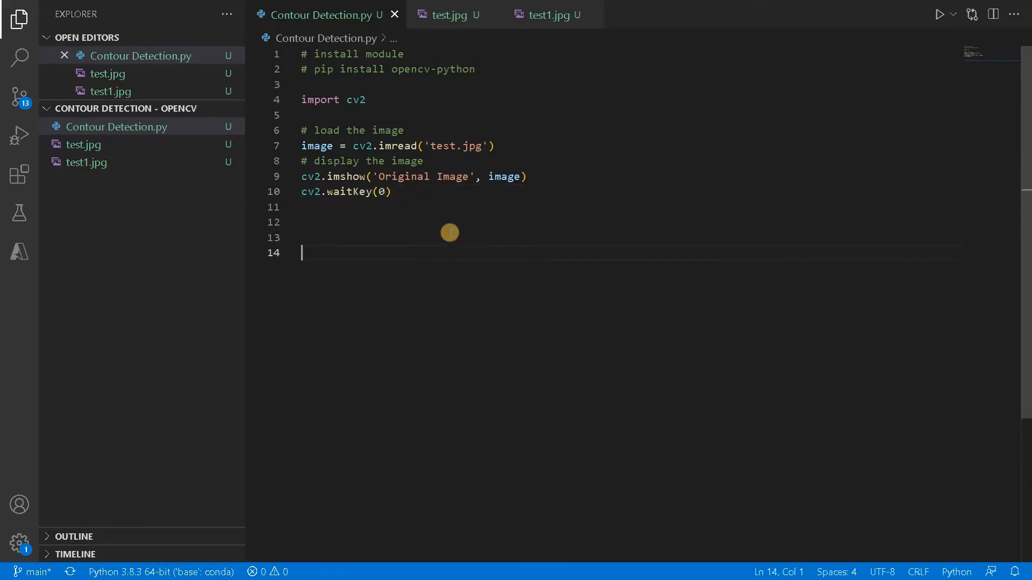
pyautogui.write('cv2.')
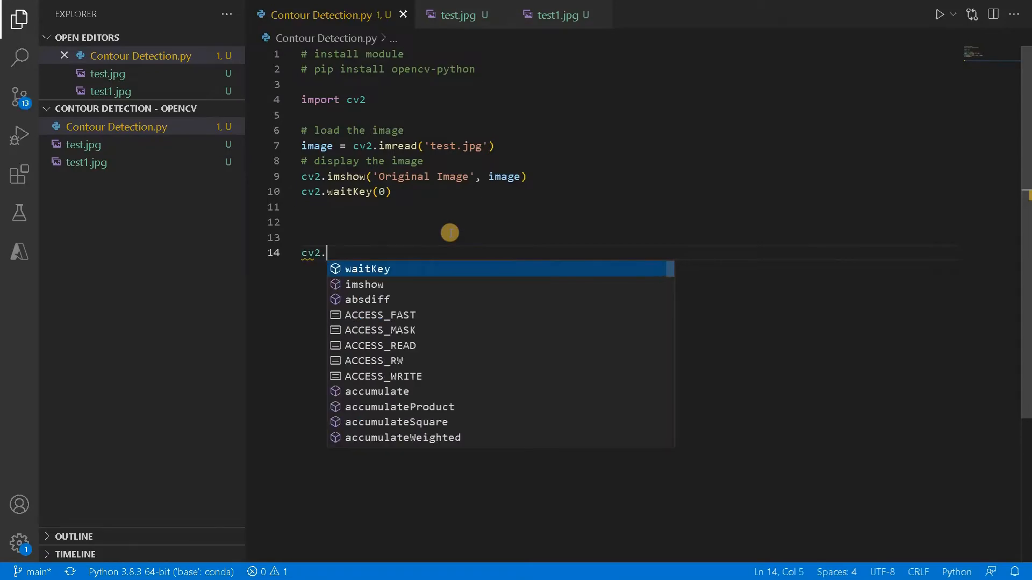
pyautogui.write('destroyAllWindows(')
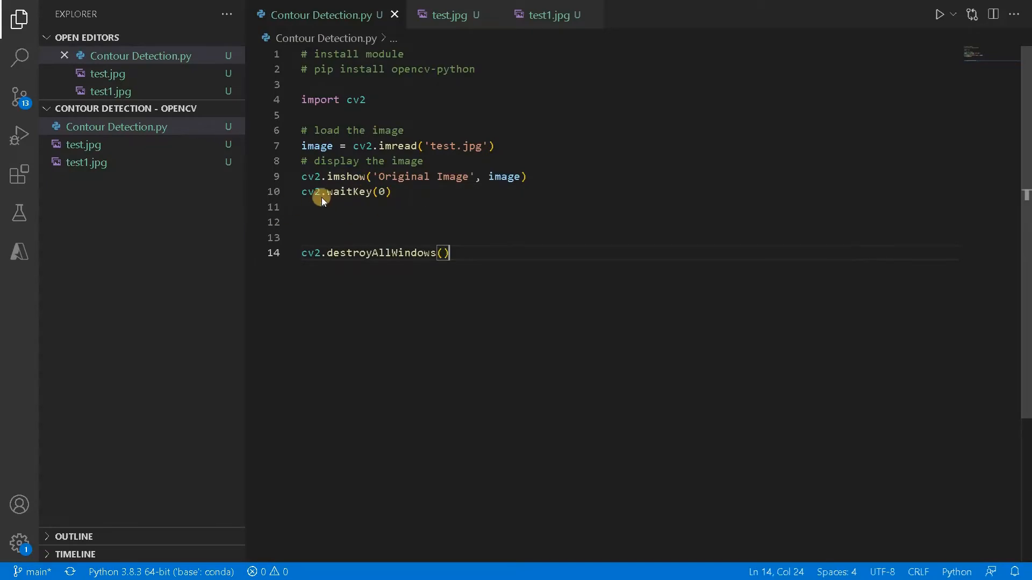
pyautogui.moveTo(451, 253)
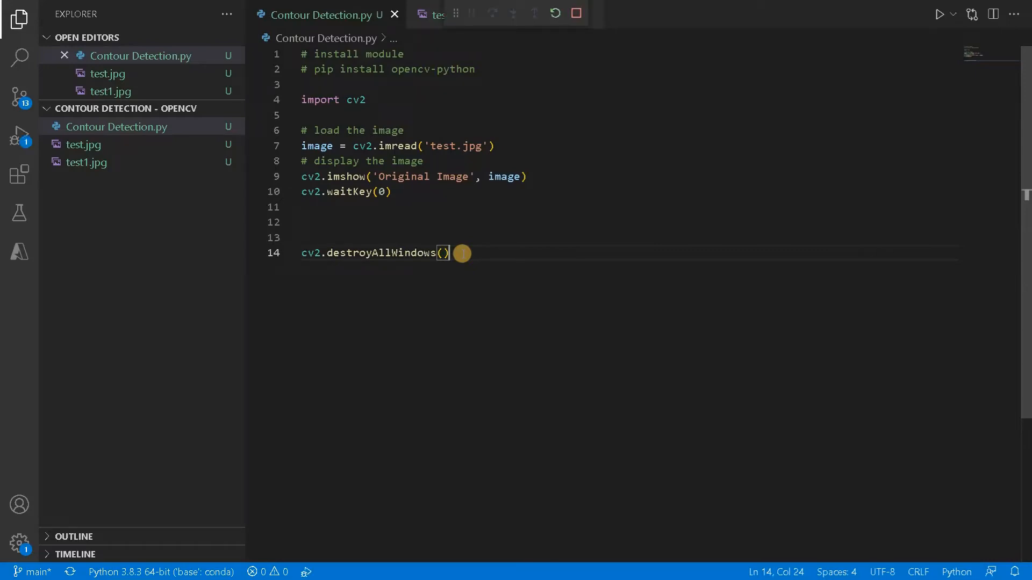
# Run the script, then add '# resize the image' with image = cv2.resize(image, (400, 400))
pyautogui.click(940, 14)
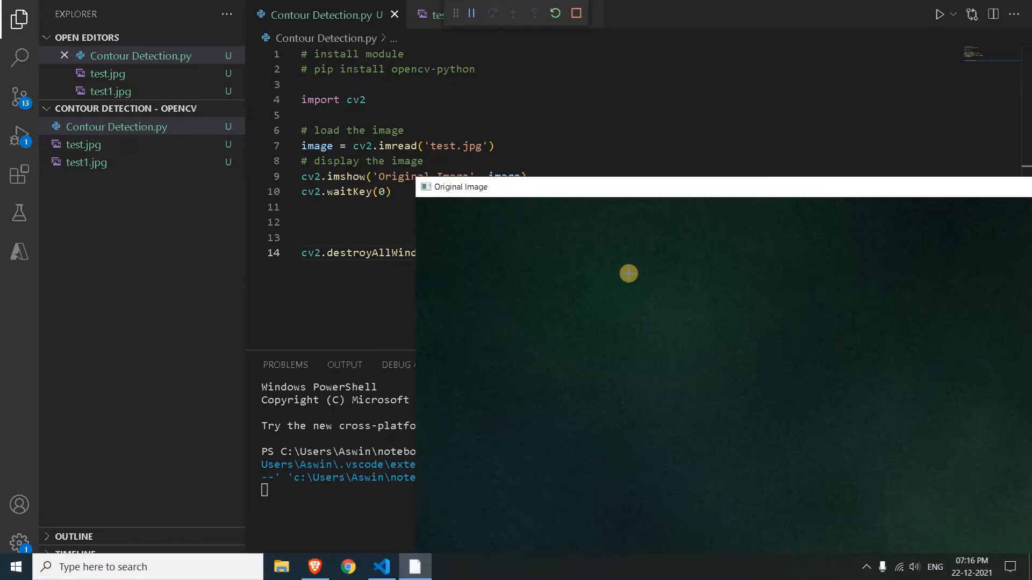
pyautogui.moveTo(582, 313)
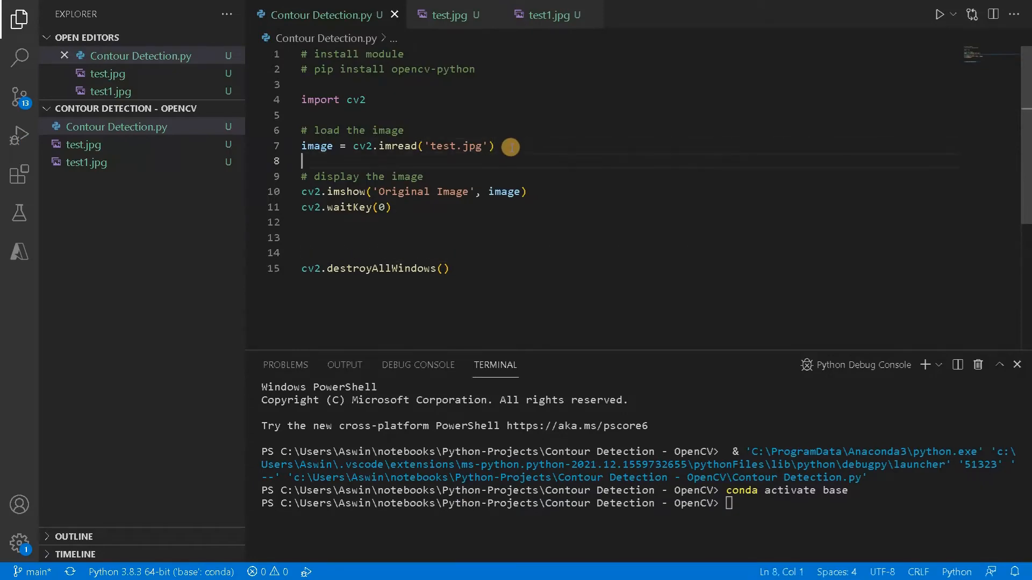
pyautogui.write('# resi')
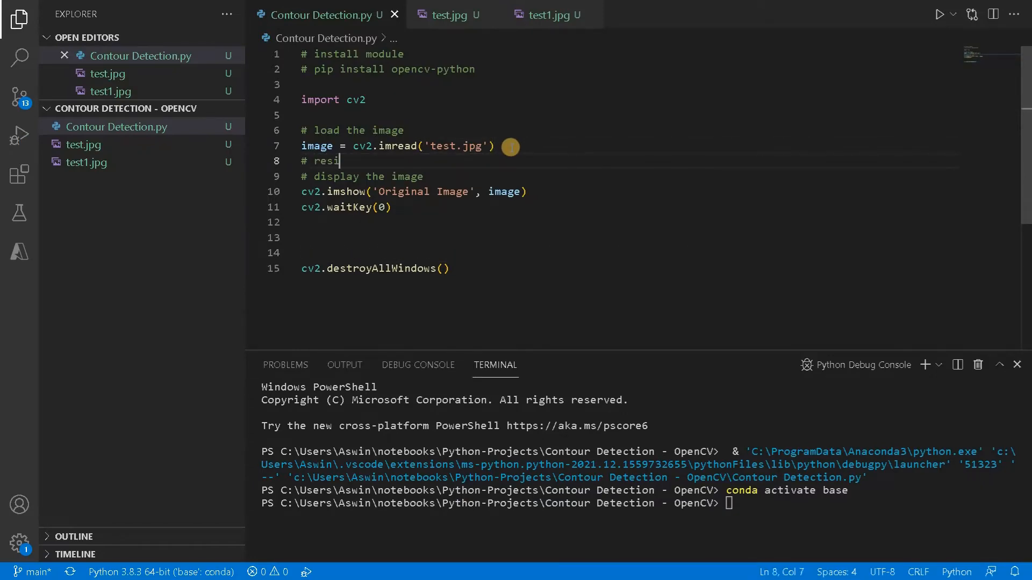
pyautogui.write('ze the')
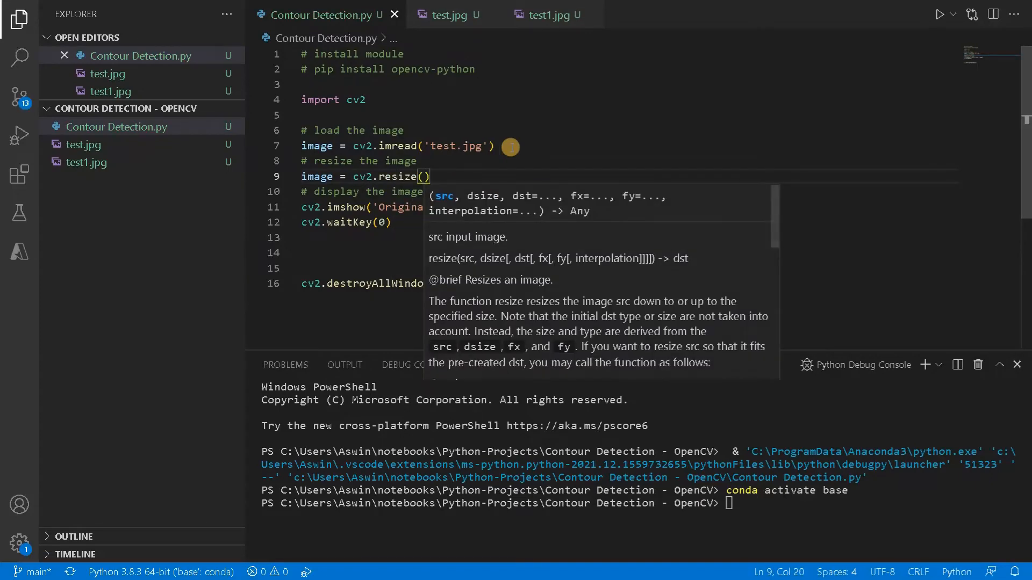
pyautogui.write('image, (')
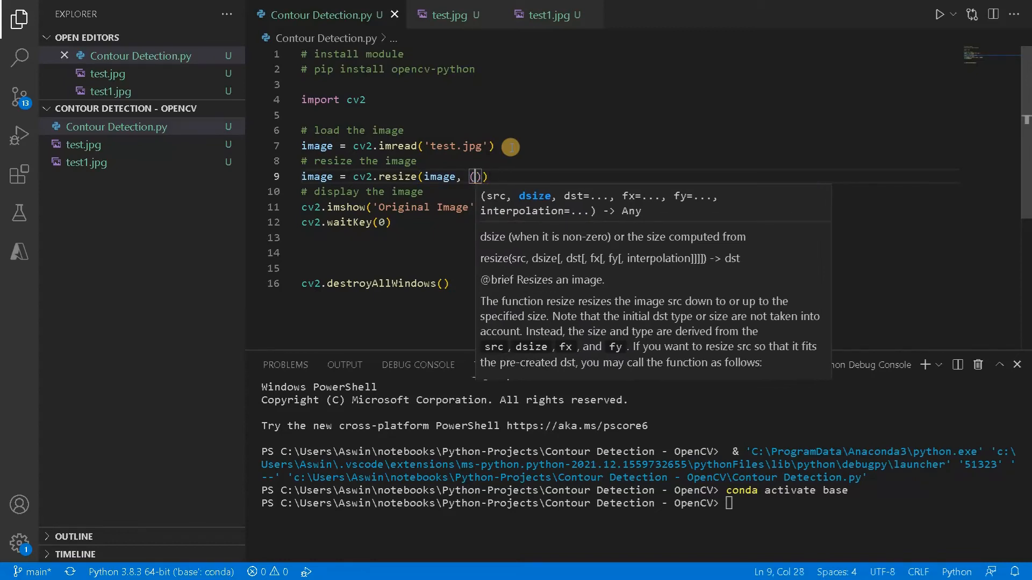
pyautogui.write('400')
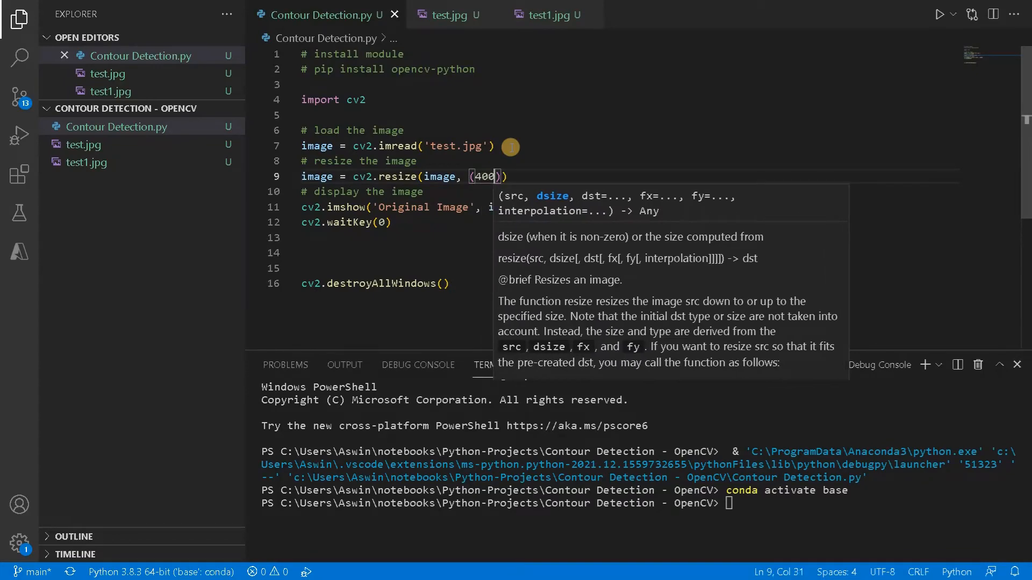
pyautogui.write(', 400')
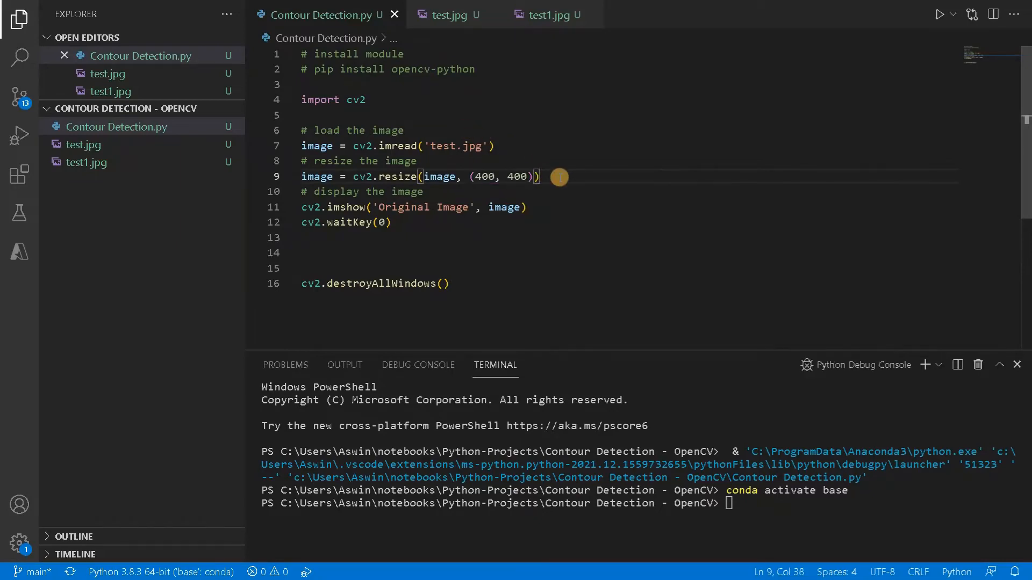
# Run to check the resized image, then change the resize to 350 by 350
pyautogui.click(941, 14)
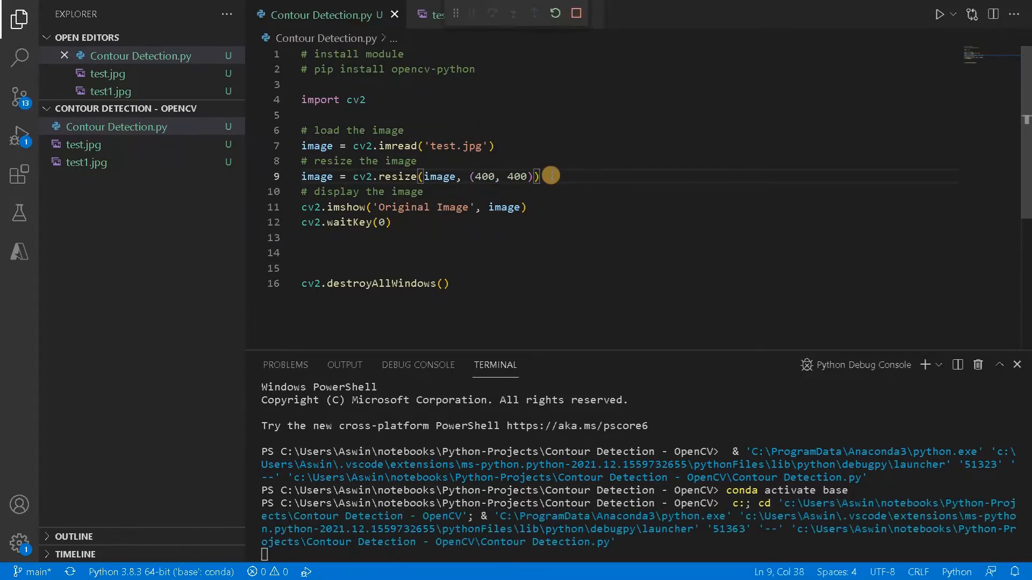
pyautogui.click(941, 14)
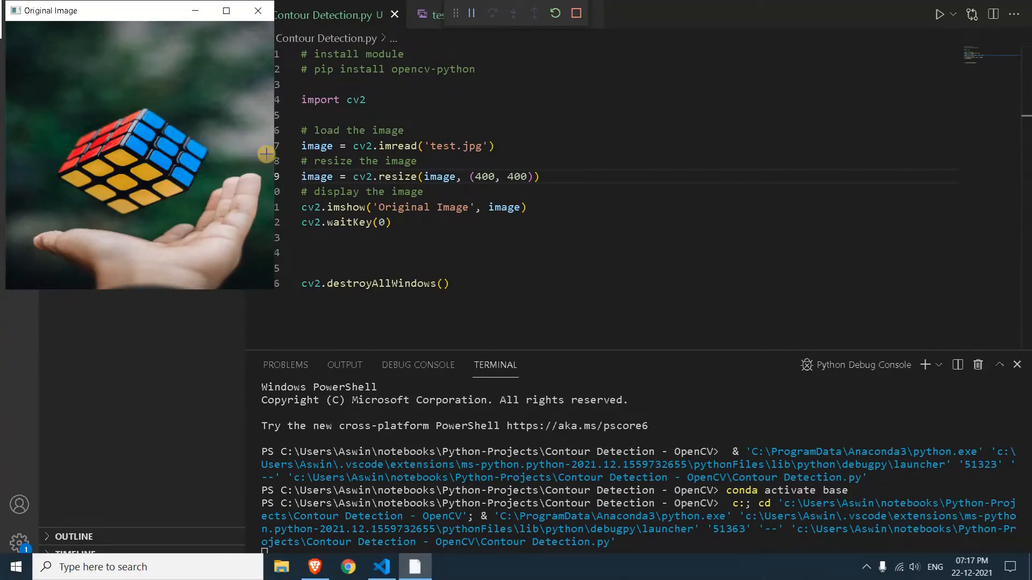
pyautogui.moveTo(196, 163)
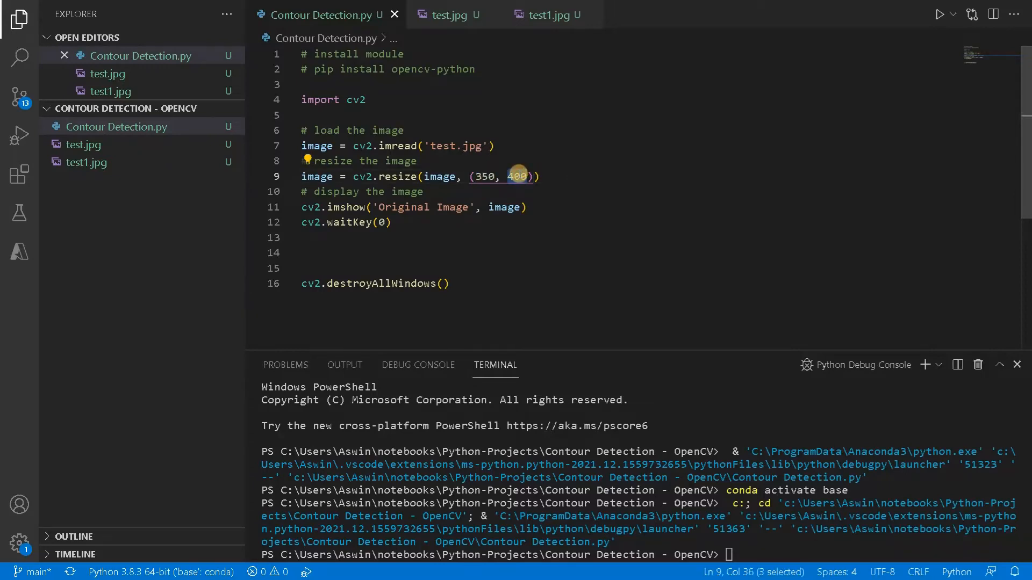
pyautogui.write('350')
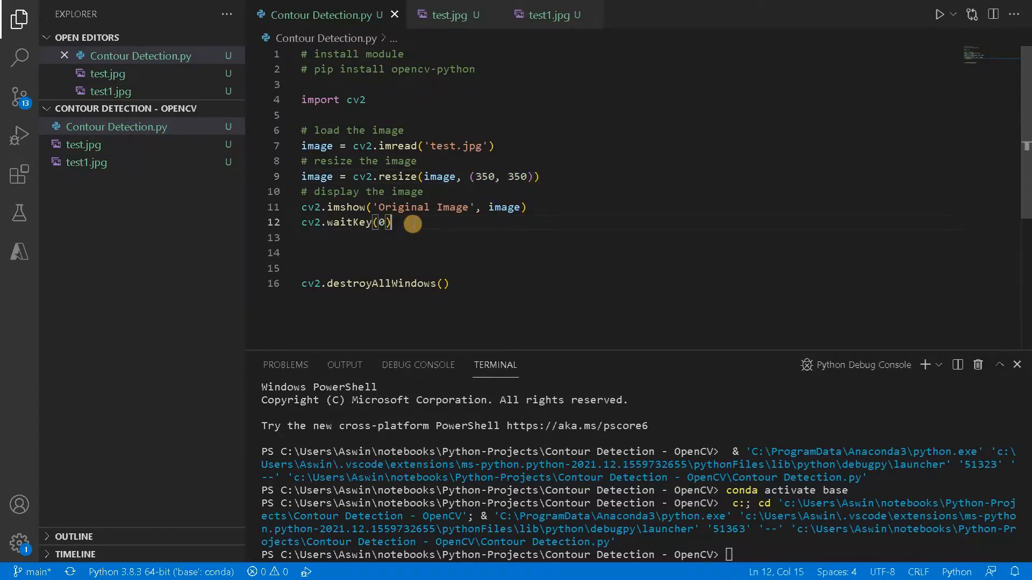
# Insert blank lines after waitKey(0) to make room for more code
pyautogui.moveTo(301, 130); pyautogui.dragTo(391, 222)
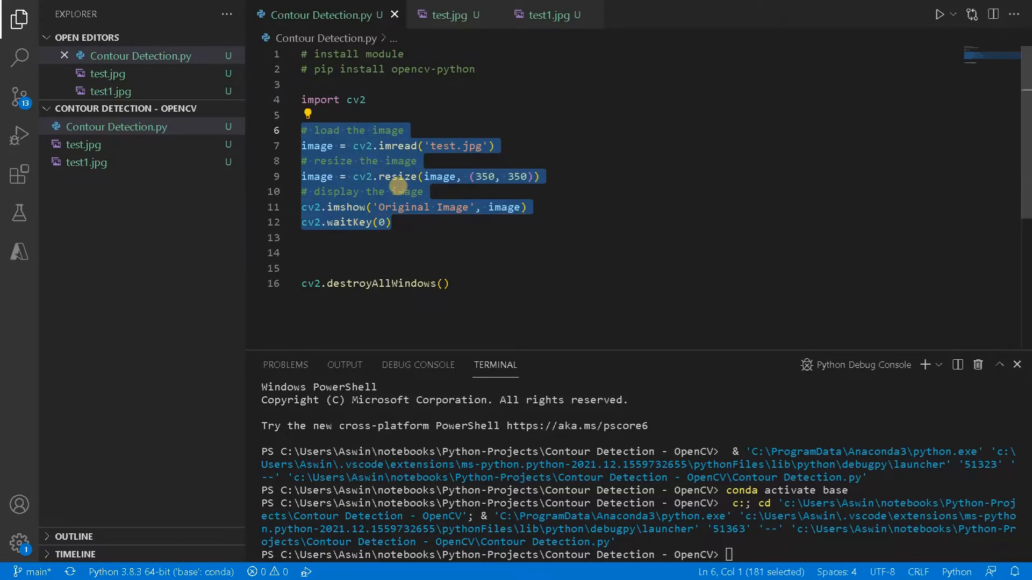
pyautogui.click(389, 222)
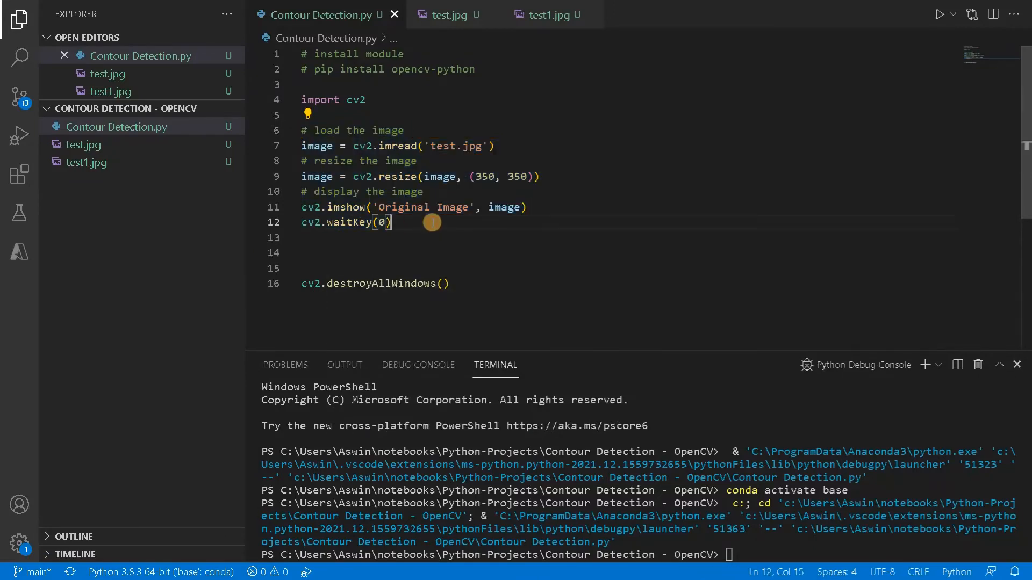
pyautogui.press('Enter')
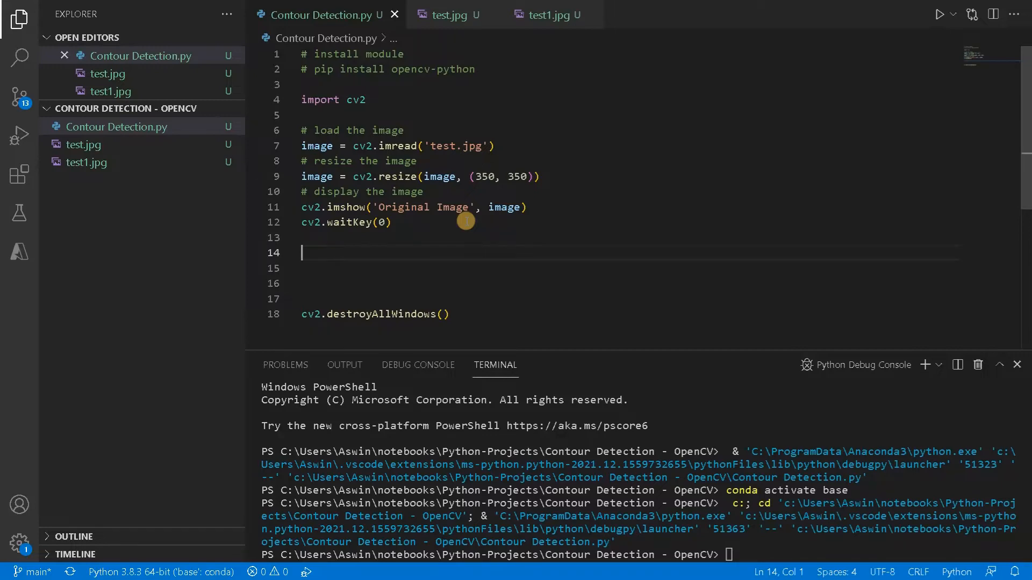
# Add '# convert to grayscale' and start img_gray = cv2.cvtColor(image, ...)
pyautogui.write('#')
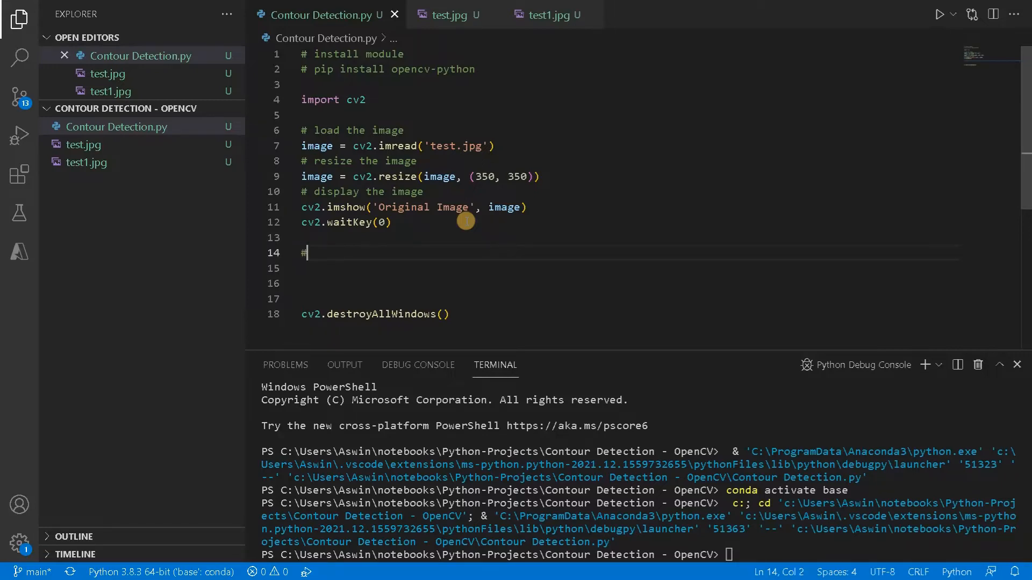
pyautogui.write('convert t')
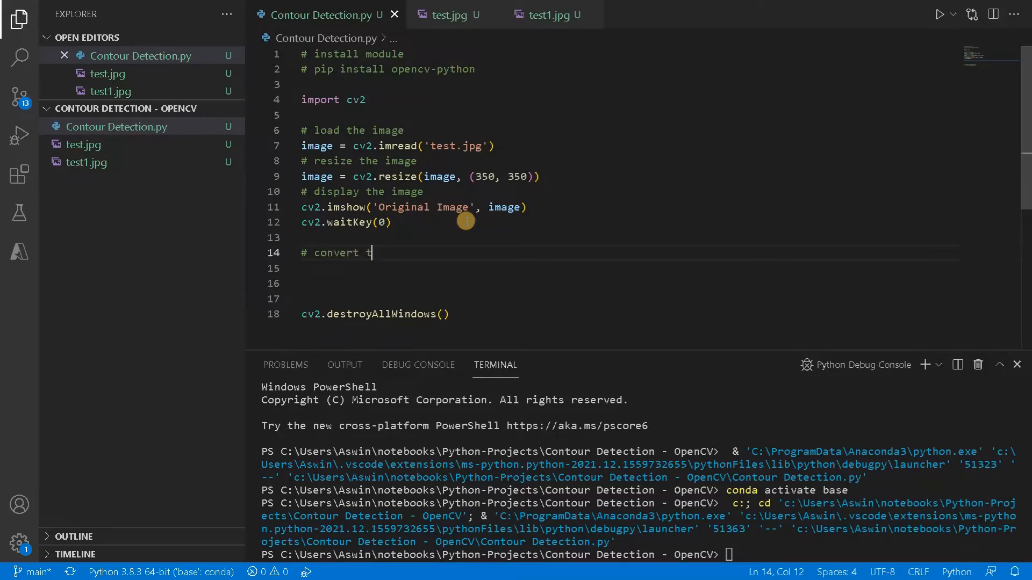
pyautogui.write('o grayscale')
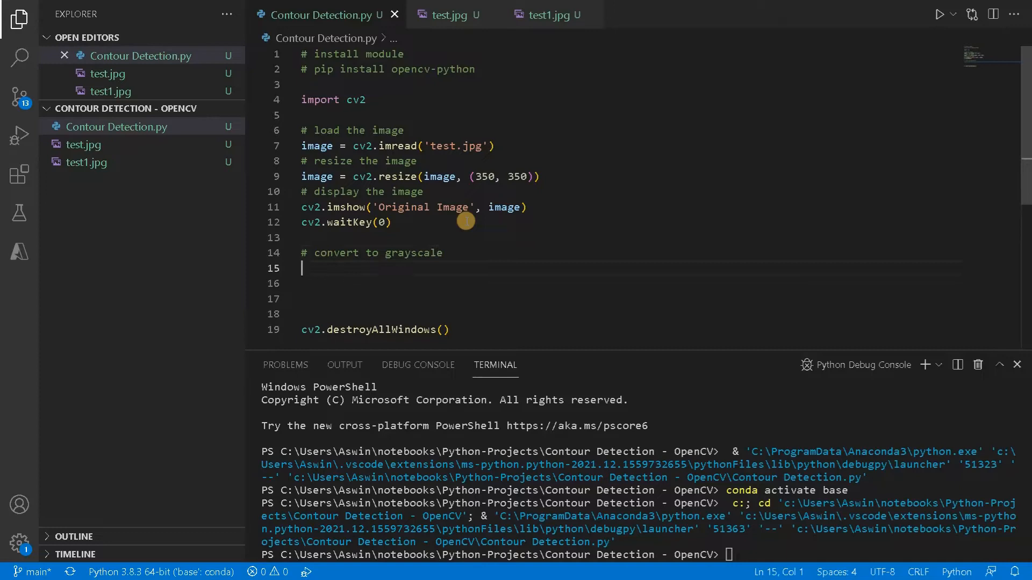
pyautogui.write('img_gray')
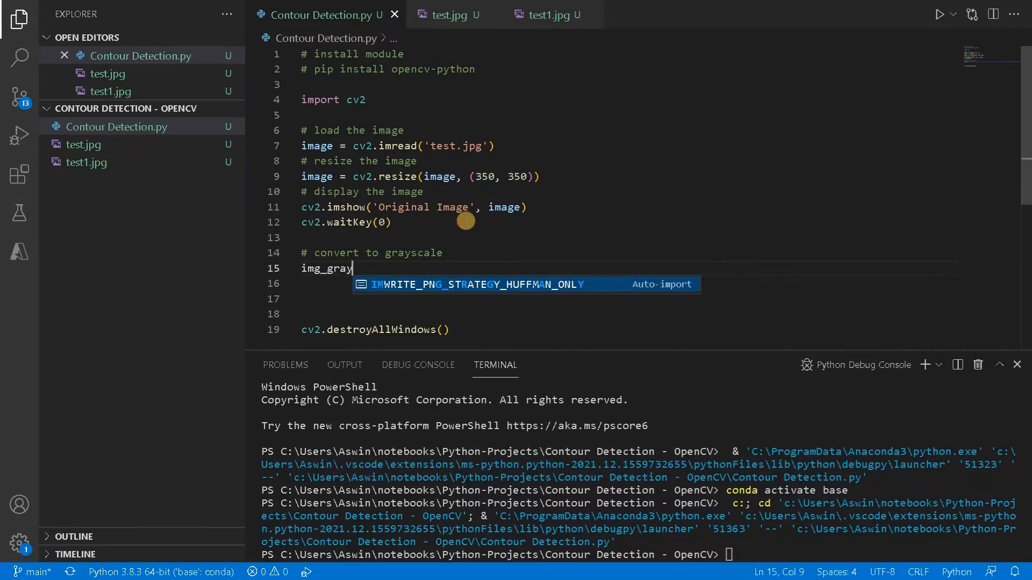
pyautogui.write('=')
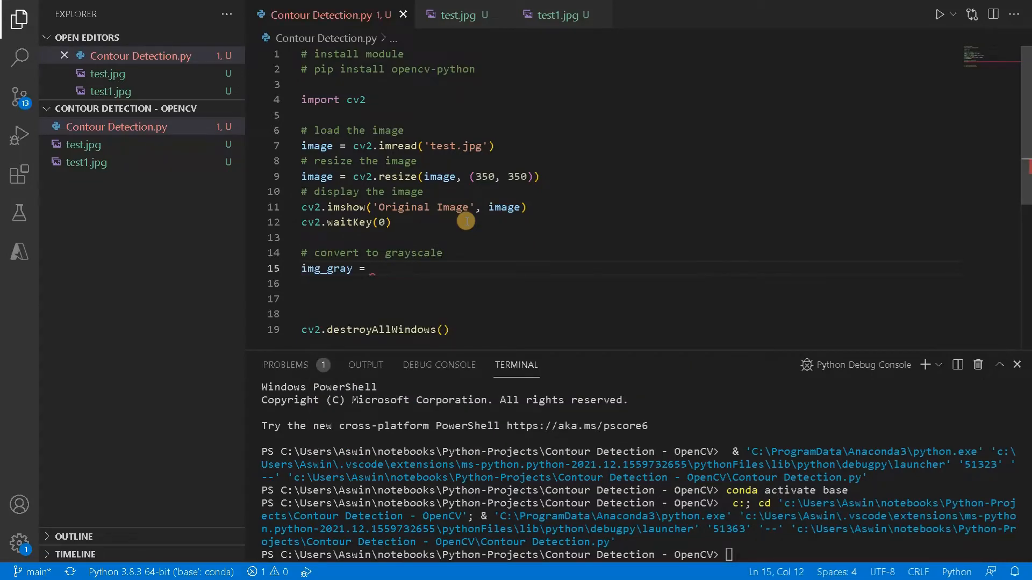
pyautogui.write('cv2.')
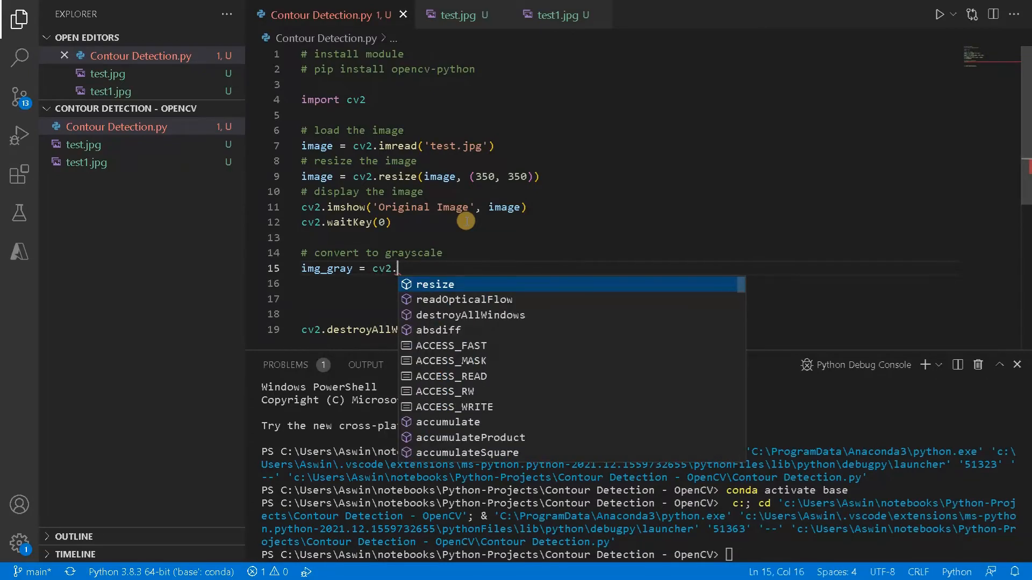
pyautogui.write('cvtColor(')
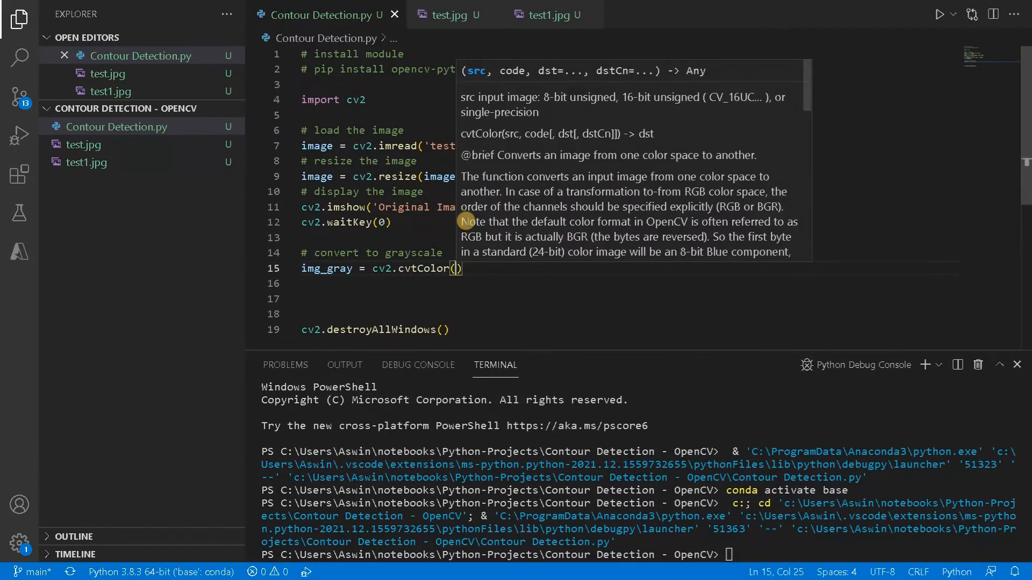
pyautogui.write('image,')
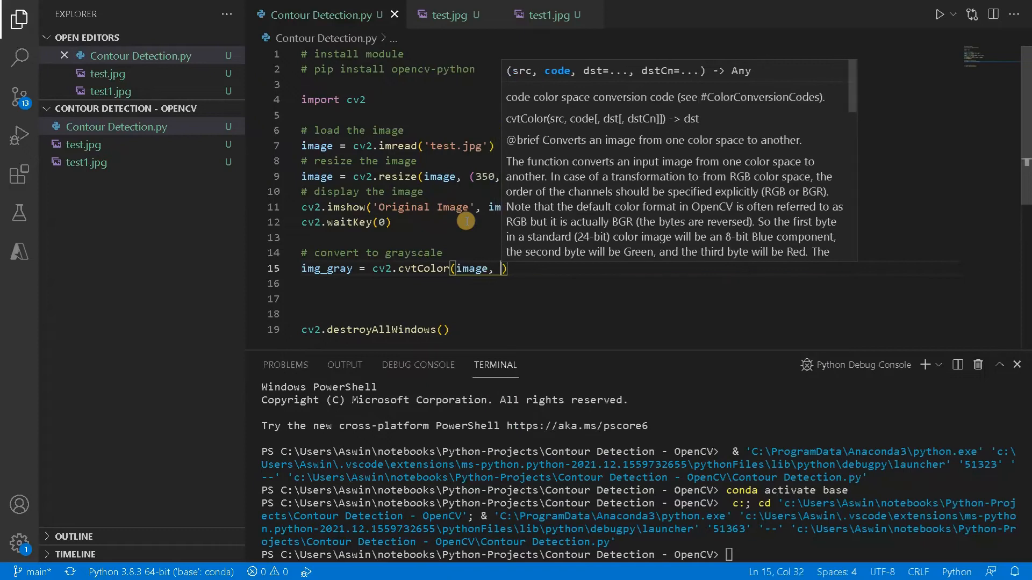
# Complete the conversion with cv2.COLOR_BGR2GRAY and show img_gray as 'Gray Scale Image'
pyautogui.write('cv2.')
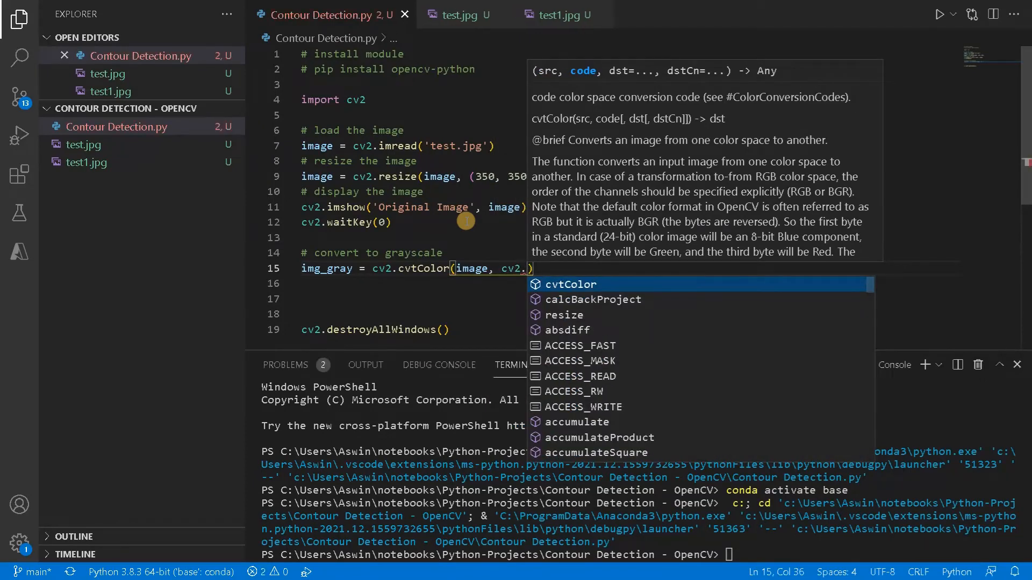
pyautogui.write('C')
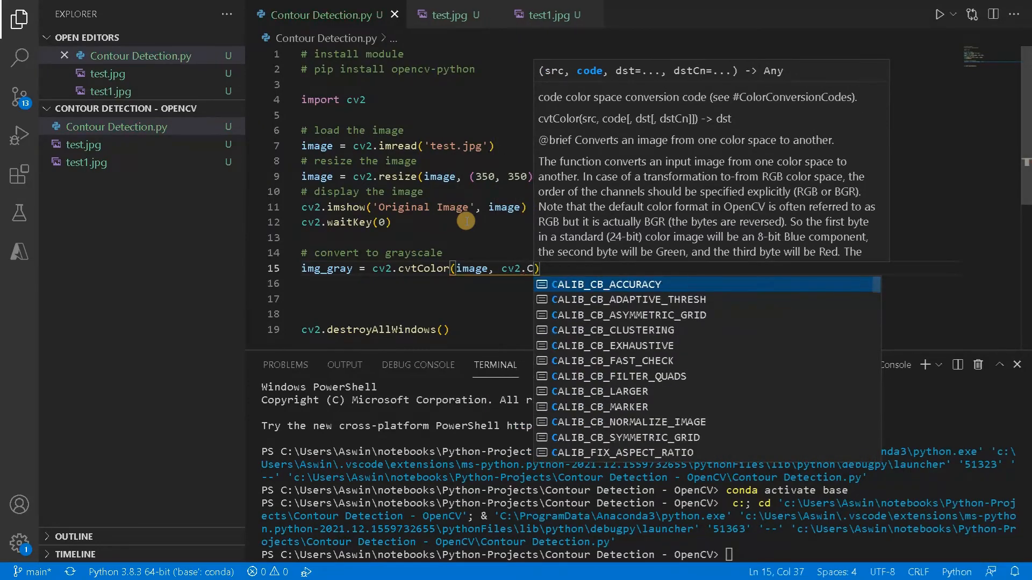
pyautogui.write('OLOR_')
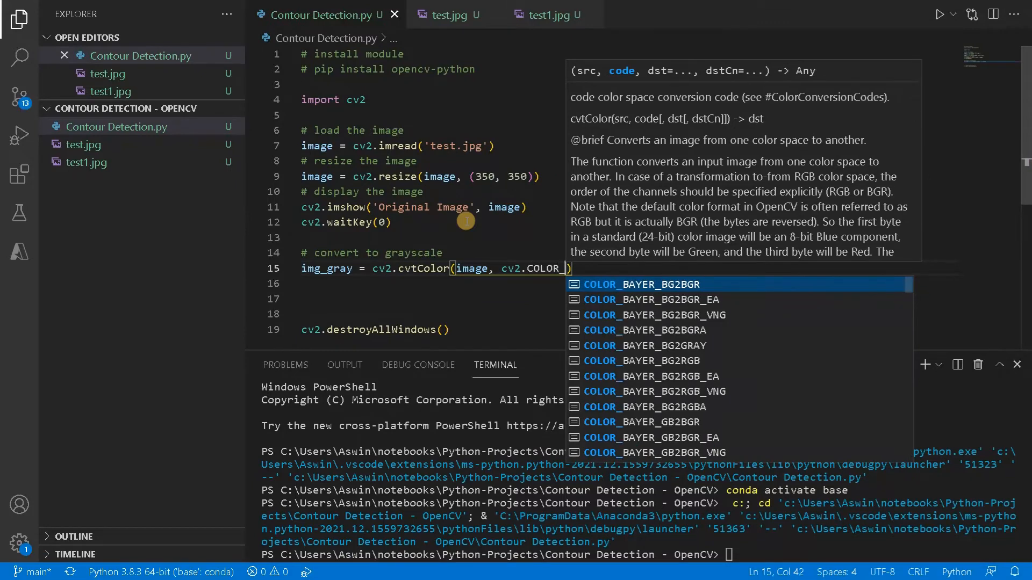
pyautogui.write('BG')
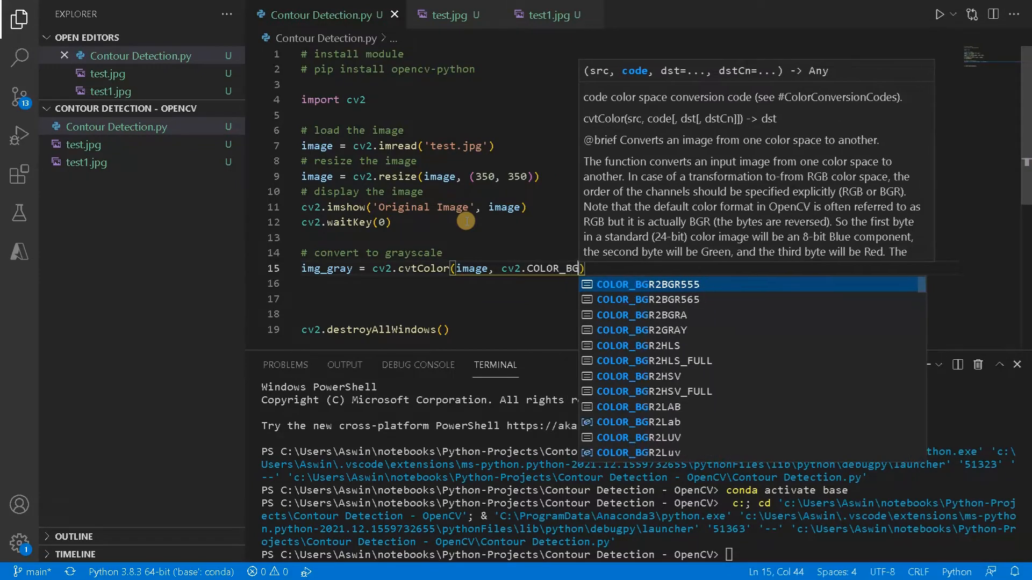
pyautogui.write('2')
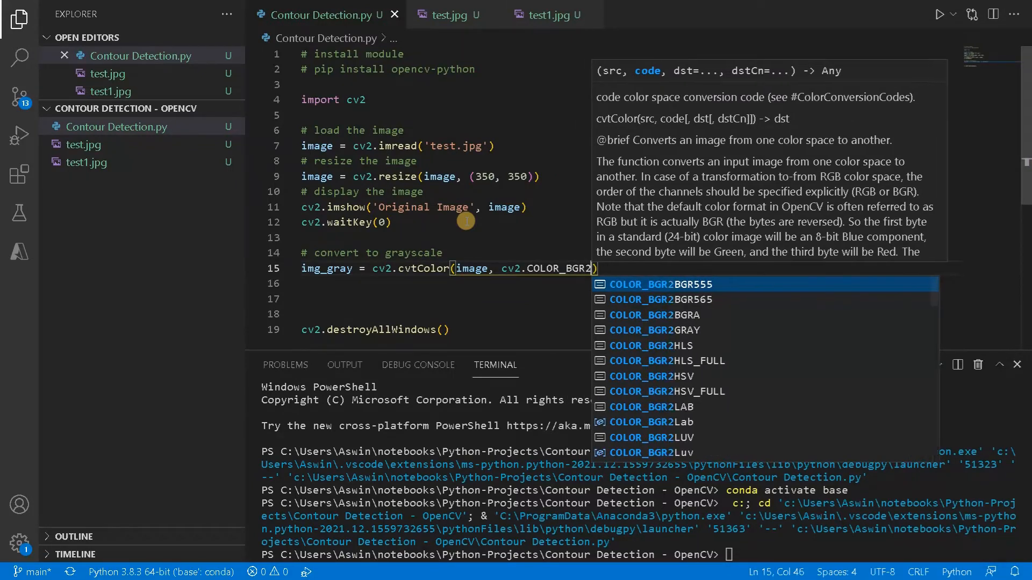
pyautogui.click(654, 330)
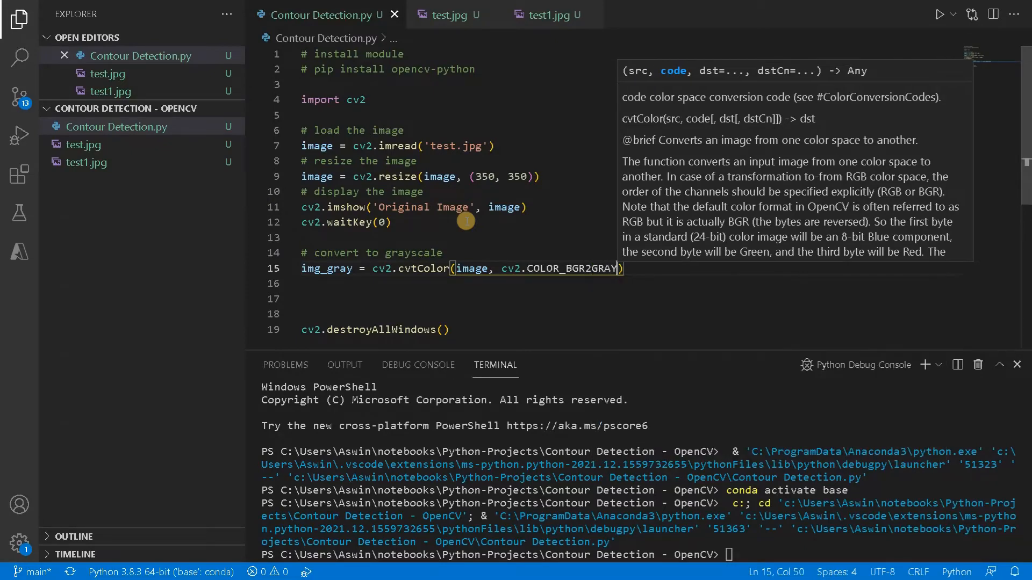
pyautogui.moveTo(631, 267)
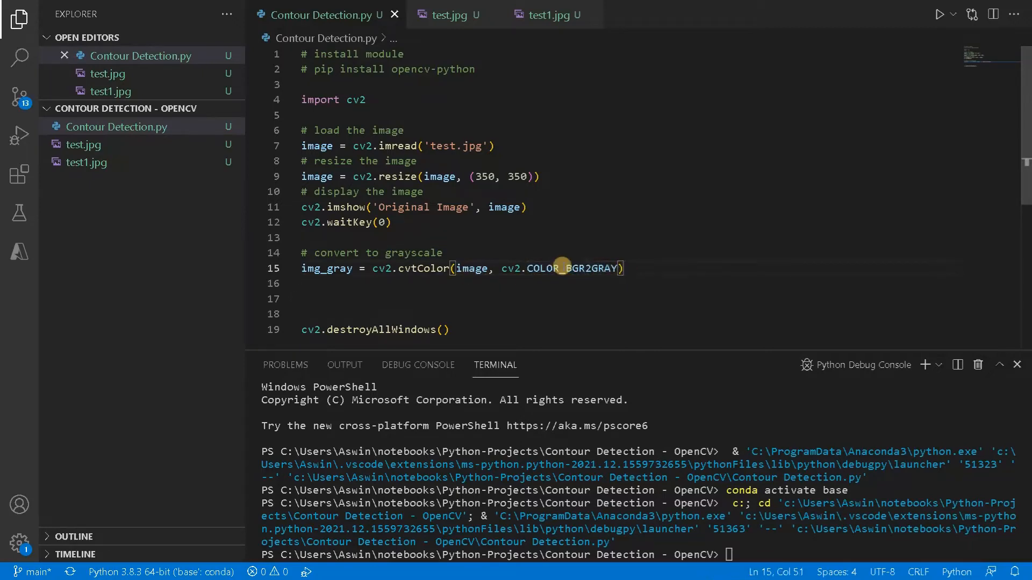
pyautogui.moveTo(571, 269)
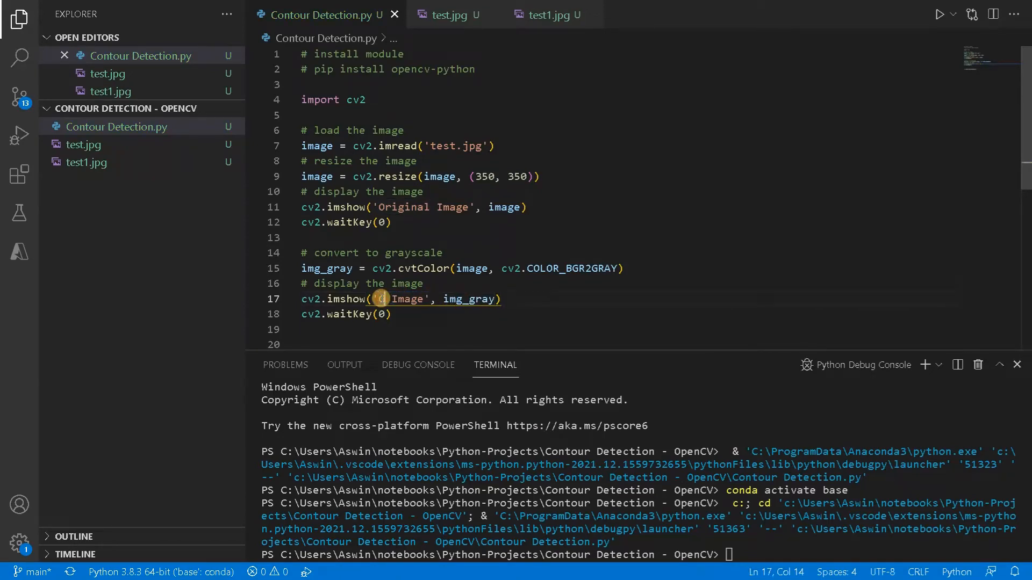
pyautogui.write('Gray Scale')
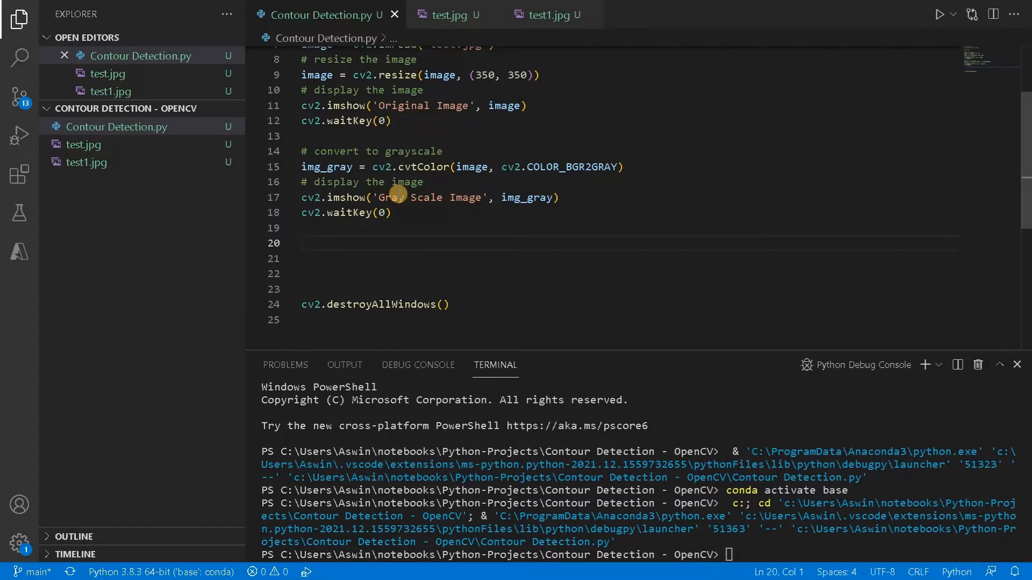
# Add '# apply binary threshold' and begin ret, img_thresh = on a new line
pyautogui.write('#')
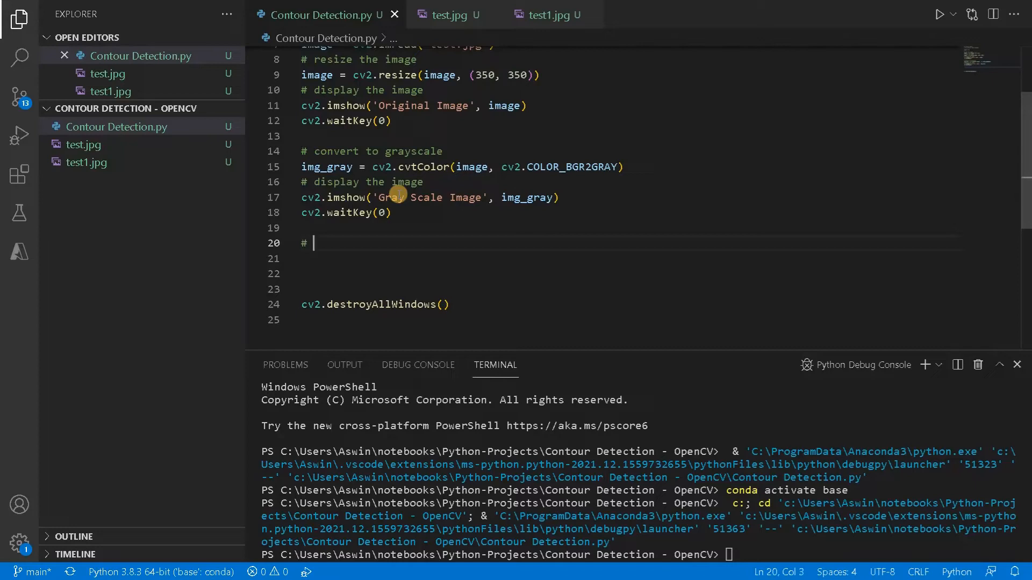
pyautogui.write('apply b')
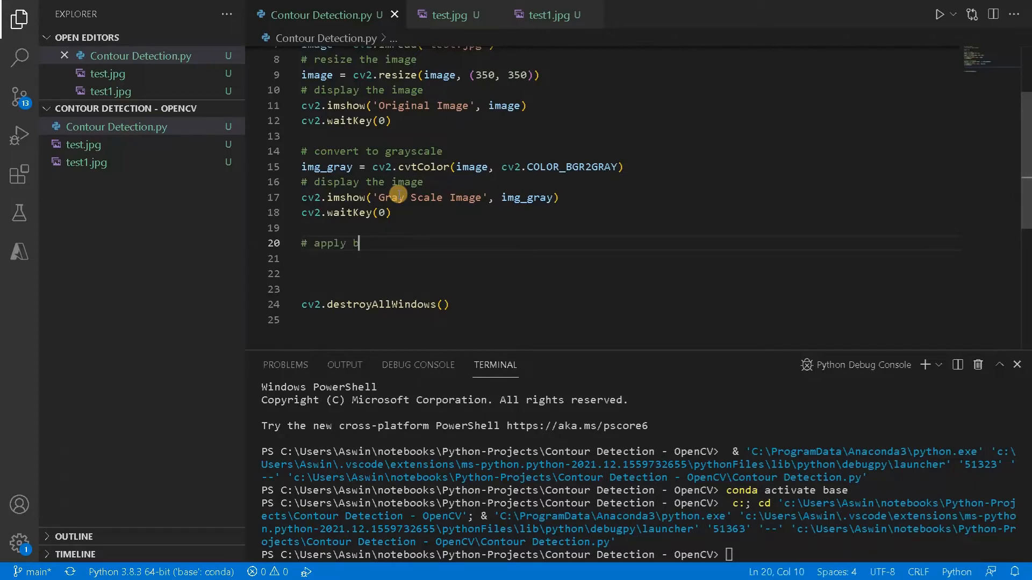
pyautogui.write('inary thres')
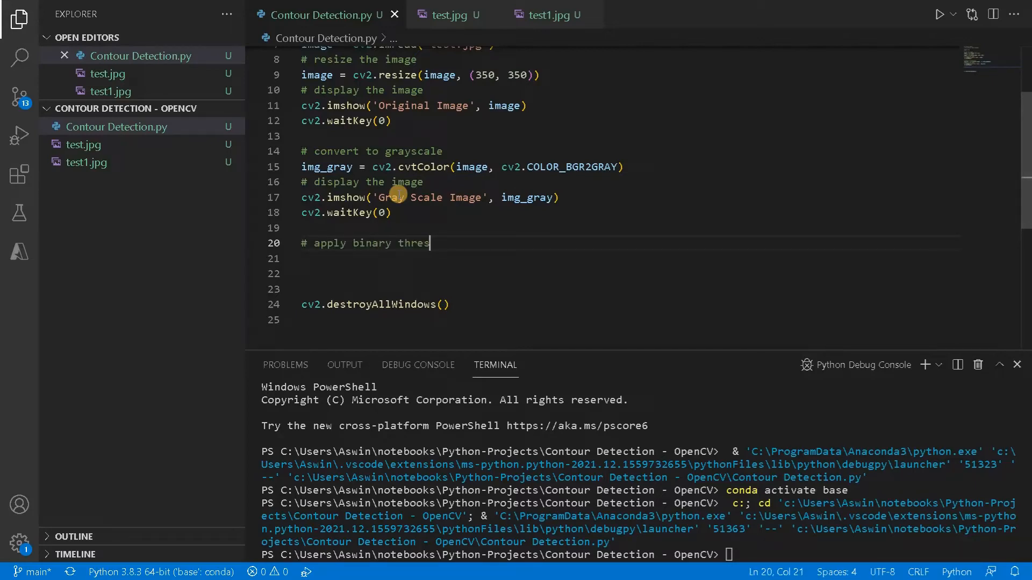
pyautogui.write('hold')
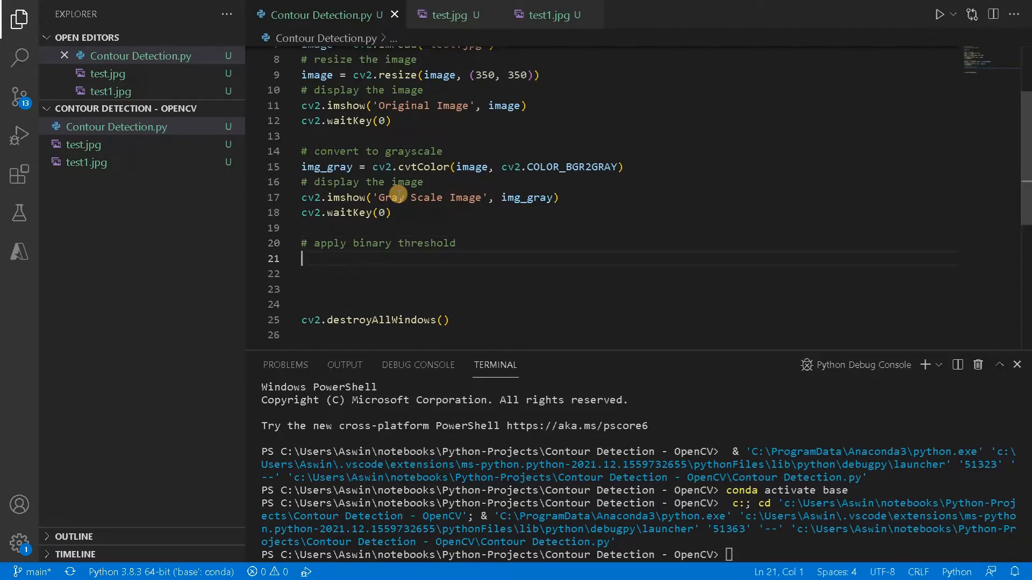
pyautogui.write('ret,')
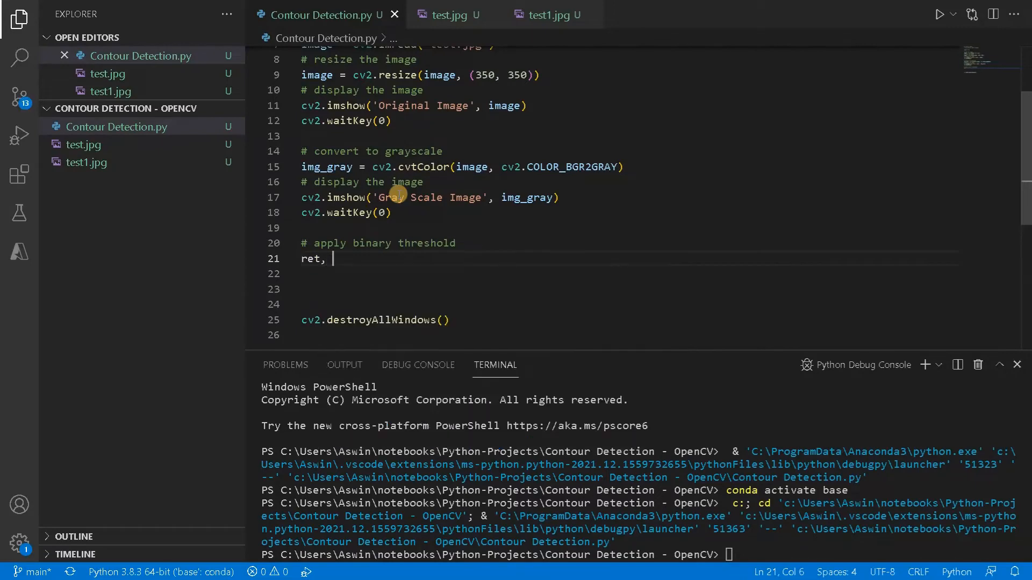
pyautogui.write('cv2.threshold')
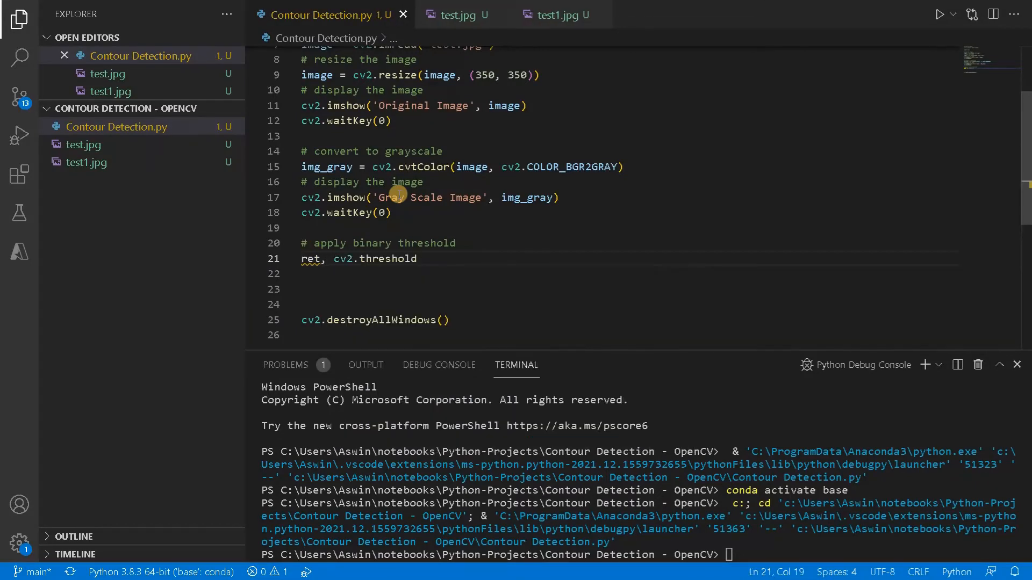
pyautogui.press('BackSpace')
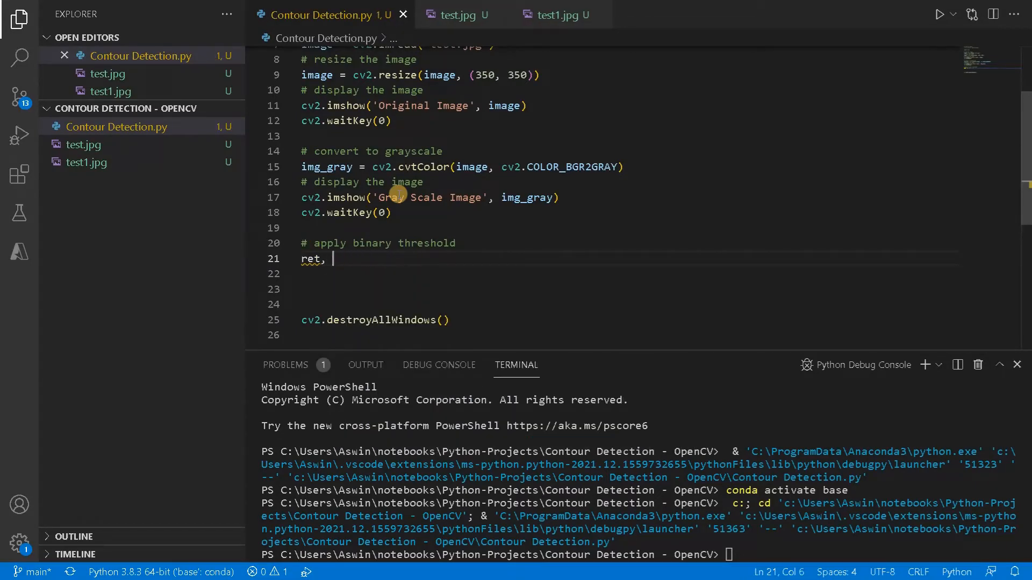
pyautogui.write('thre')
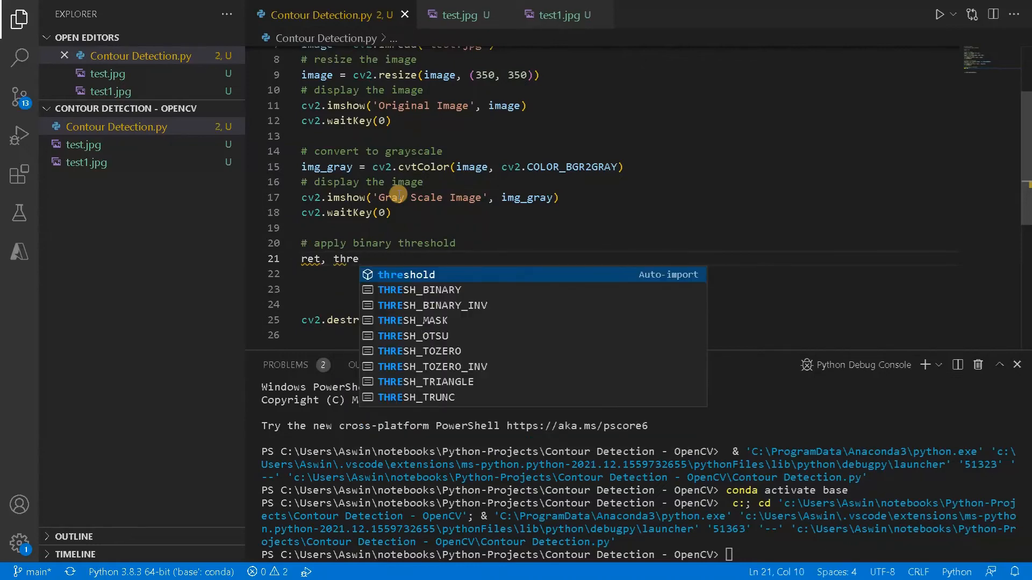
pyautogui.write('img_')
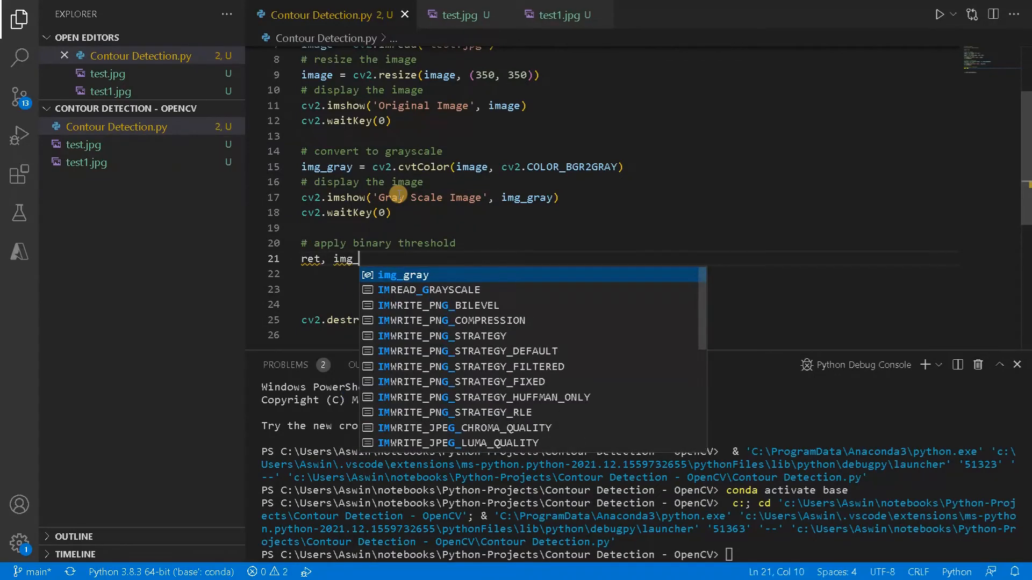
pyautogui.write('thresh = cv')
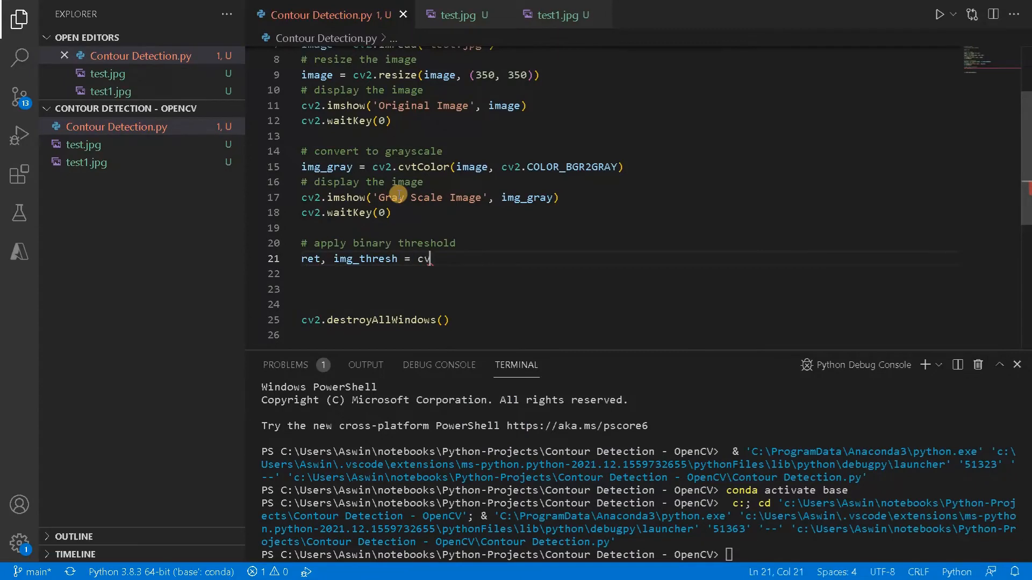
# Complete cv2.threshold(img_gray, 150, 255, cv2.THRESH_BINARY)
pyautogui.write('.')
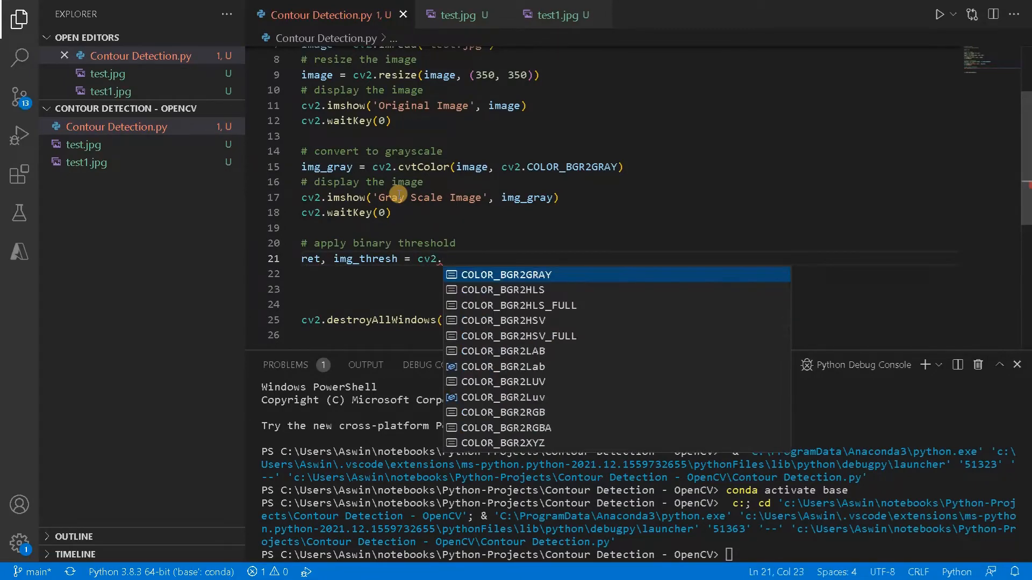
pyautogui.write('threshold(')
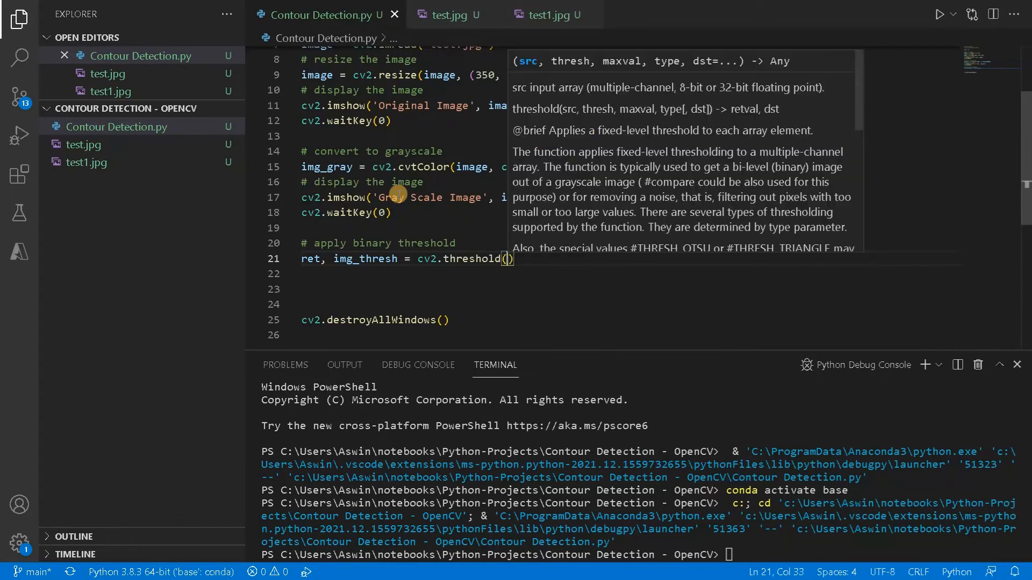
pyautogui.write('img_gray,')
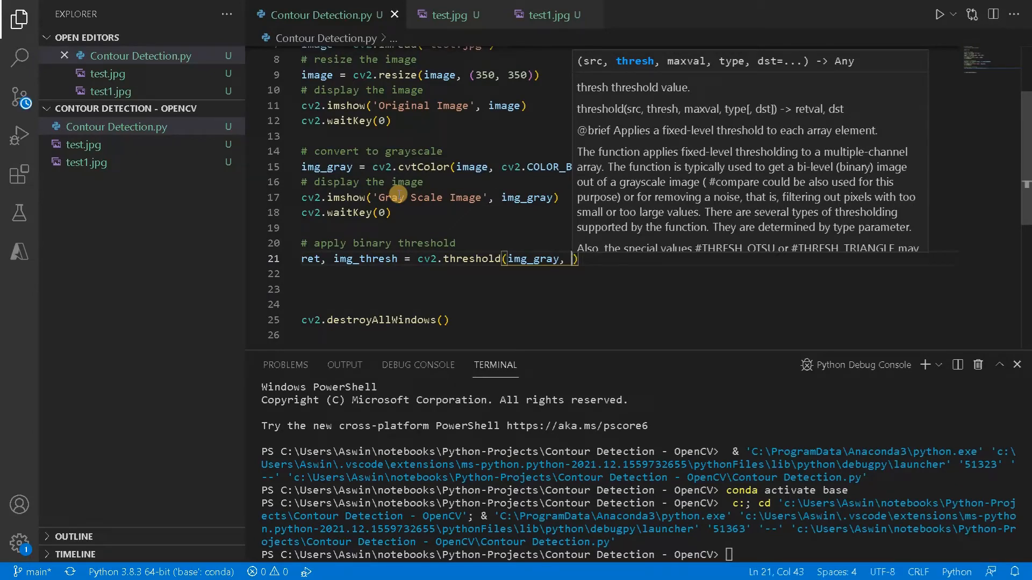
pyautogui.write('150,')
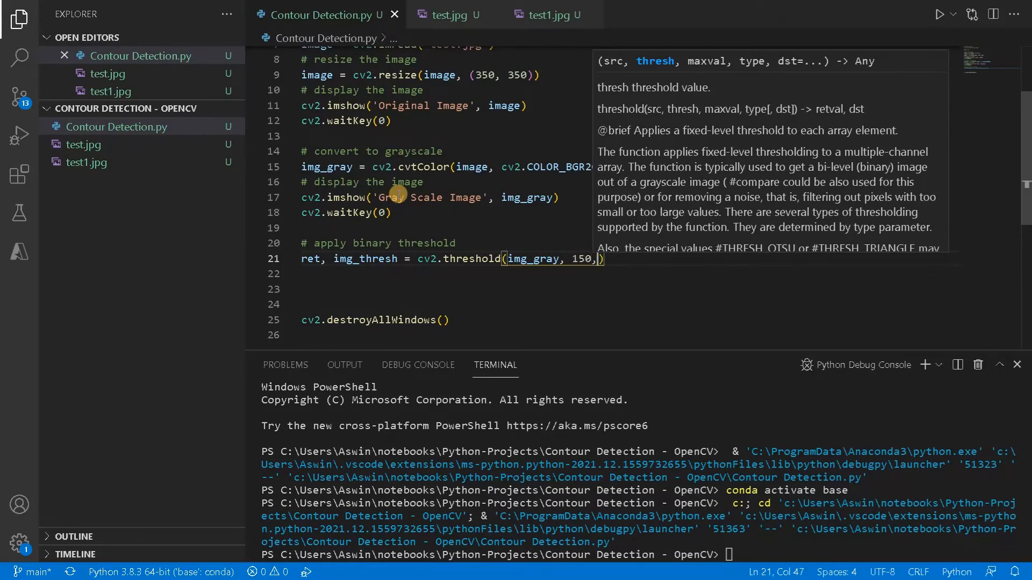
pyautogui.write('", "')
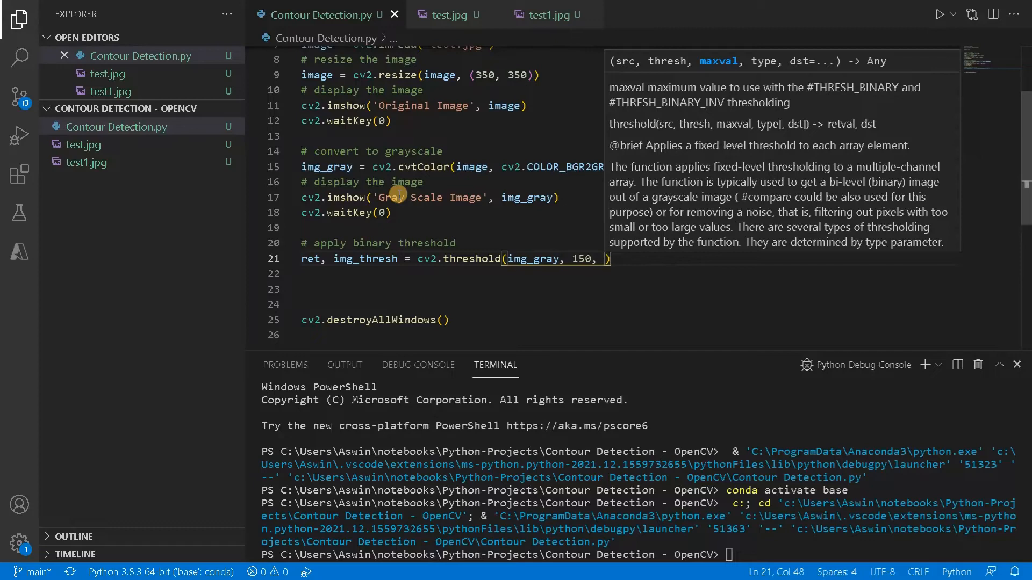
pyautogui.write('255')
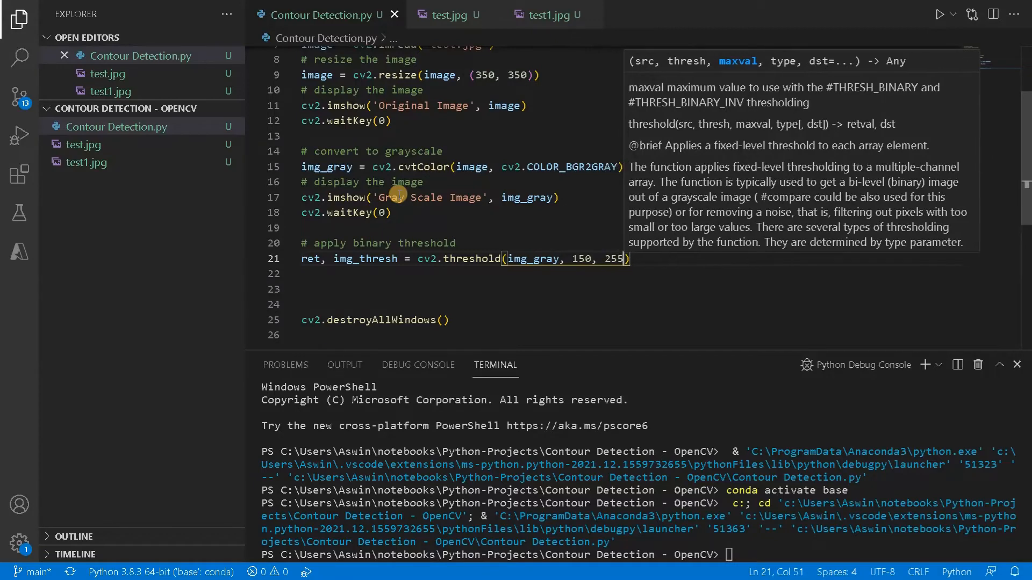
pyautogui.write(',')
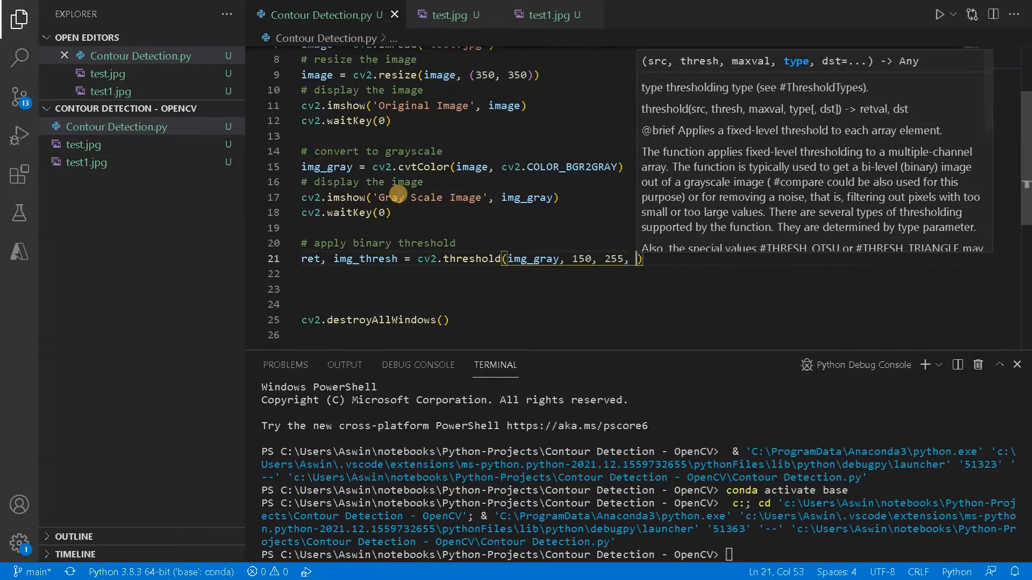
pyautogui.write('cv2.T')
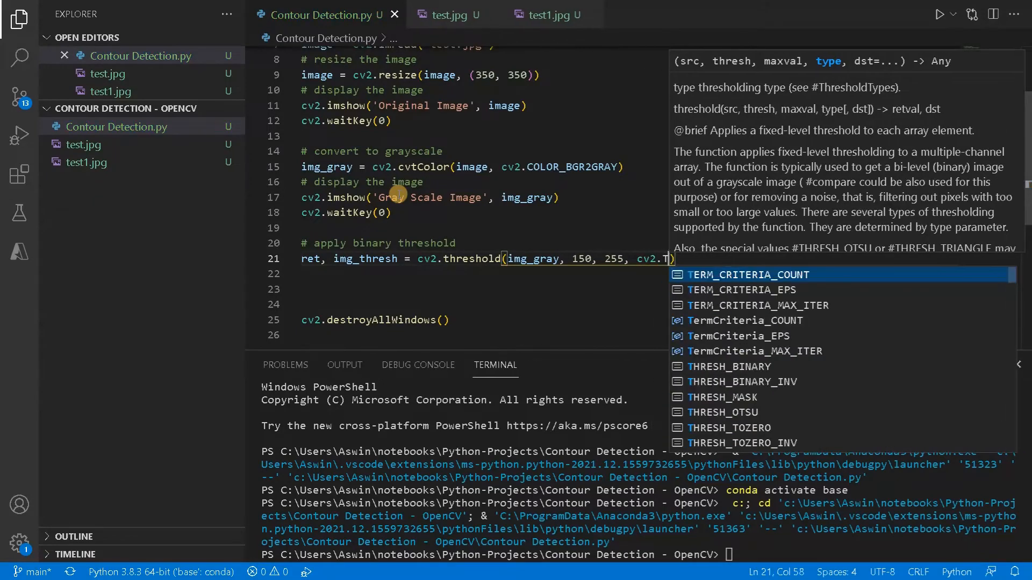
pyautogui.write('HRESH_BINARY')
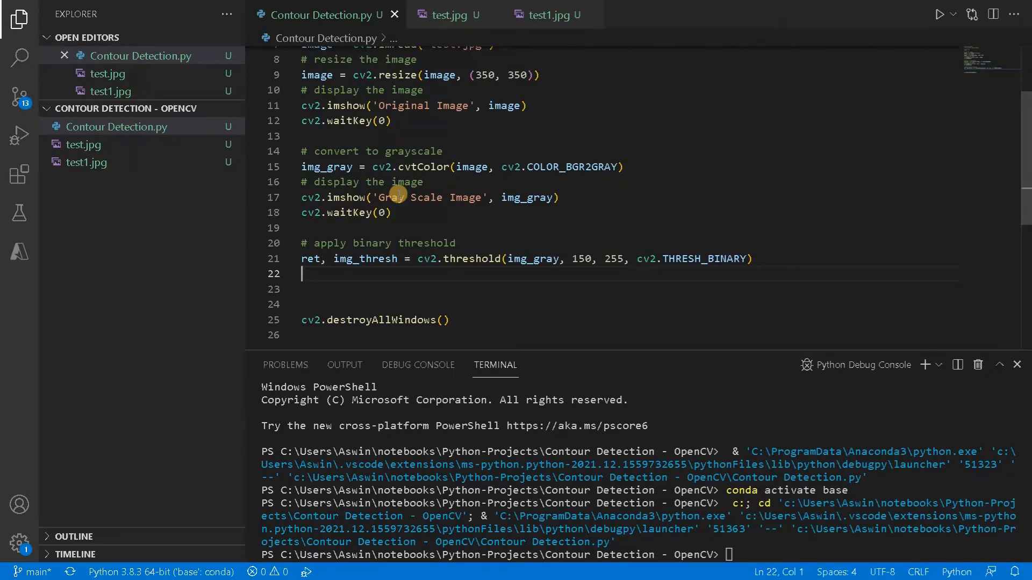
# Paste the imshow/waitKey display block below the threshold and select its window title to rename
pyautogui.write('cv2.waitKey(0')
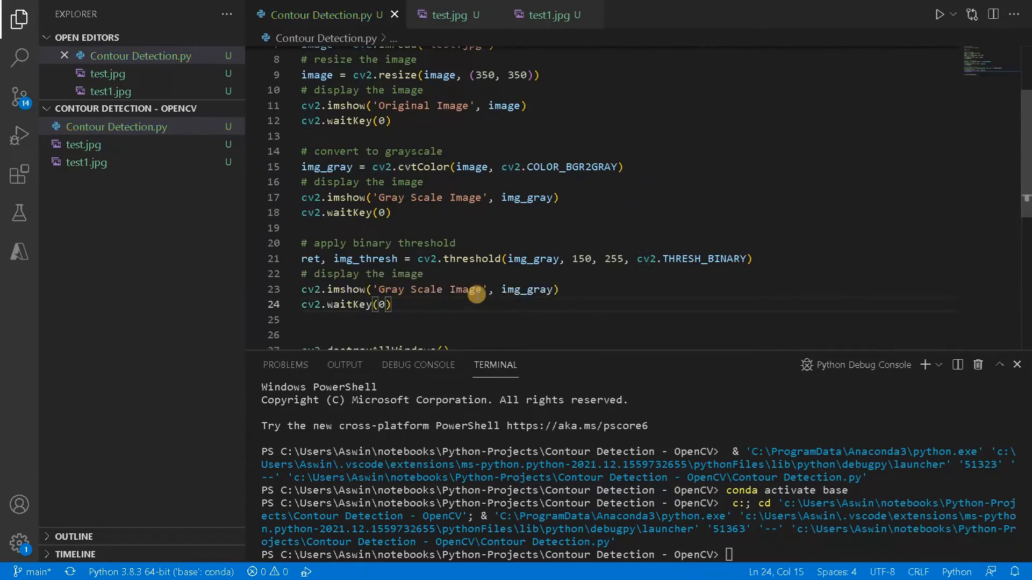
pyautogui.doubleClick(365, 259)
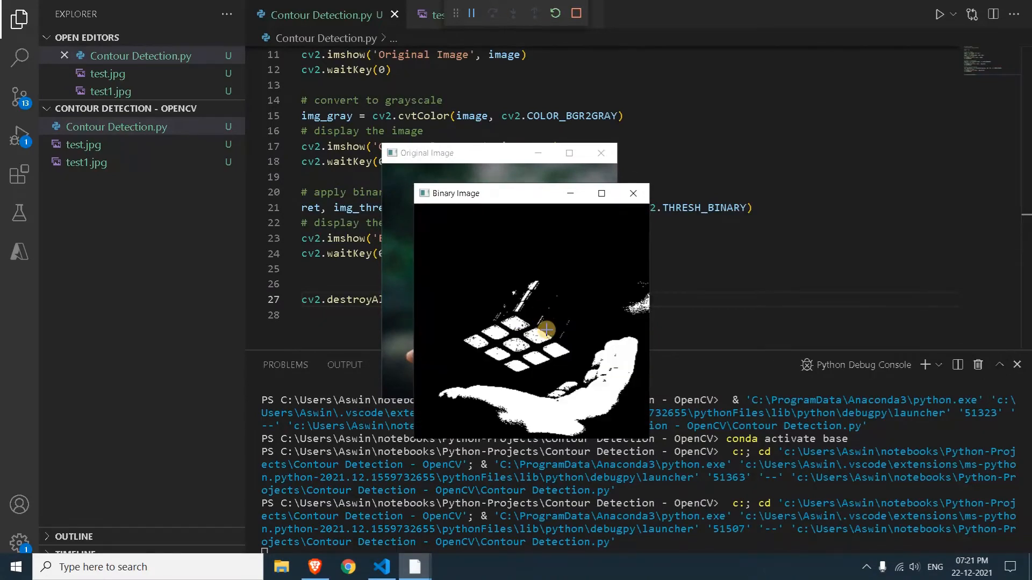
pyautogui.moveTo(538, 390)
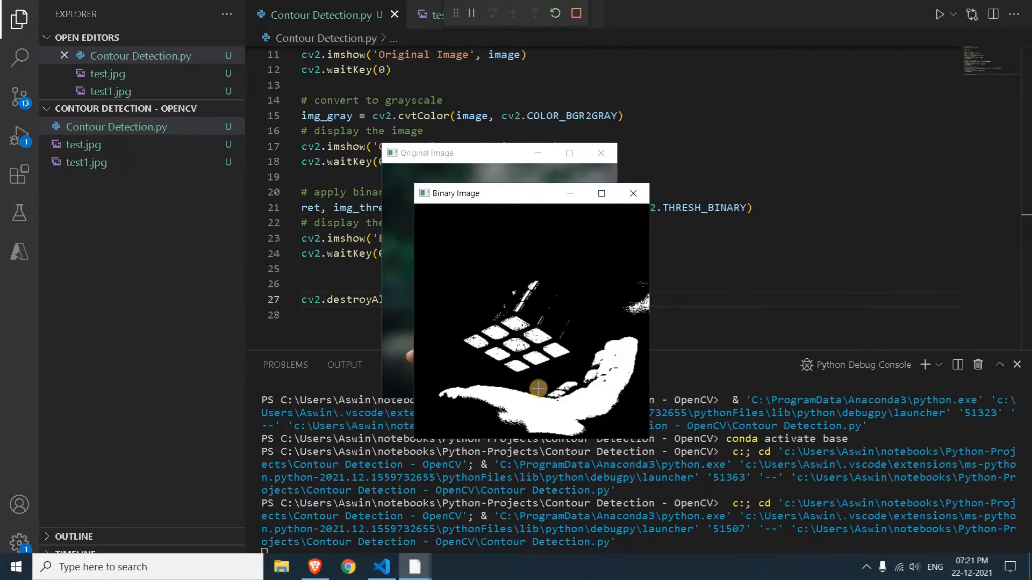
pyautogui.moveTo(515, 321)
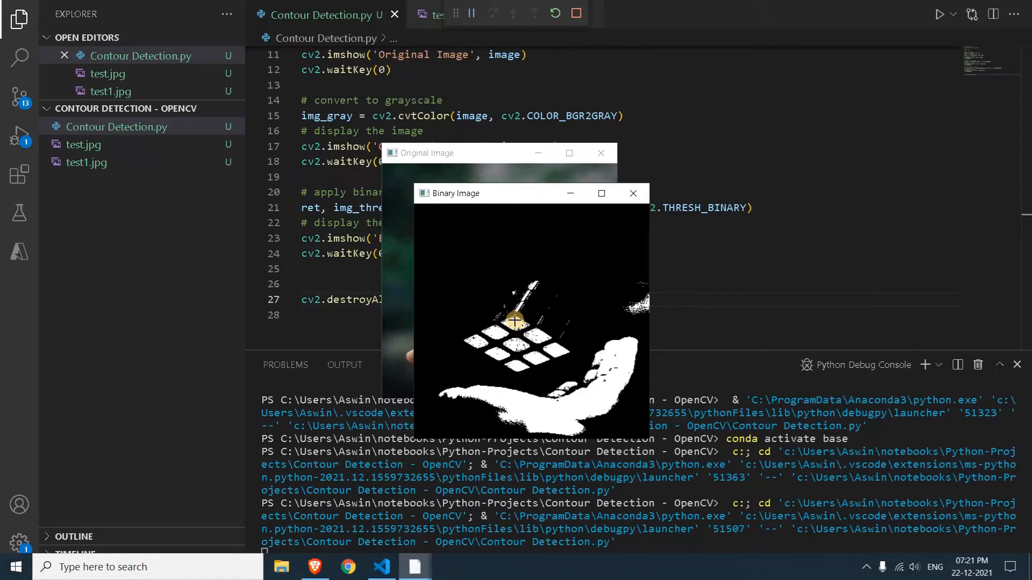
pyautogui.moveTo(570, 321)
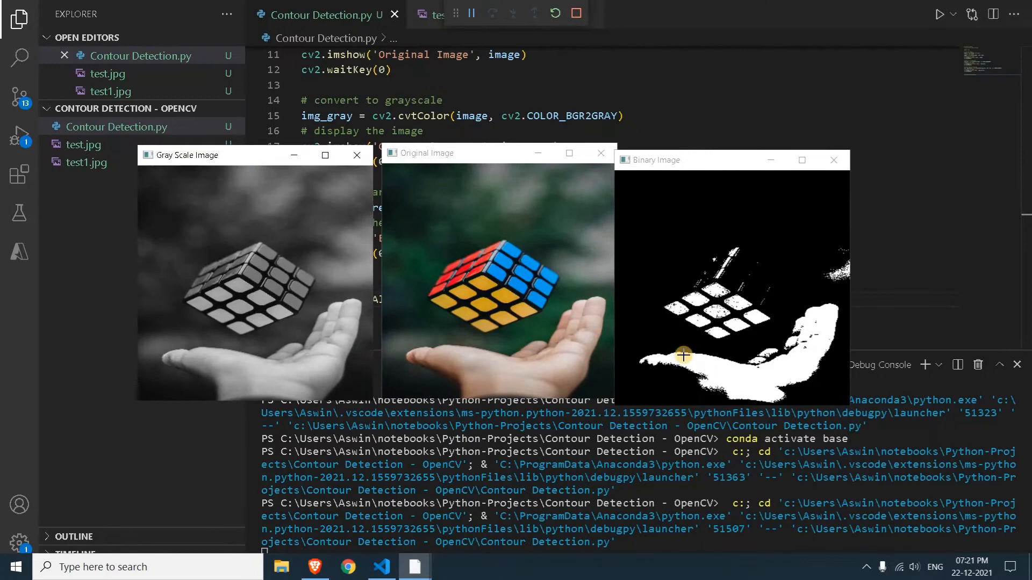
pyautogui.moveTo(813, 303)
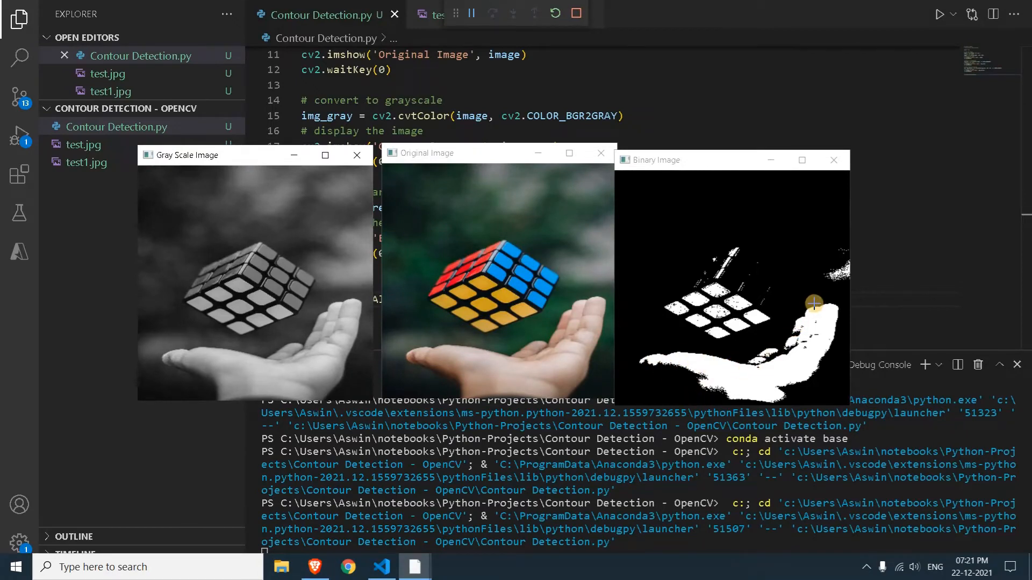
pyautogui.moveTo(781, 393)
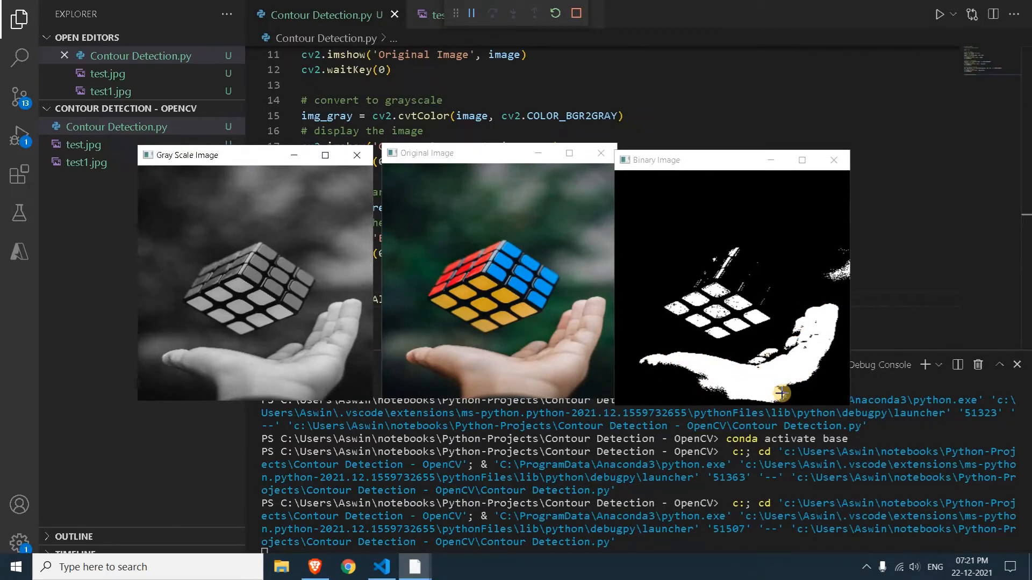
pyautogui.moveTo(756, 335)
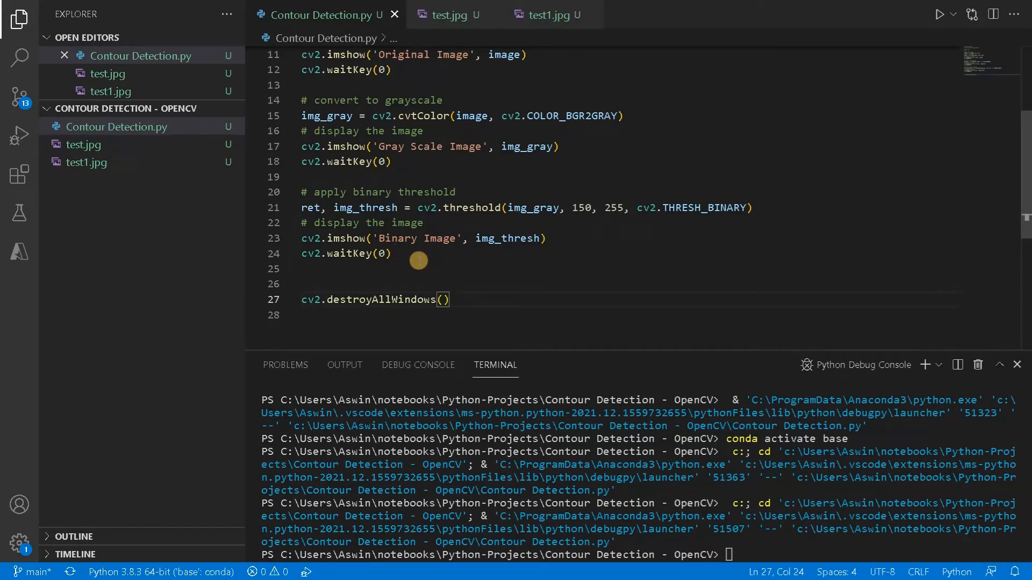
pyautogui.moveTo(400, 239)
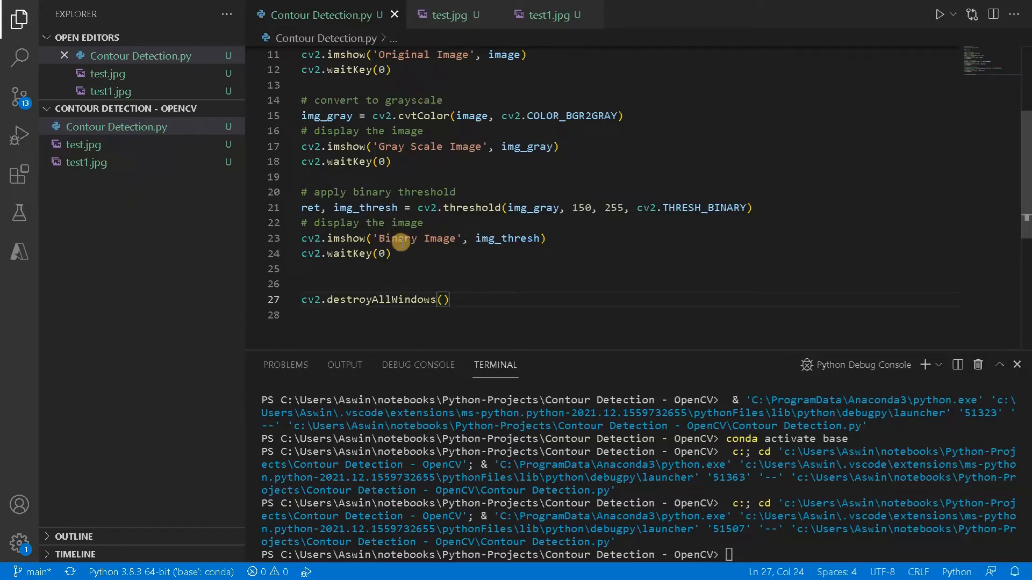
# Highlight img_thresh to check where the thresholded image is defined and used
pyautogui.doubleClick(507, 239)
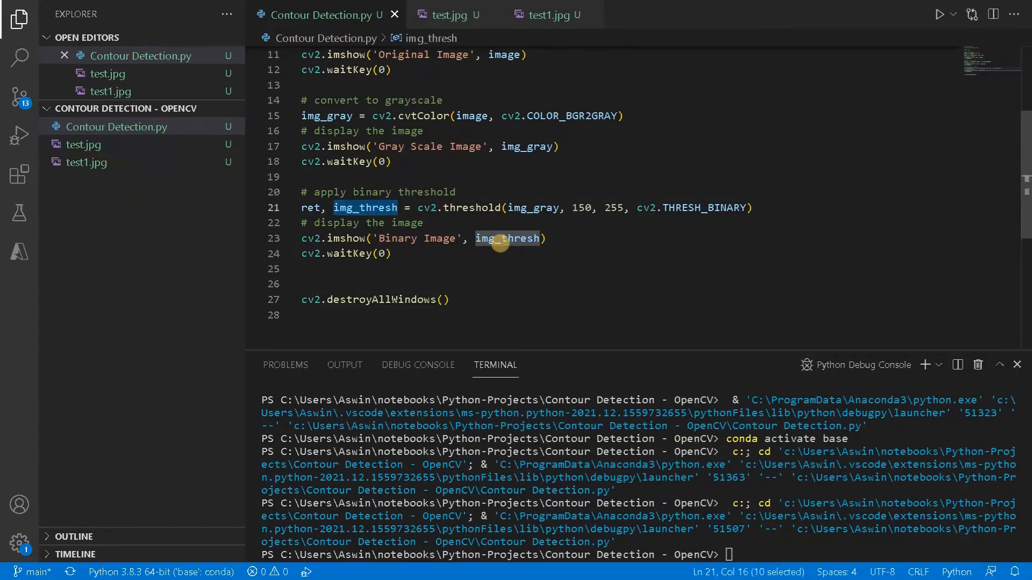
pyautogui.moveTo(433, 256)
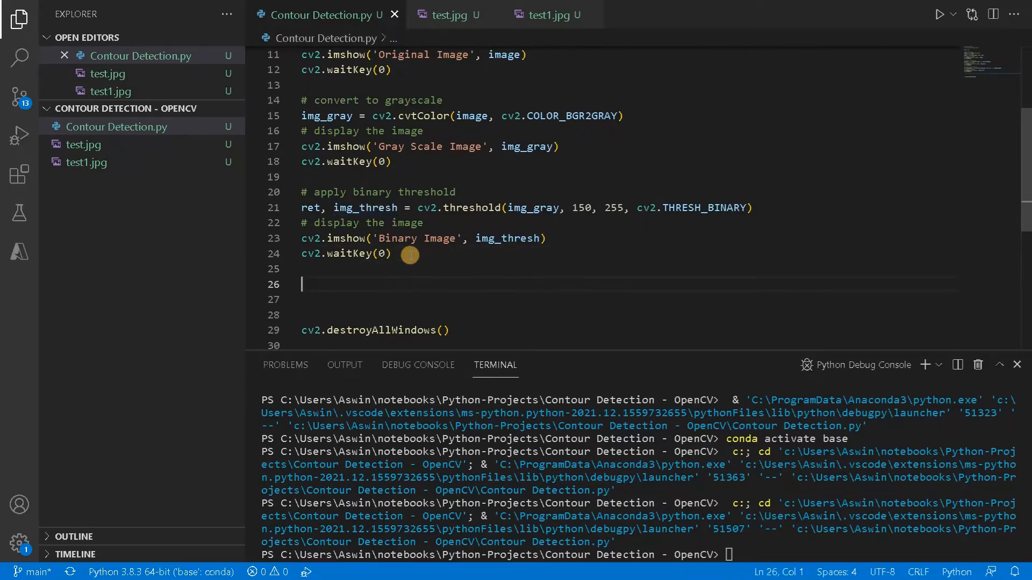
# Add a '# detect contours' comment and begin contours assignment from cv2.findContours on img_thresh
pyautogui.write('# detect co')
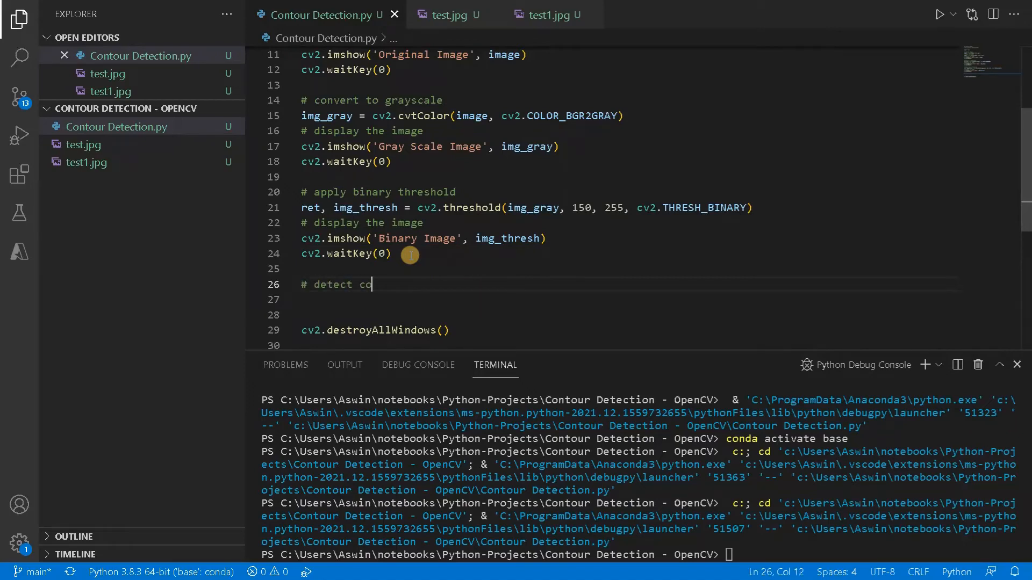
pyautogui.write('ntours on binary')
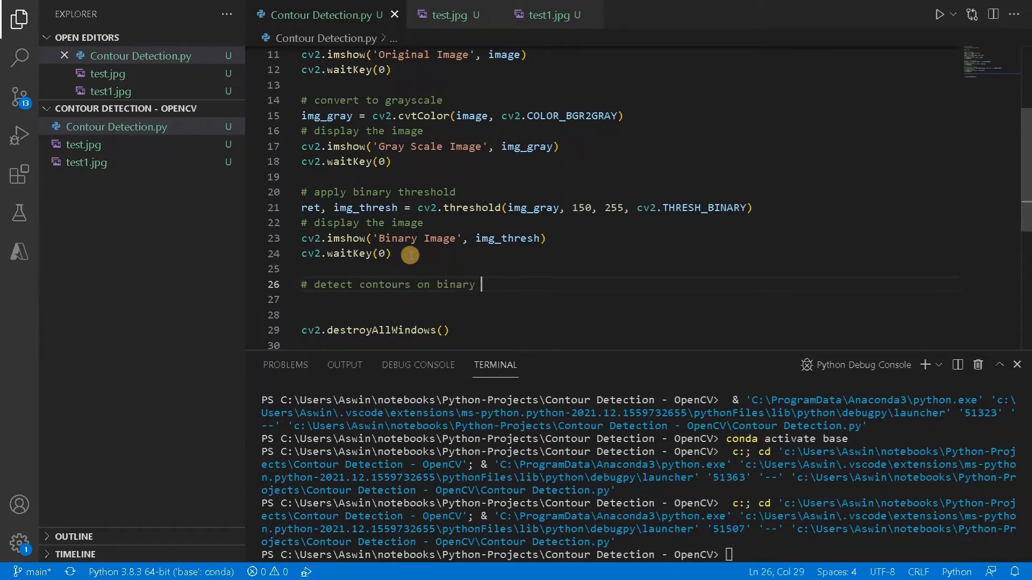
pyautogui.write('image')
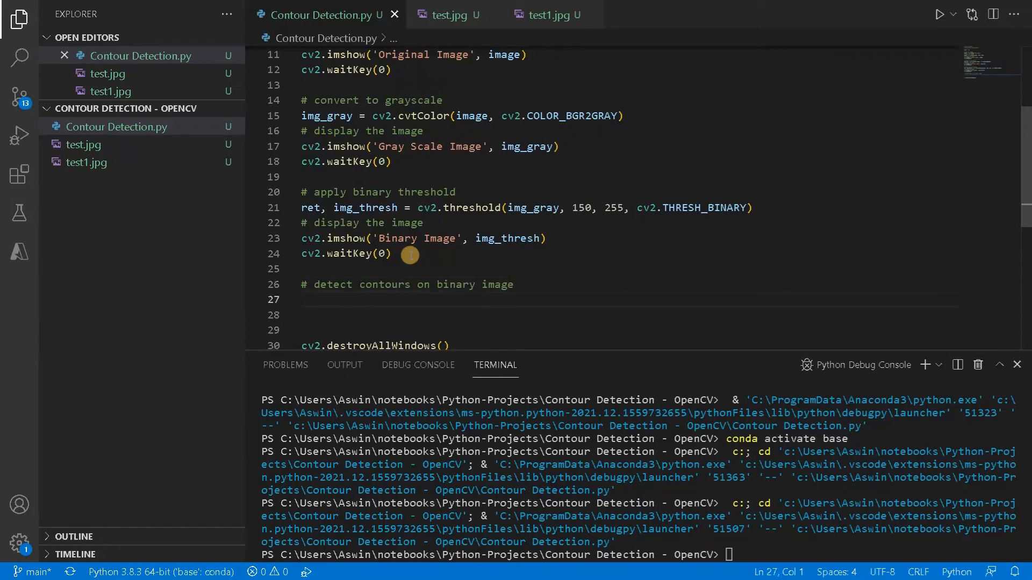
pyautogui.write('cont')
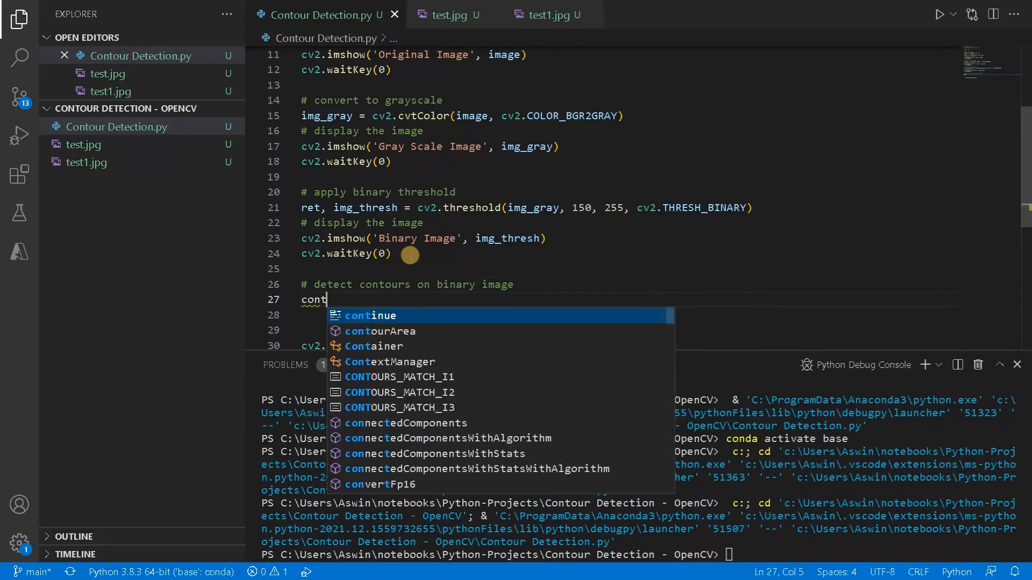
pyautogui.write('ours,')
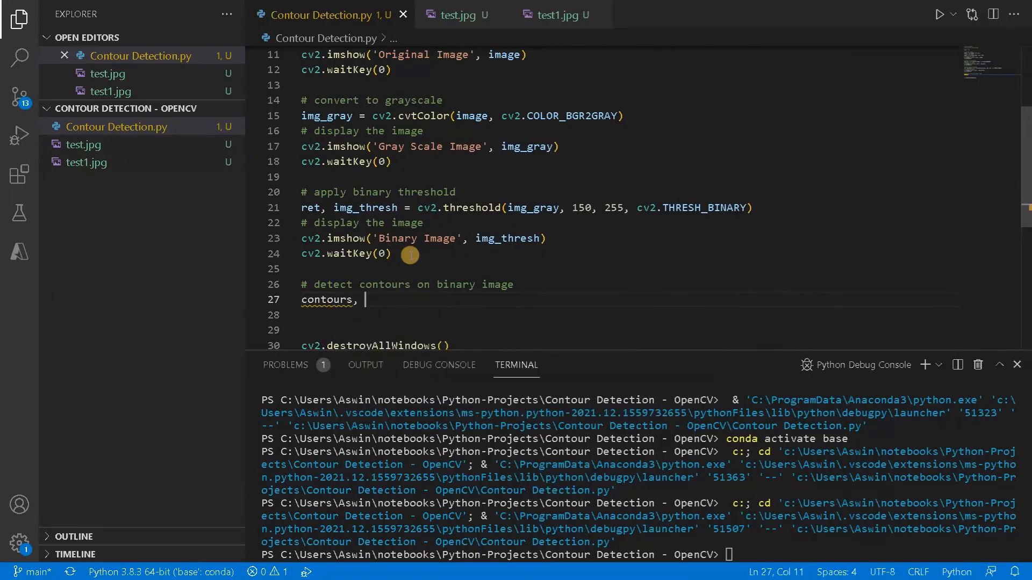
pyautogui.write('_')
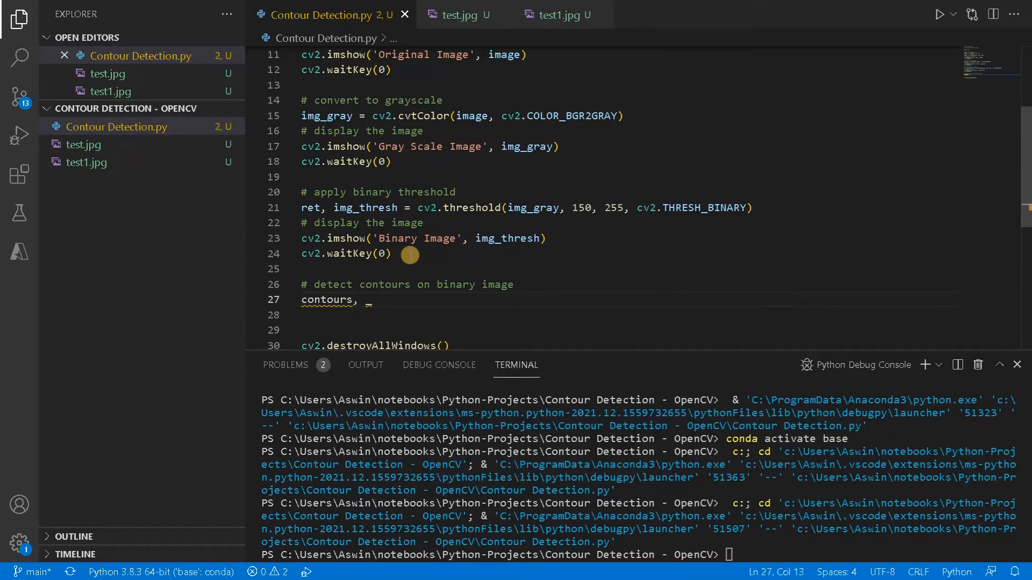
pyautogui.write('=')
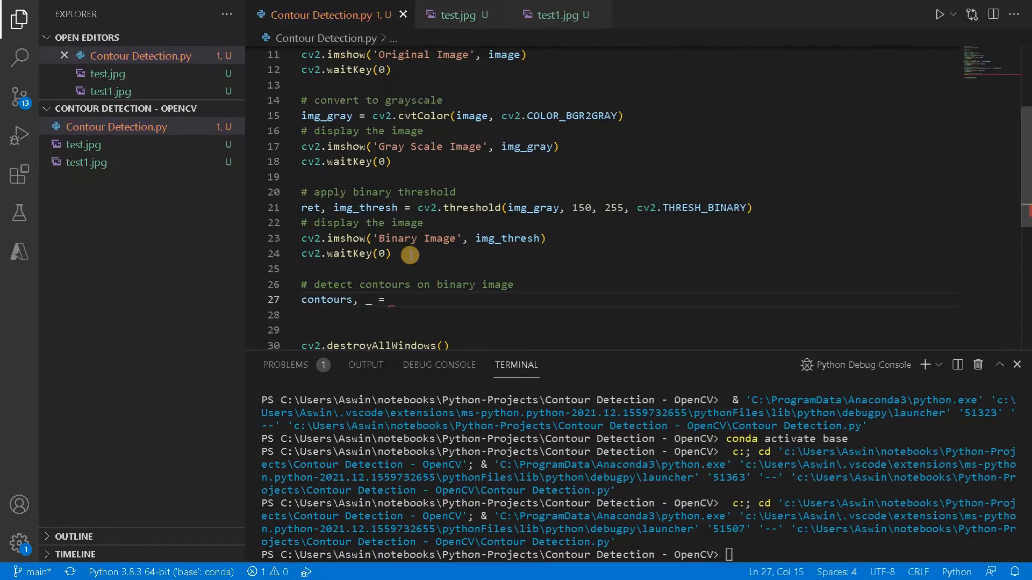
pyautogui.write('cv2.')
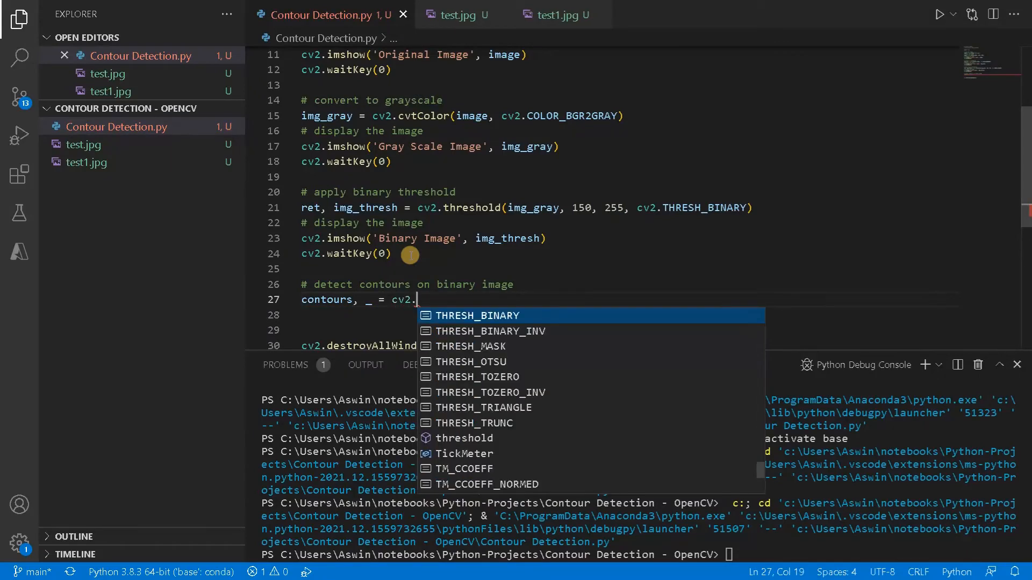
pyautogui.write('findContours')
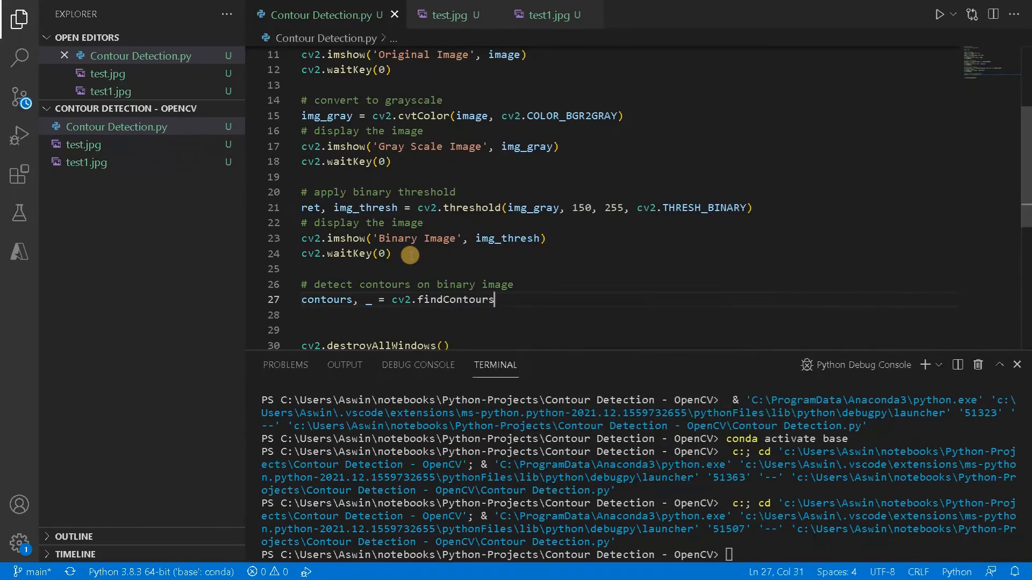
pyautogui.write('(')
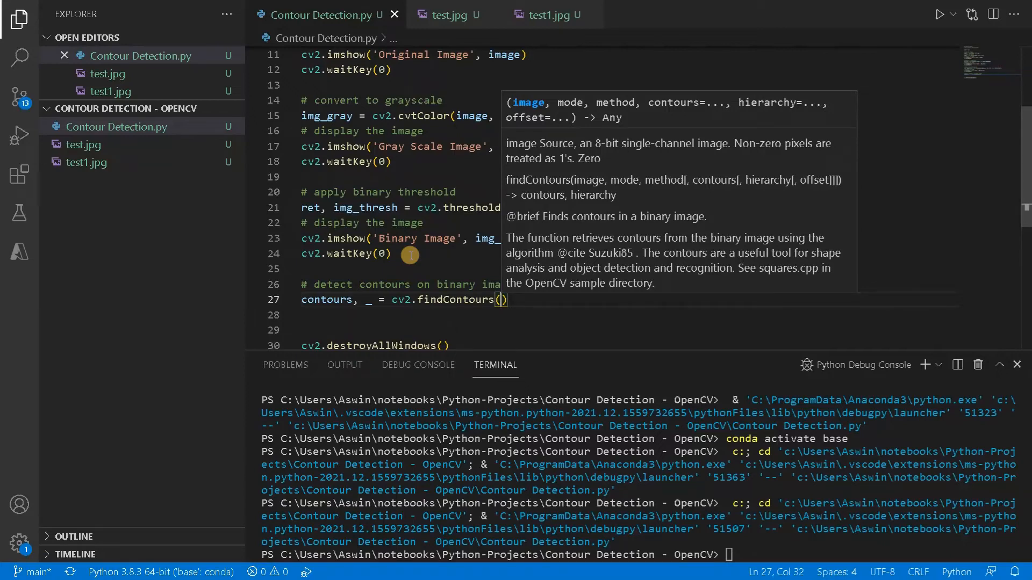
pyautogui.write('img_thresh')
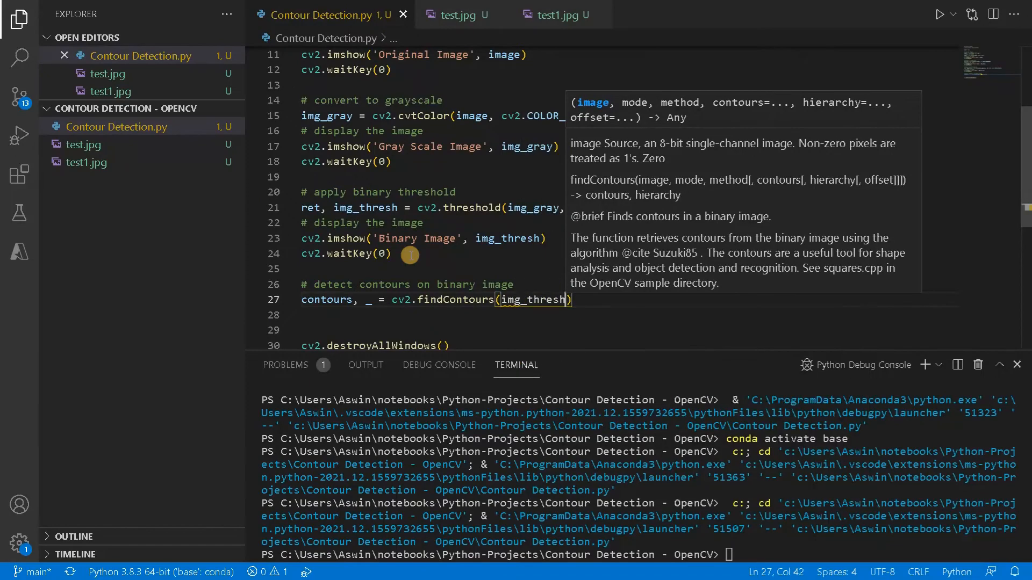
pyautogui.write(',')
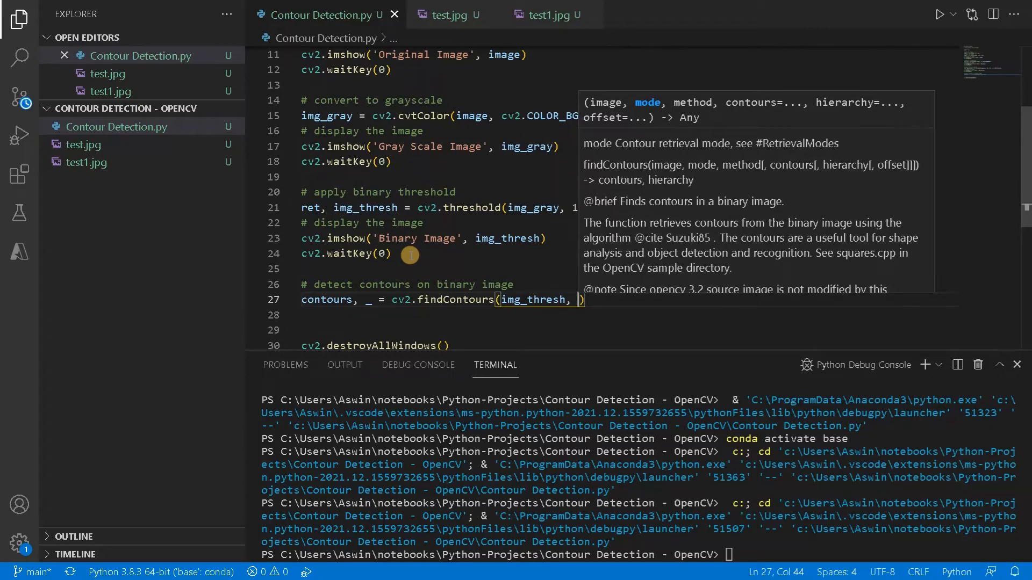
# Complete findContours with cv2.RETR_TREE and cv2.CHAIN_APPROX_NONE, then highlight RETR_TREE
pyautogui.write('cv2.')
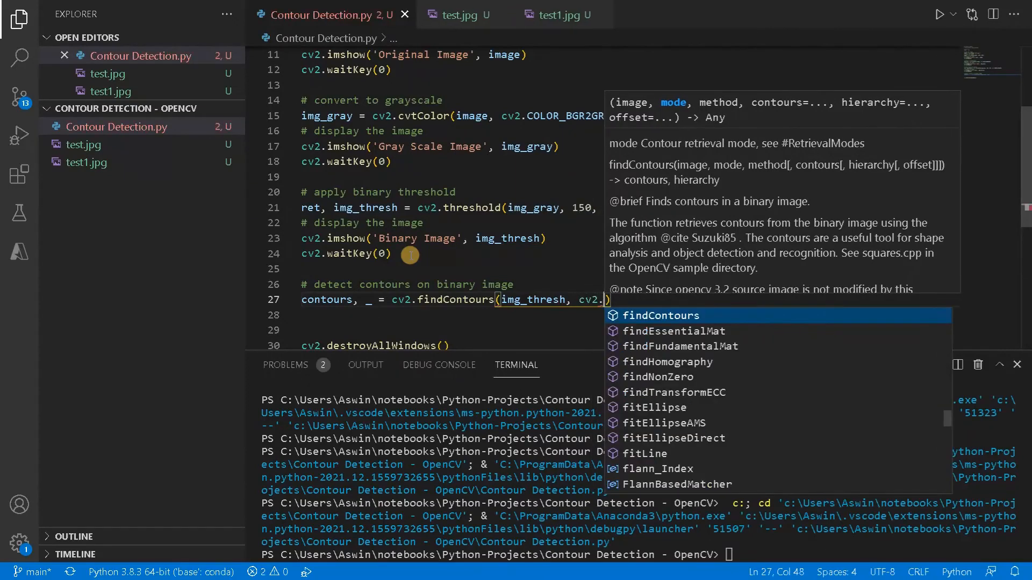
pyautogui.write('RE')
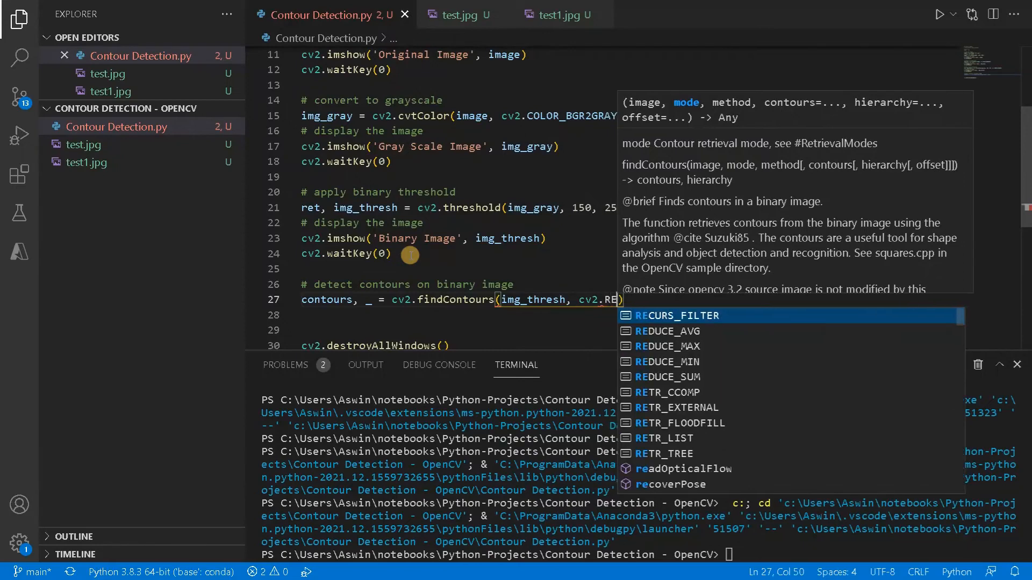
pyautogui.write('TR')
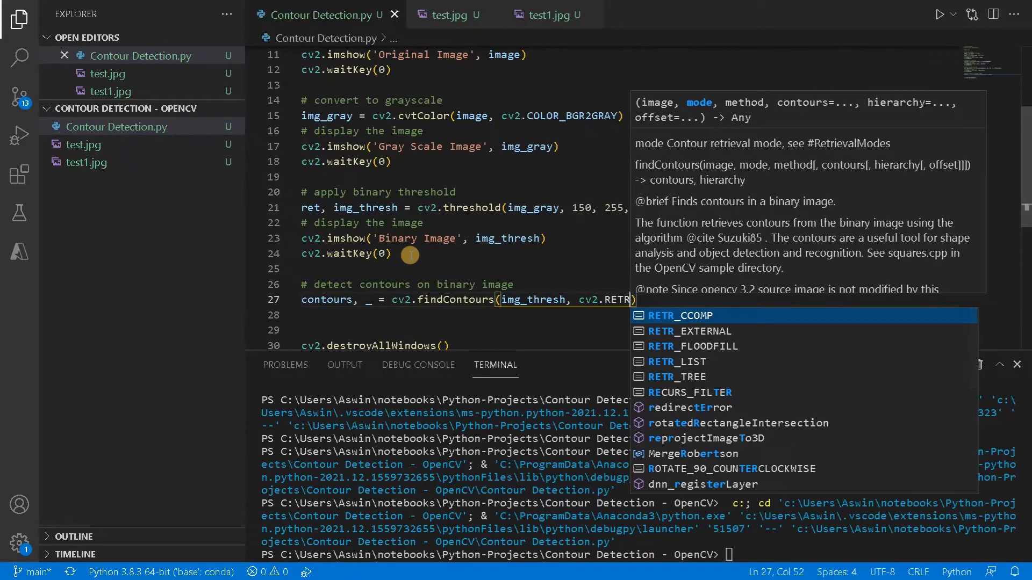
pyautogui.moveTo(688, 376)
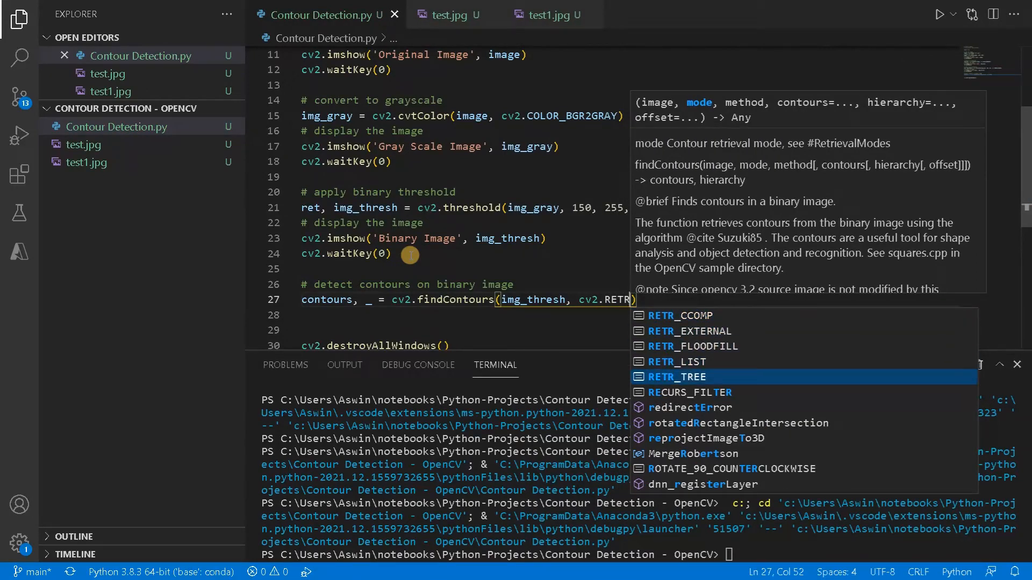
pyautogui.click(681, 376)
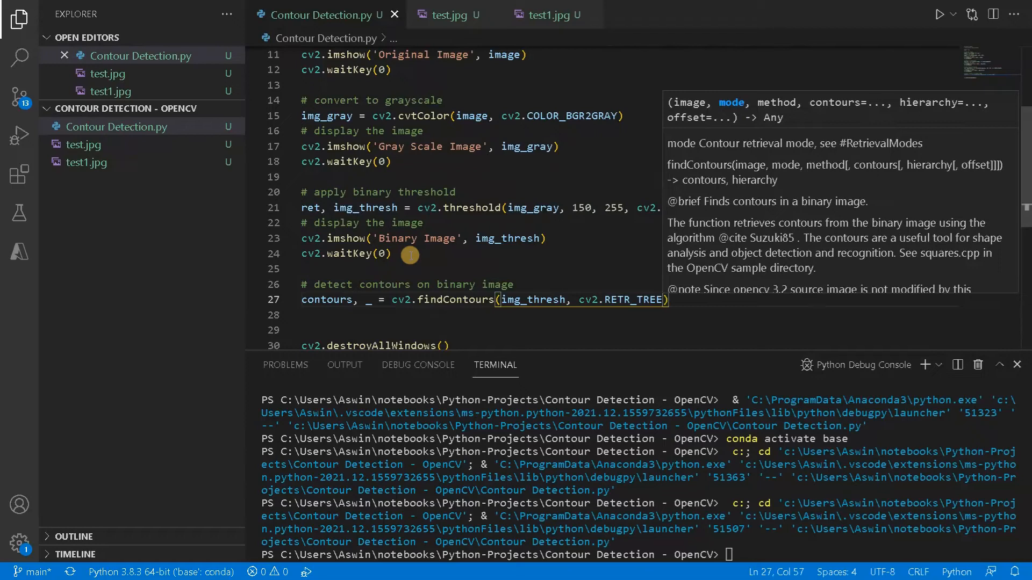
pyautogui.write(',')
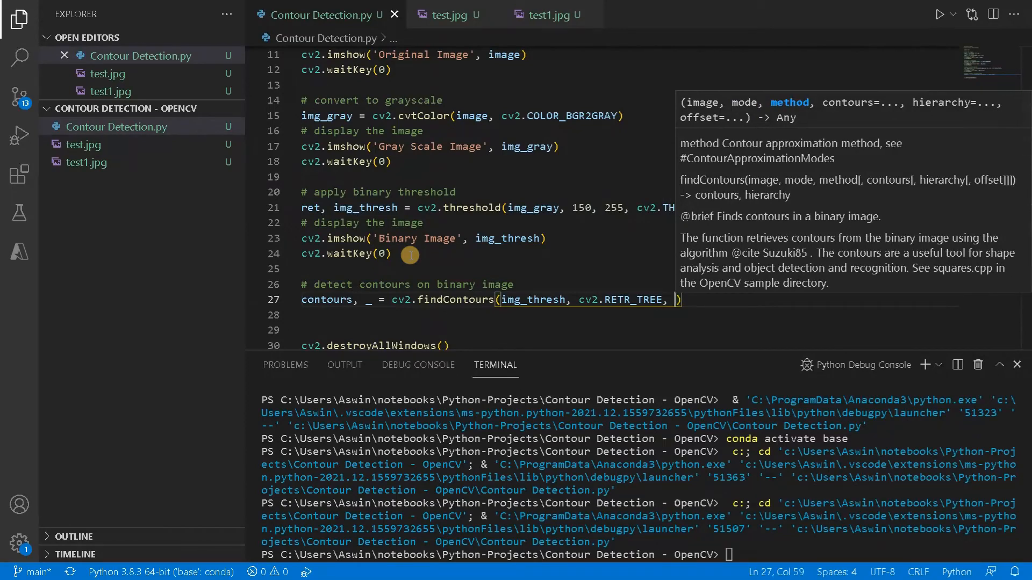
pyautogui.write('cv2.')
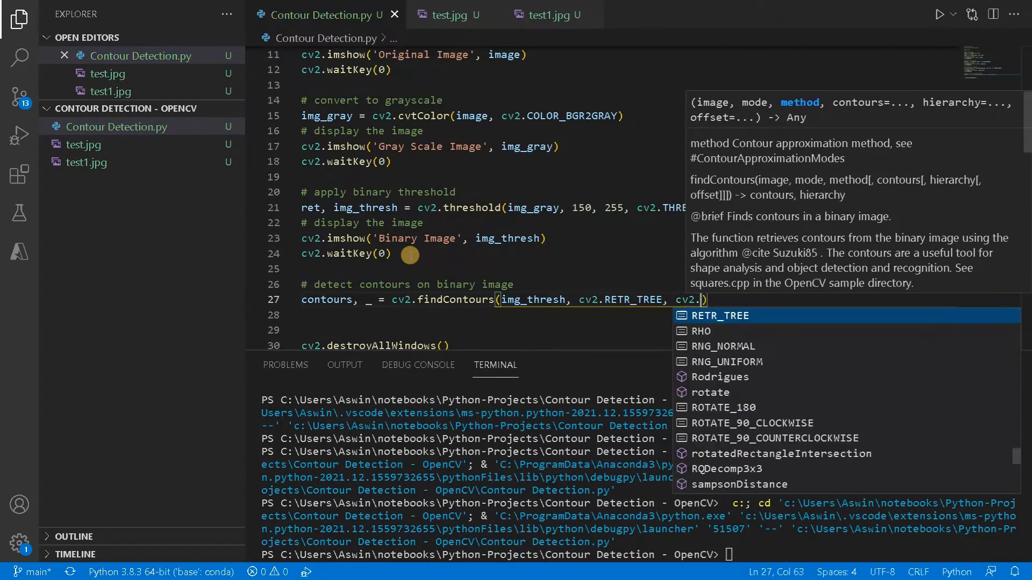
pyautogui.write('c')
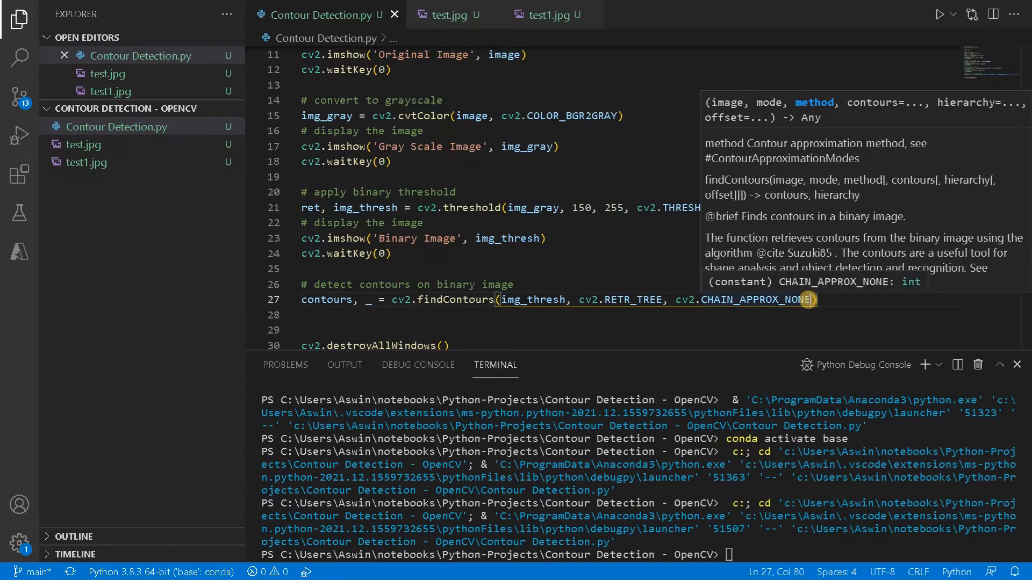
pyautogui.doubleClick(630, 300)
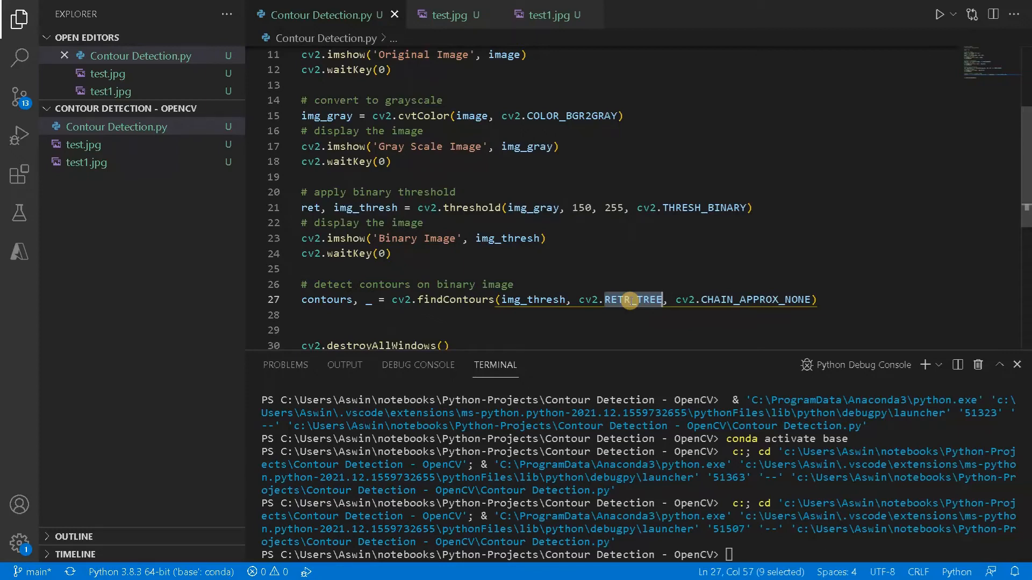
pyautogui.moveTo(628, 300); pyautogui.dragTo(809, 300)
pyautogui.write('#')
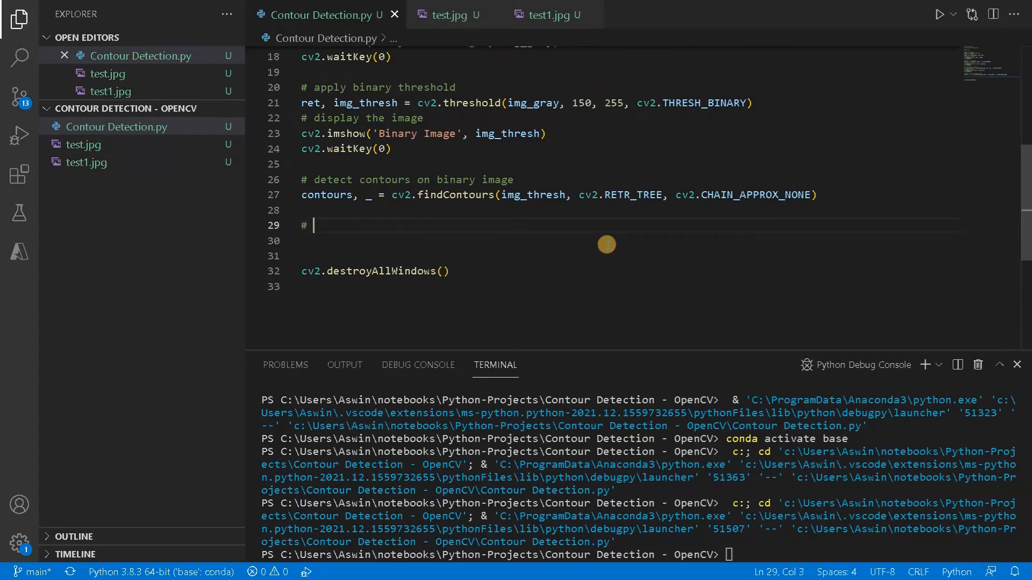
# Add a '# draw contours on original image' comment and start a cv2.drawContours call
pyautogui.write('draw con')
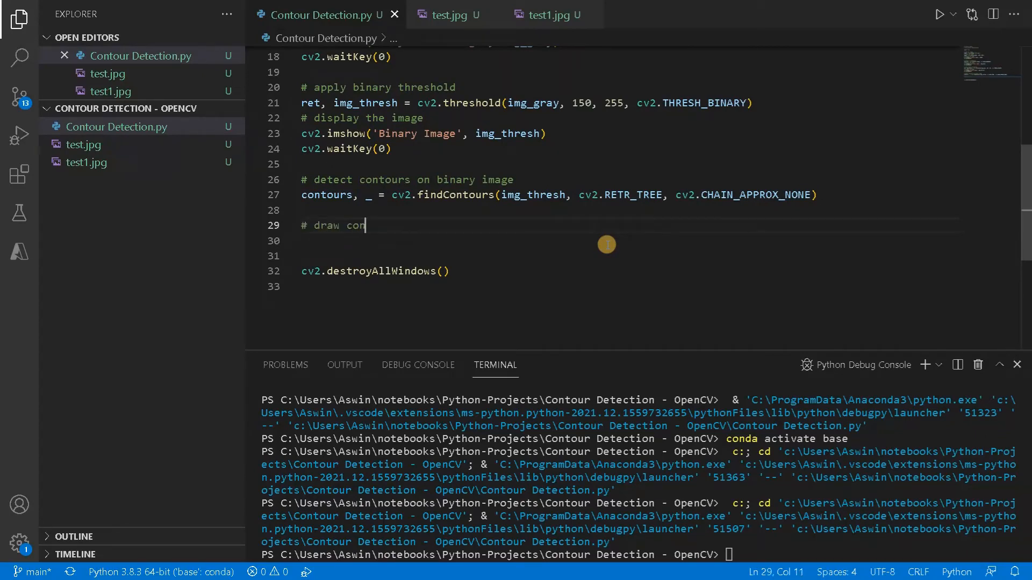
pyautogui.write('tours on')
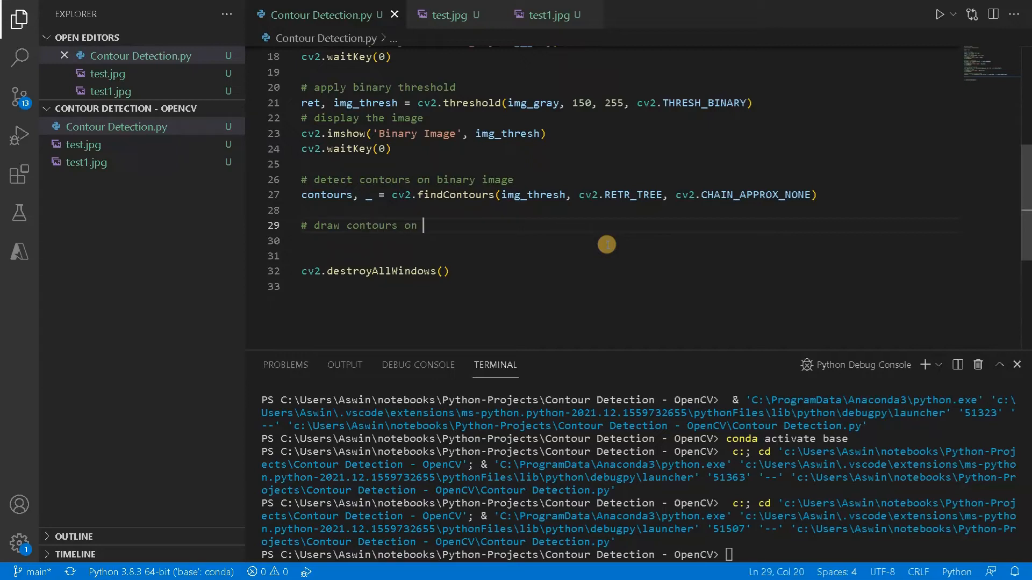
pyautogui.write('original image')
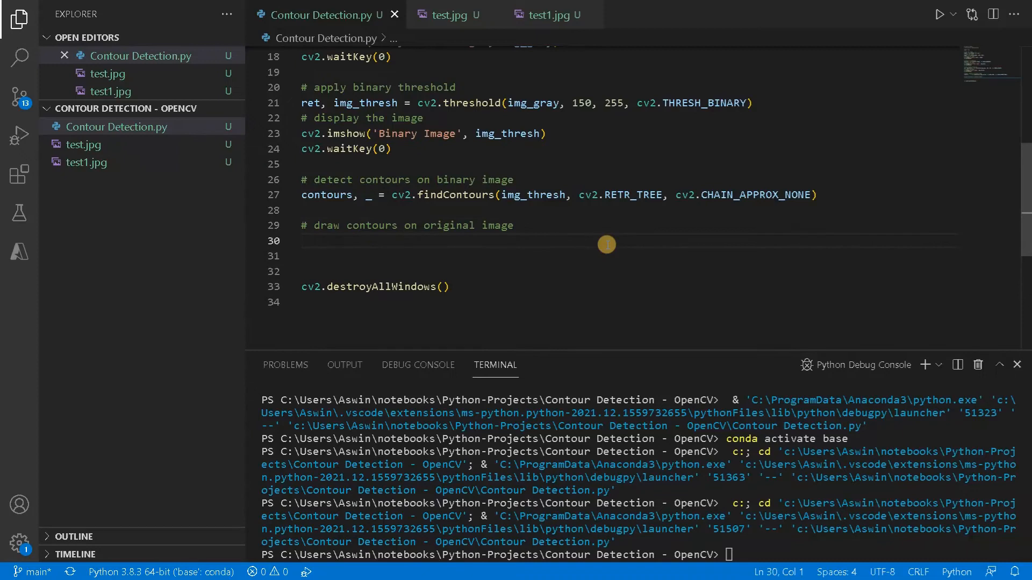
pyautogui.write('cv')
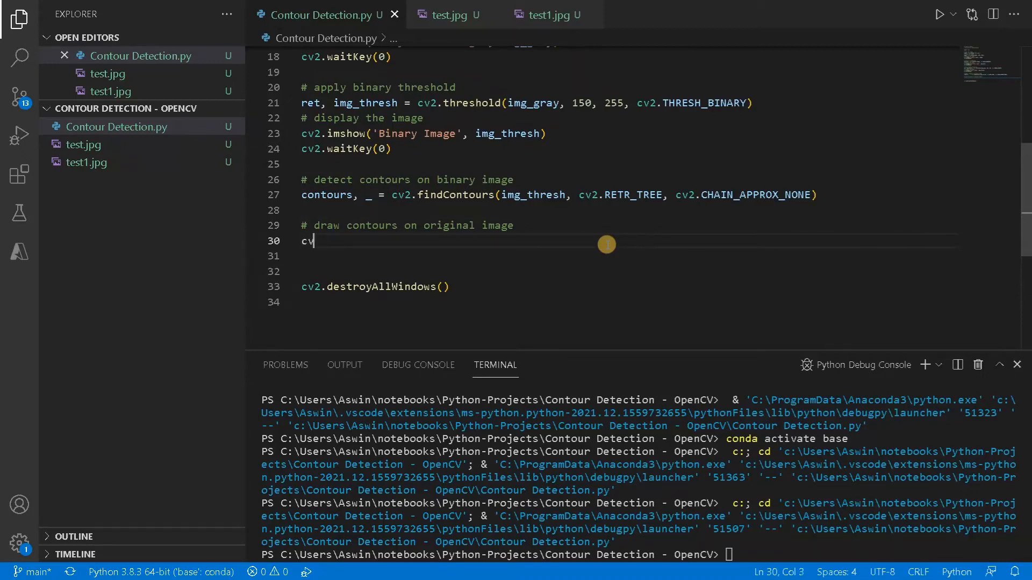
pyautogui.write('2.d')
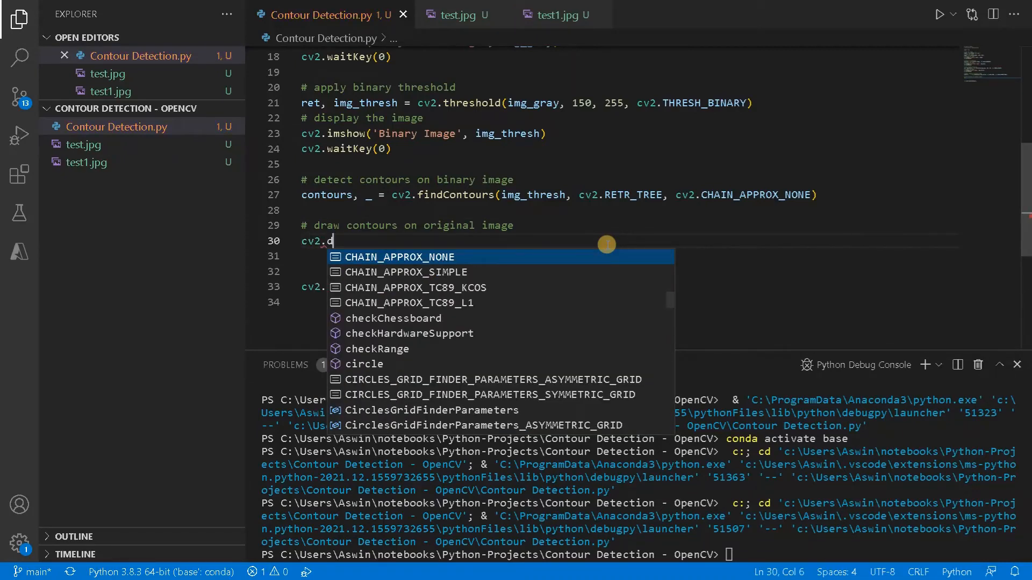
pyautogui.write('rawContours')
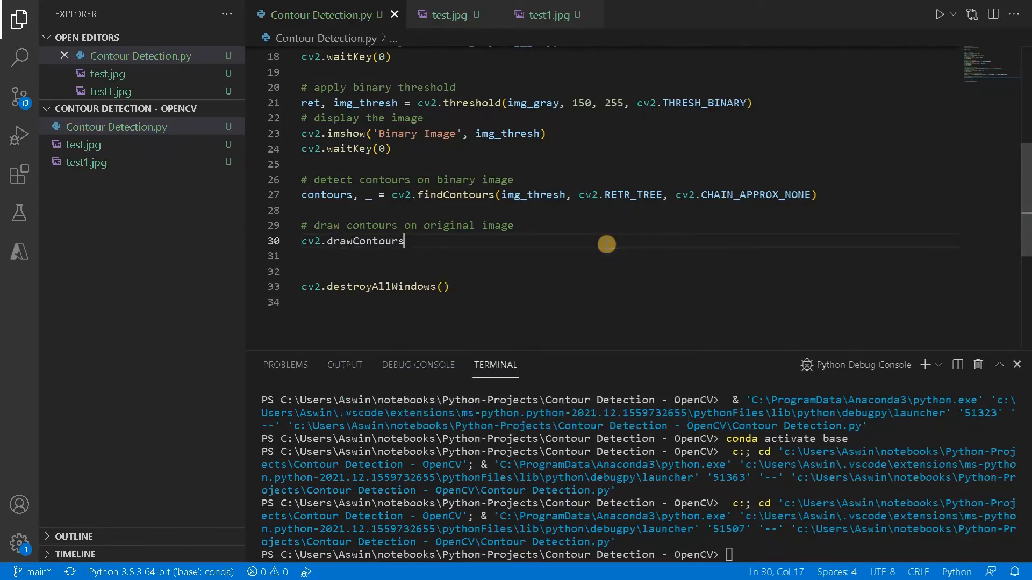
pyautogui.write('(')
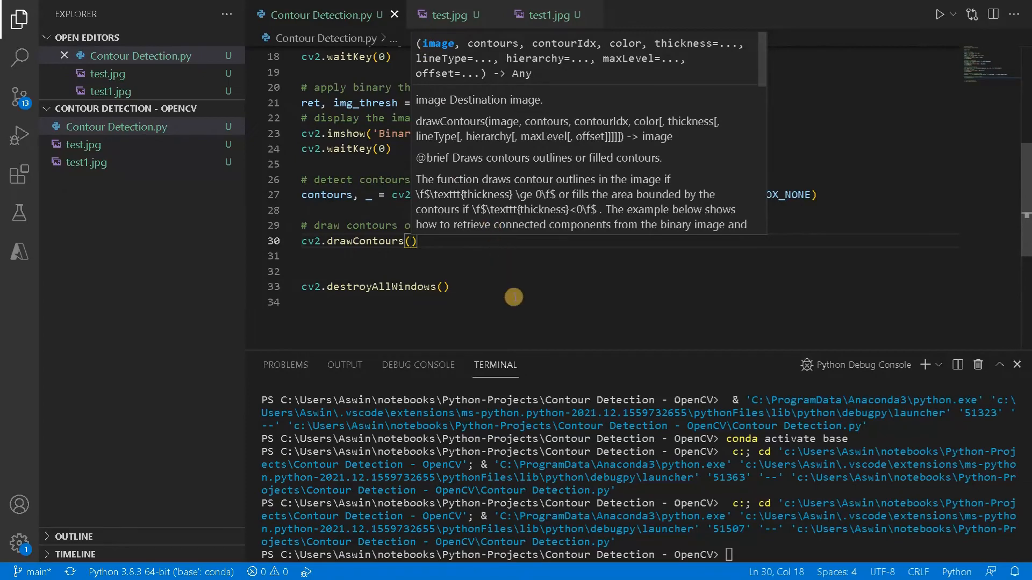
pyautogui.moveTo(543, 322)
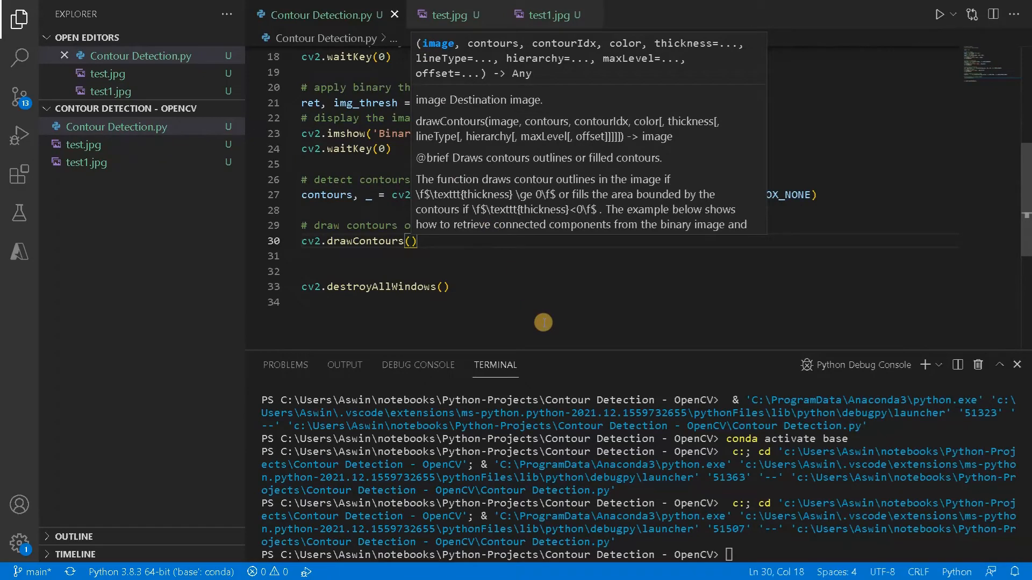
# Pass image, contours and index -1 to drawContours so all contours are drawn
pyautogui.write('i')
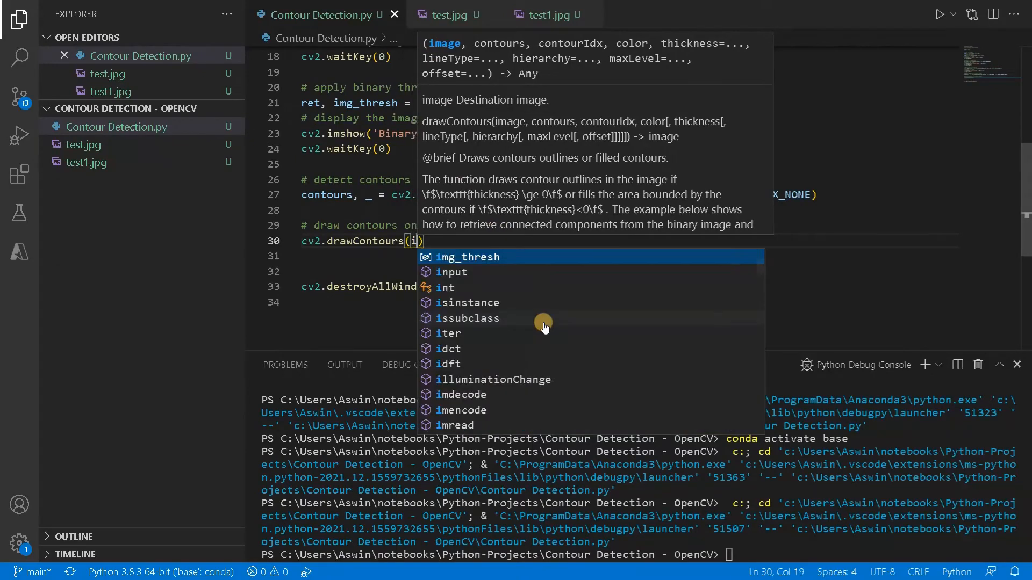
pyautogui.write('image,')
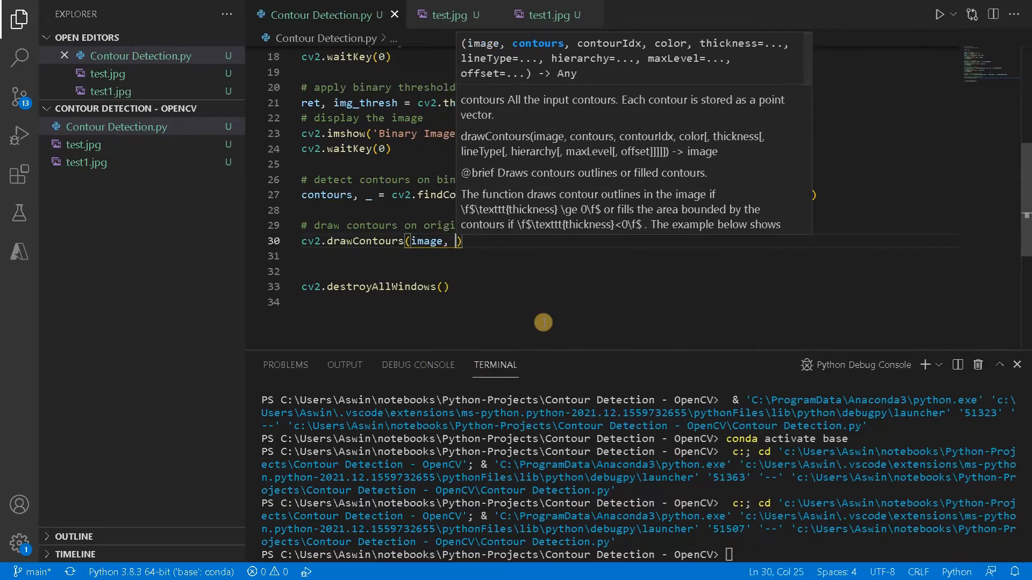
pyautogui.write('coun')
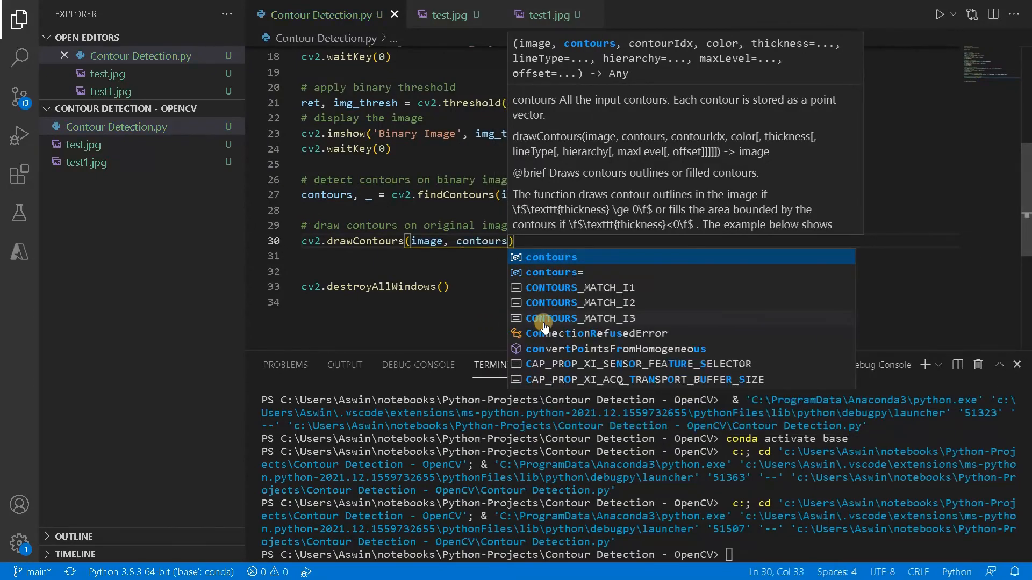
pyautogui.write(', contou')
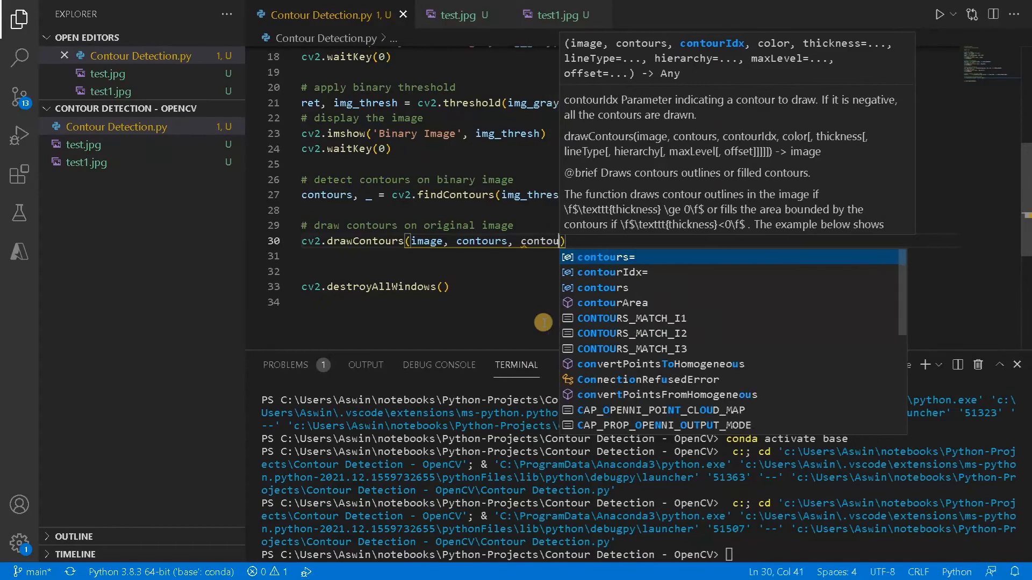
pyautogui.write('r')
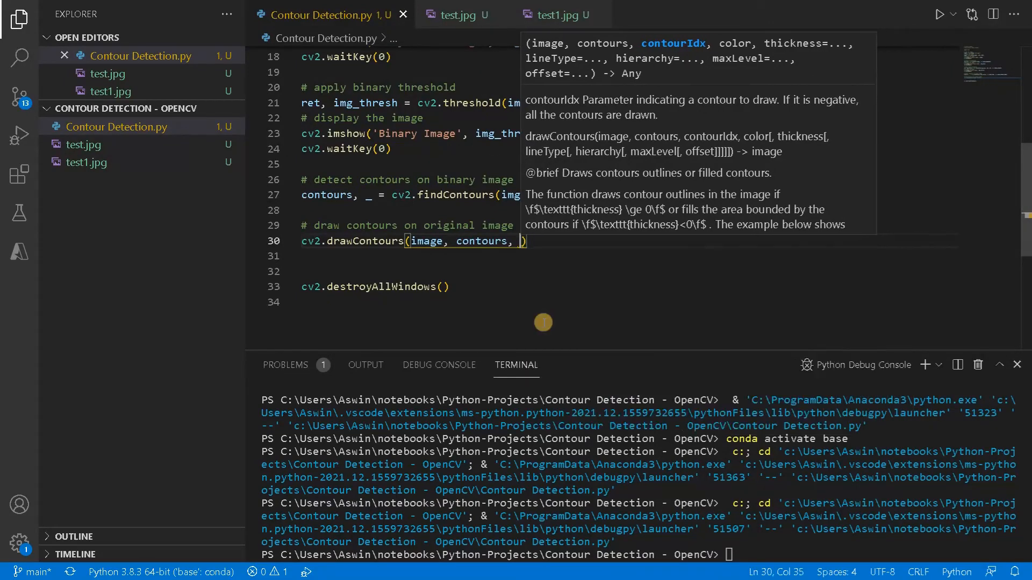
pyautogui.write('-1,')
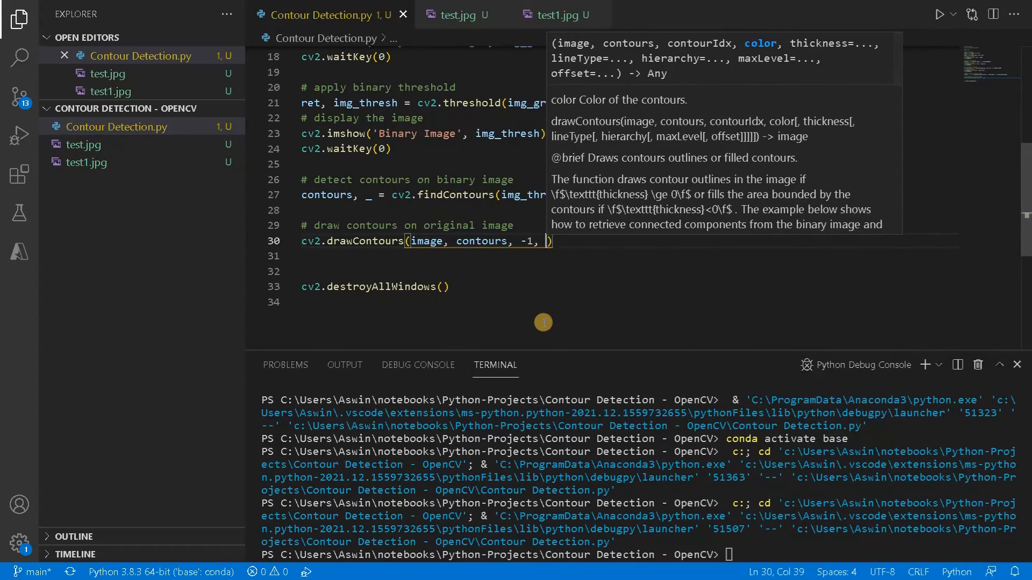
# Give drawContours green colour (0, 255, 0), thickness 3 and lineType=cv2.LINE_AA
pyautogui.write('{')
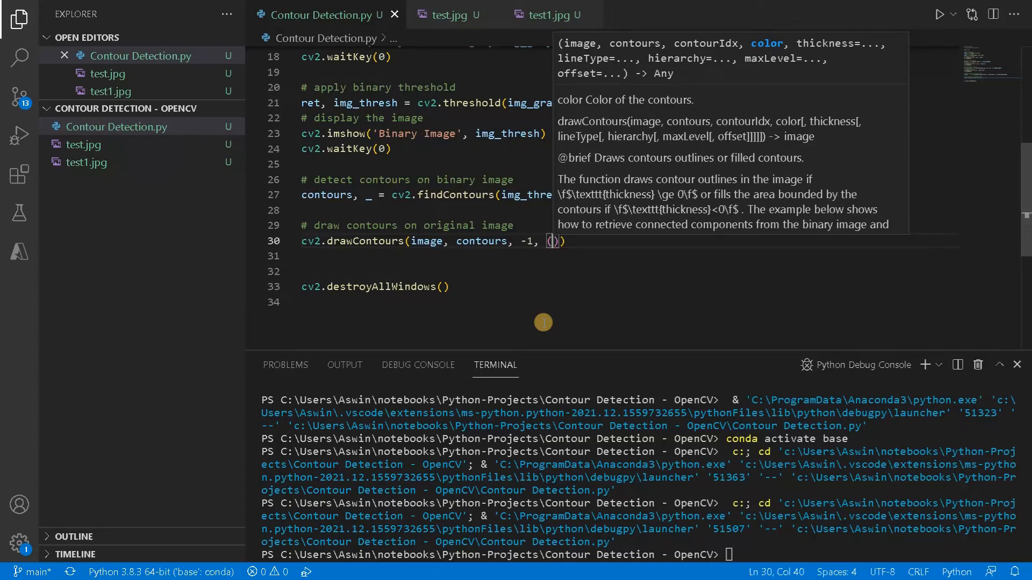
pyautogui.write('0,')
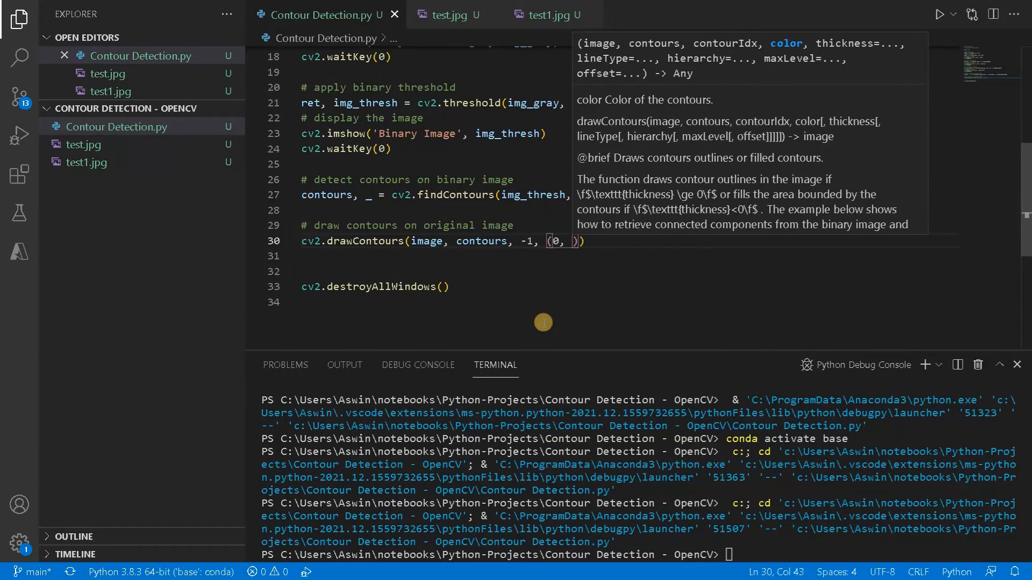
pyautogui.write('2')
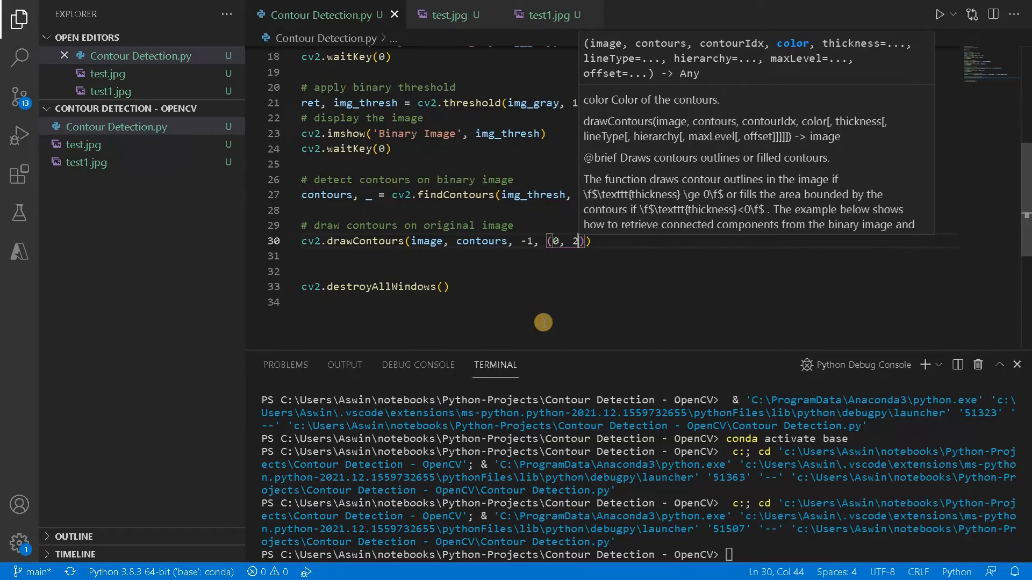
pyautogui.write('55, 0')
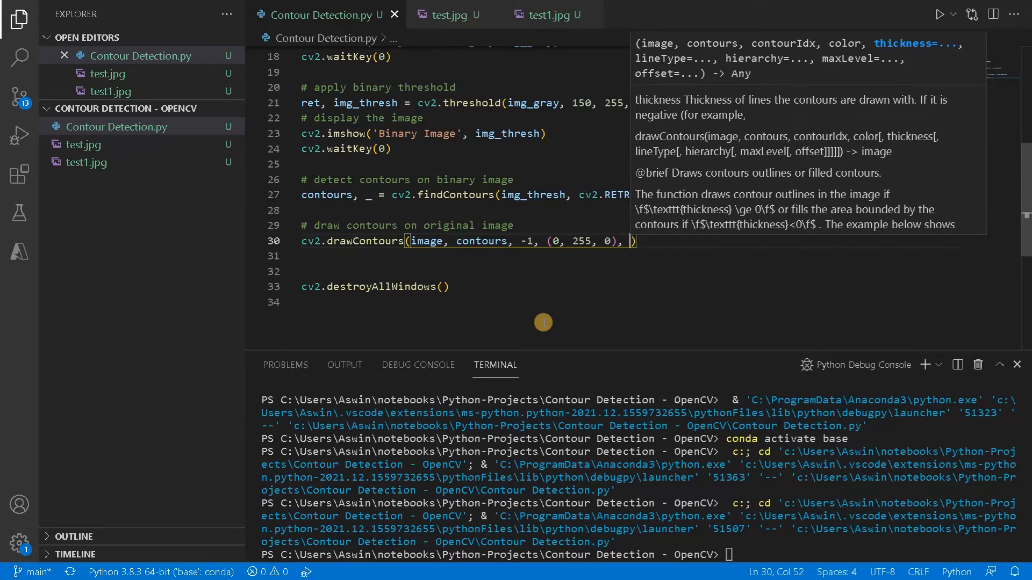
pyautogui.write('1')
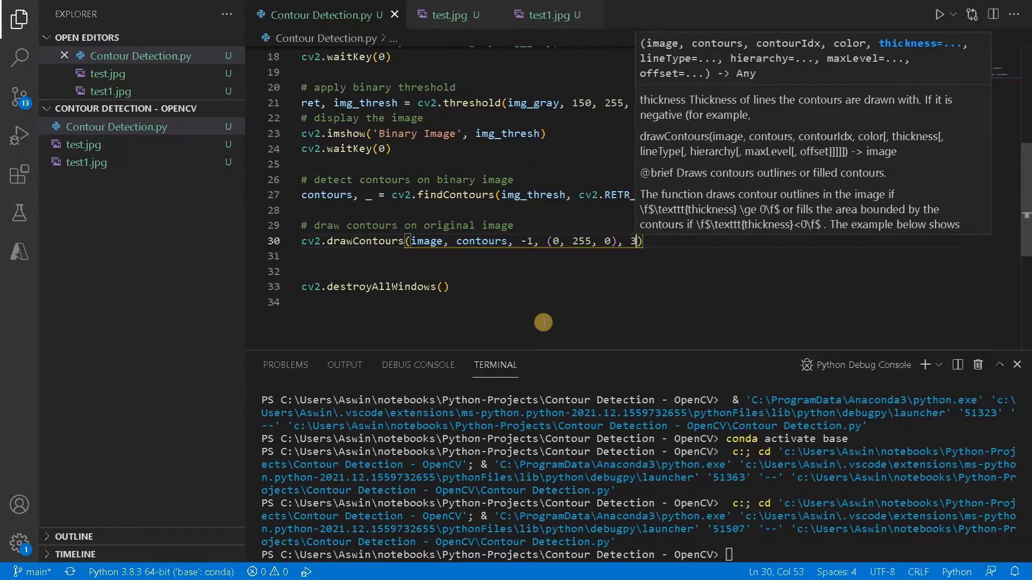
pyautogui.write(',')
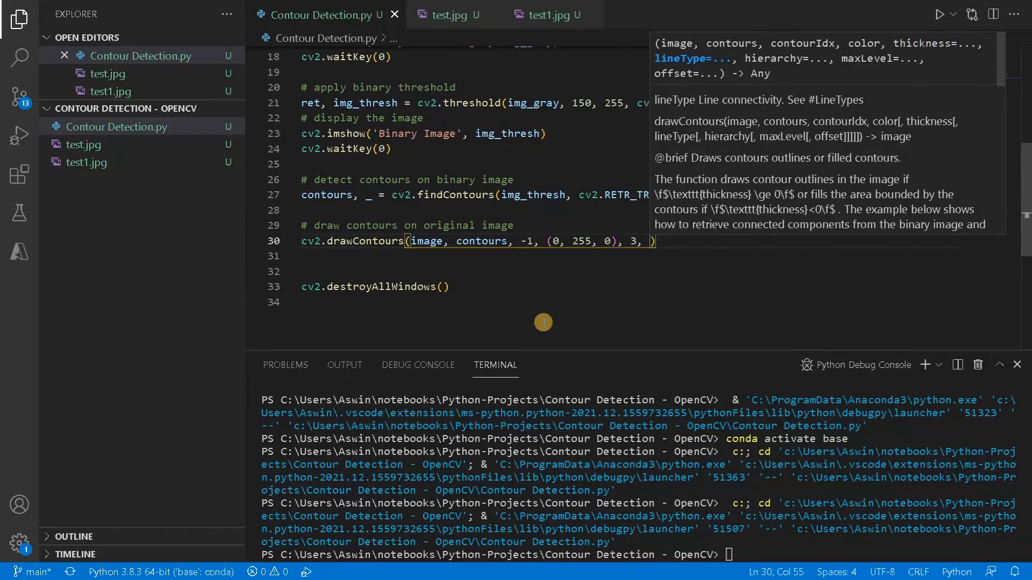
pyautogui.write('lineType=cv')
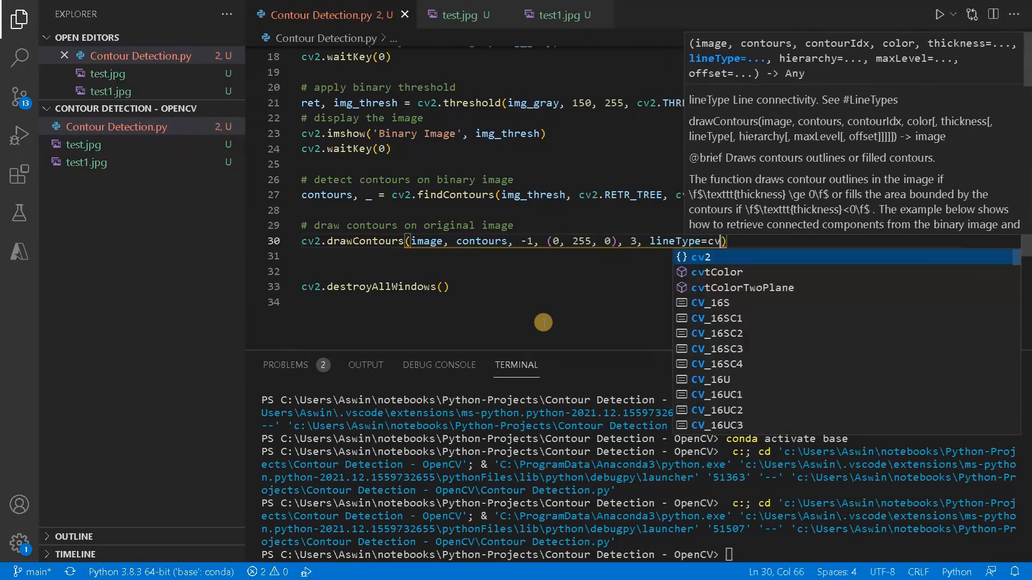
pyautogui.write('.')
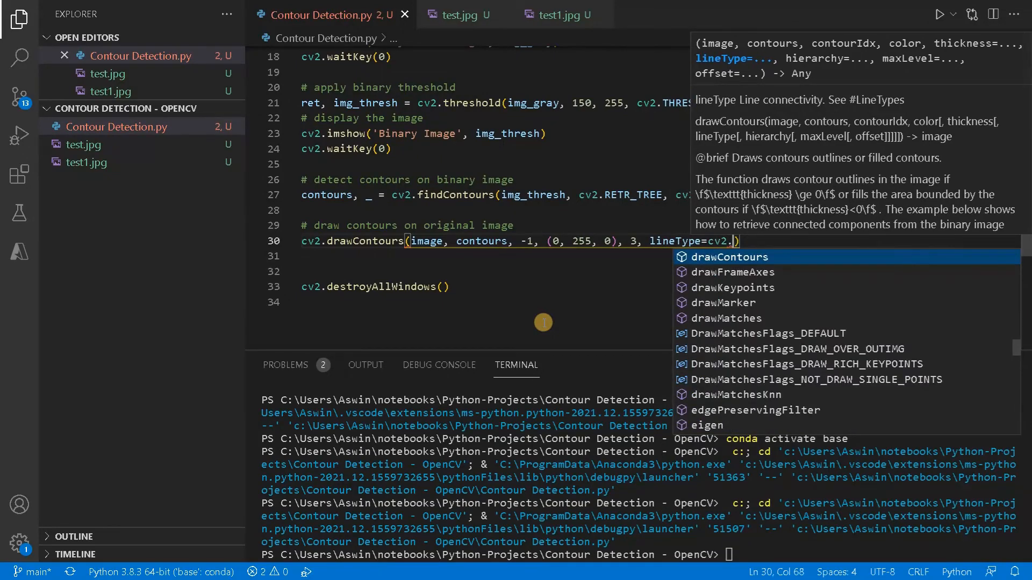
pyautogui.write('LINE_AA')
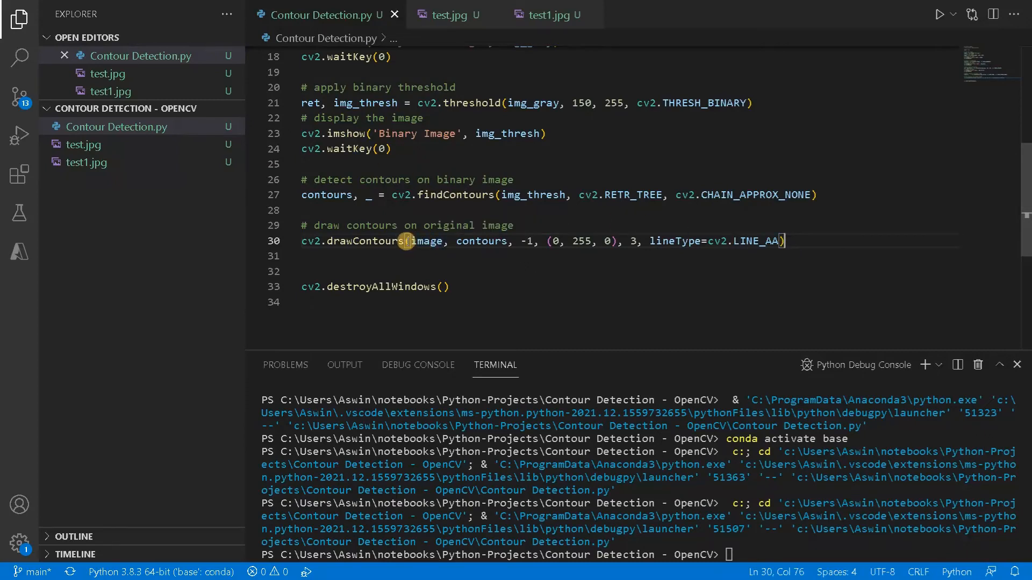
pyautogui.moveTo(427, 240)
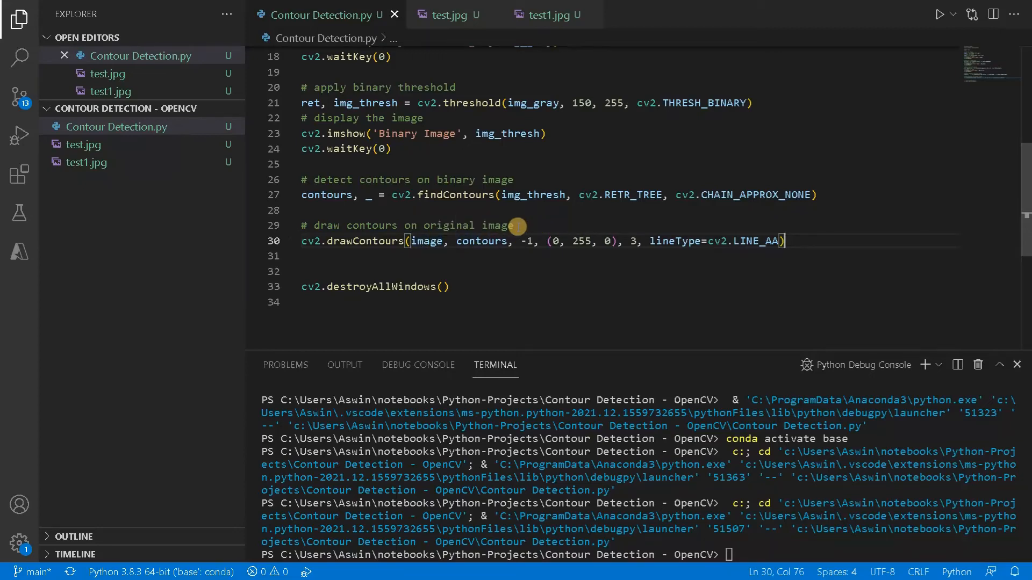
# Add img_copy = image.copy() and make drawContours draw on img_copy instead of image
pyautogui.write('i')
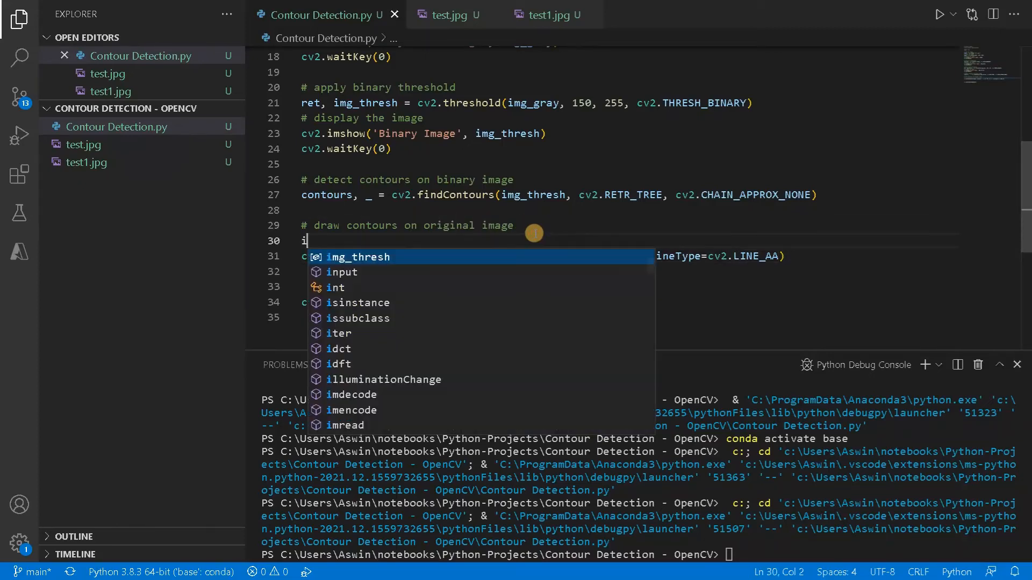
pyautogui.write('mg')
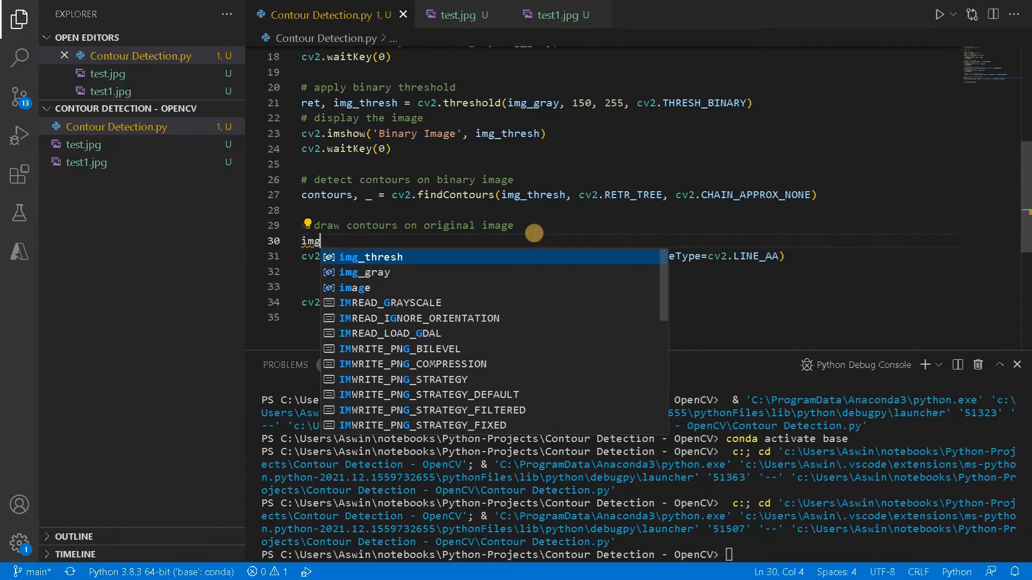
pyautogui.write('_copy')
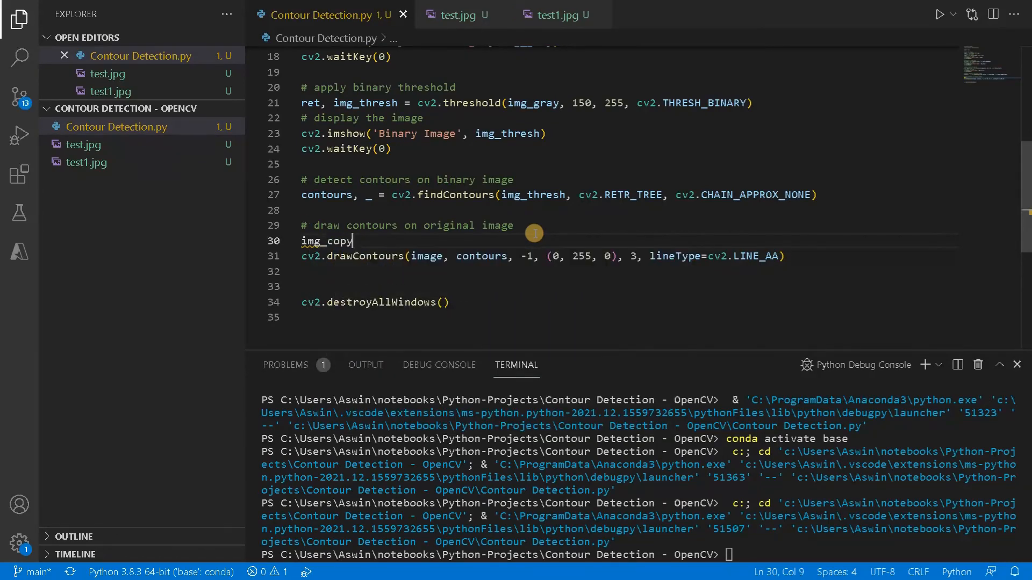
pyautogui.write('=')
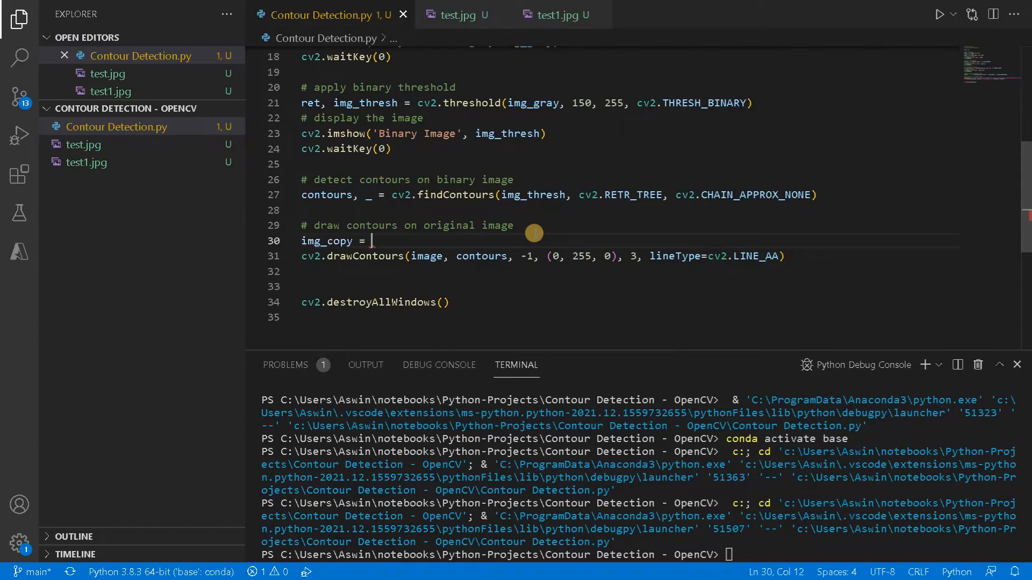
pyautogui.write('image')
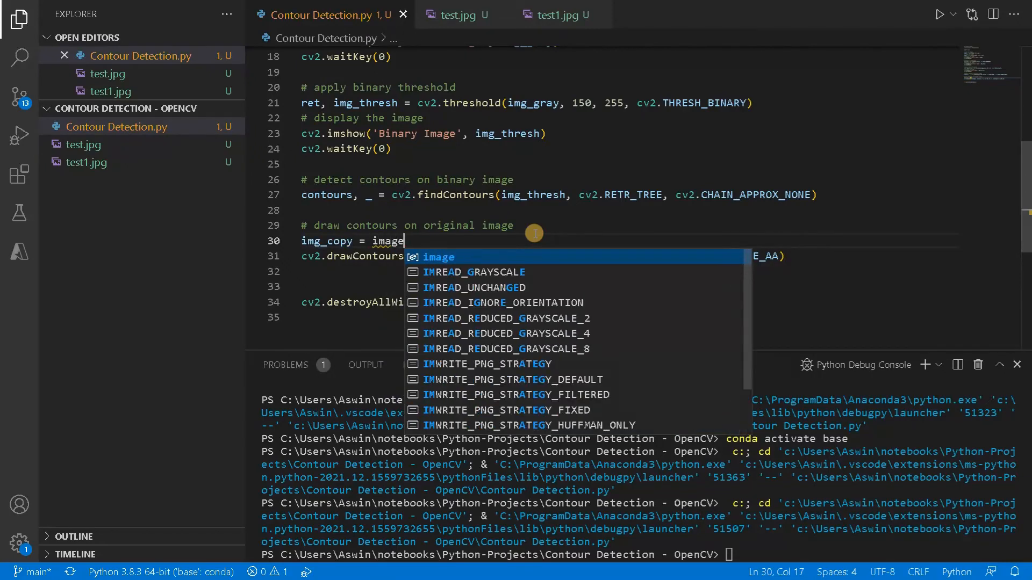
pyautogui.write('.c')
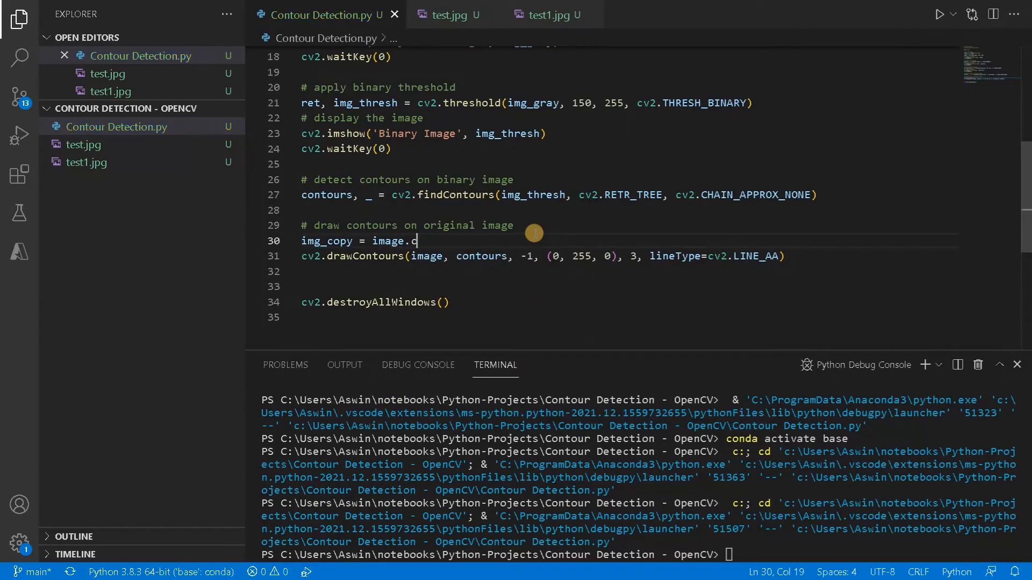
pyautogui.write('opy()')
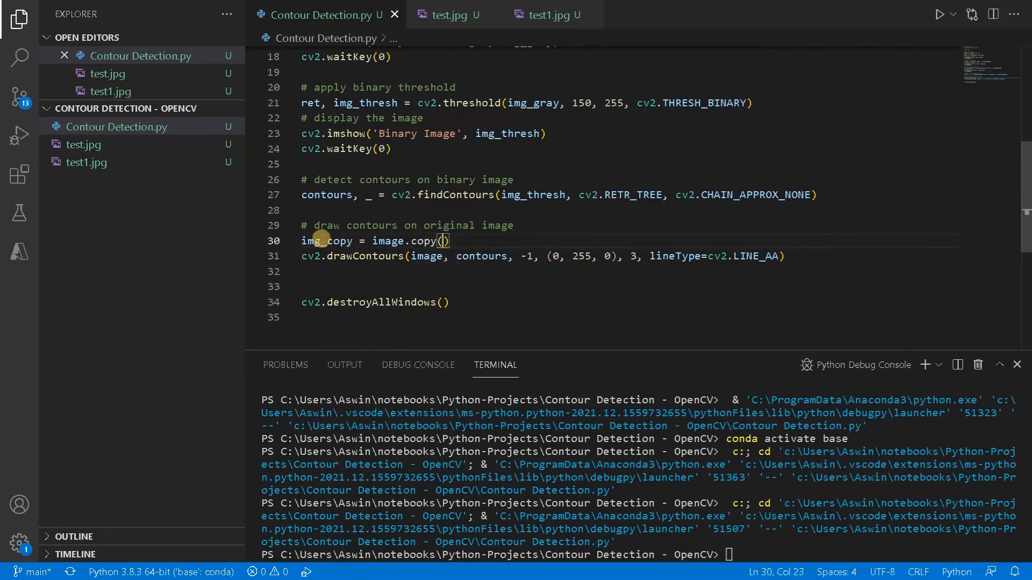
pyautogui.doubleClick(426, 256)
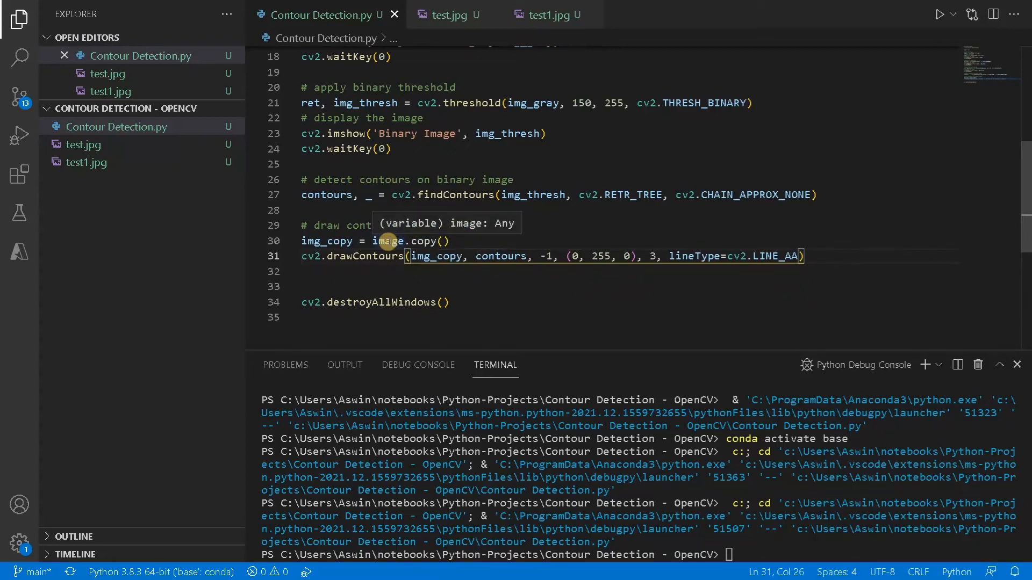
pyautogui.moveTo(440, 215)
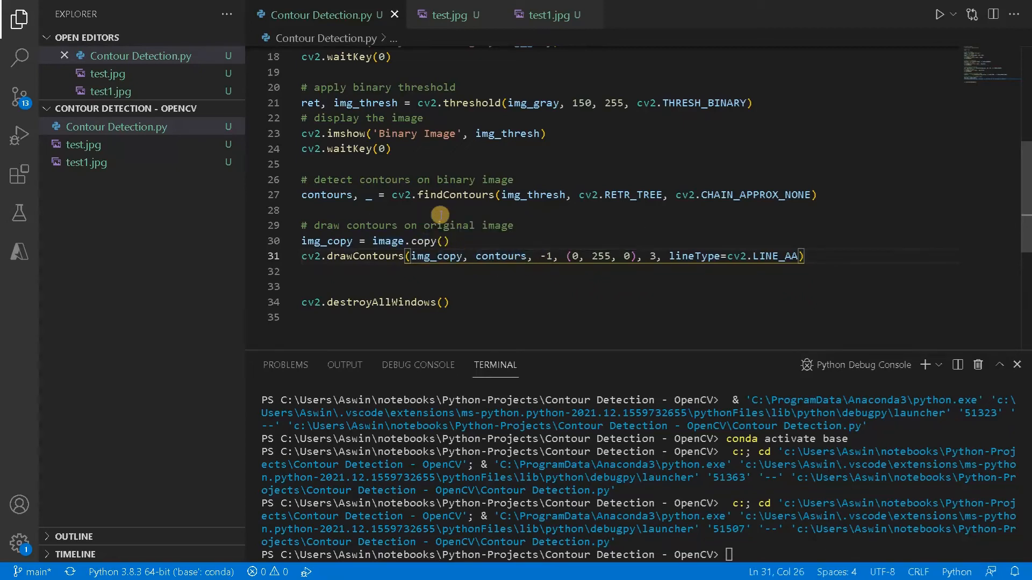
# Reuse the imshow/waitKey block to show img_copy in a window titled 'Contour Image'
pyautogui.moveTo(303, 118); pyautogui.dragTo(392, 148)
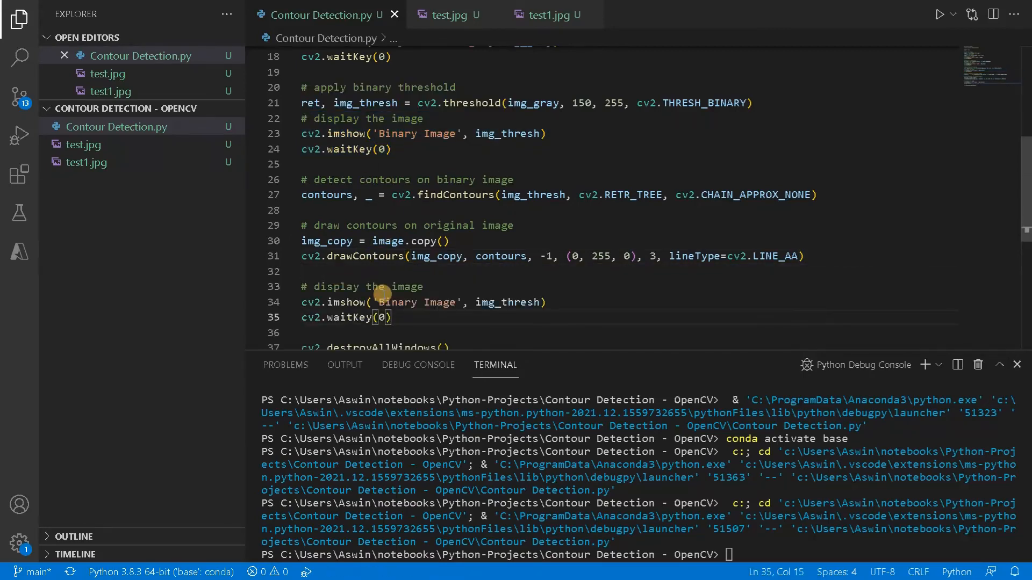
pyautogui.doubleClick(397, 302)
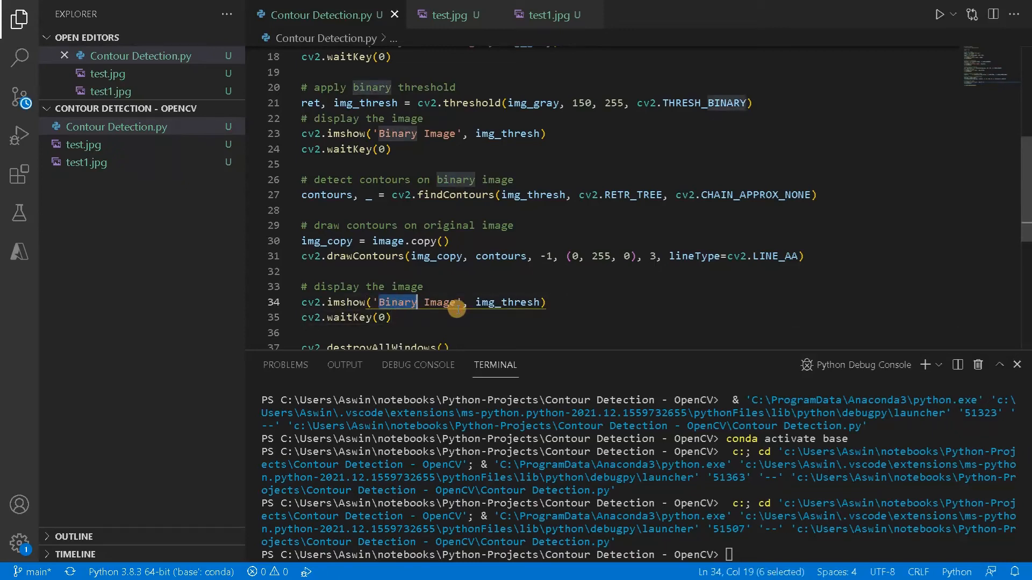
pyautogui.write('Coi')
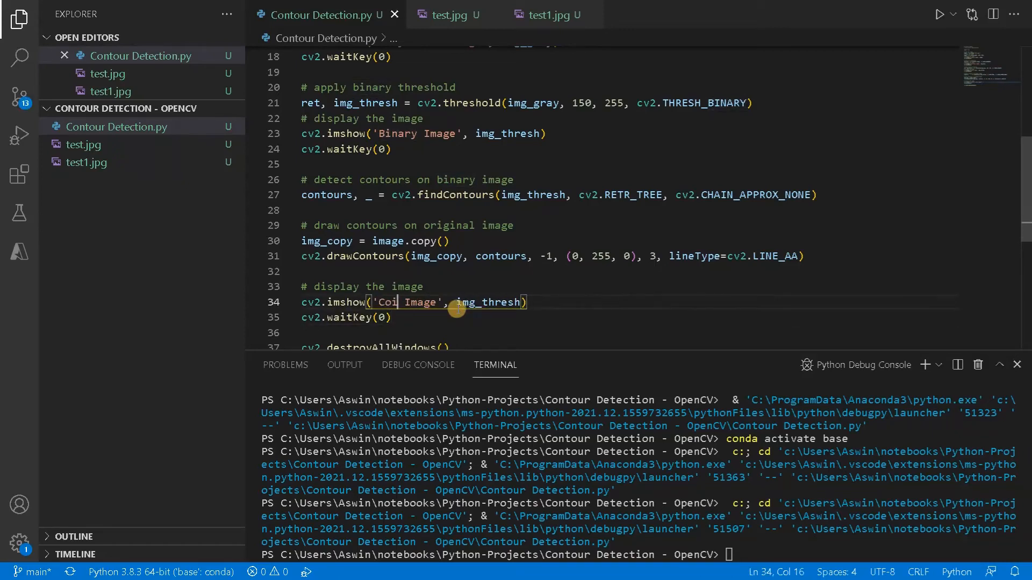
pyautogui.write('ntour')
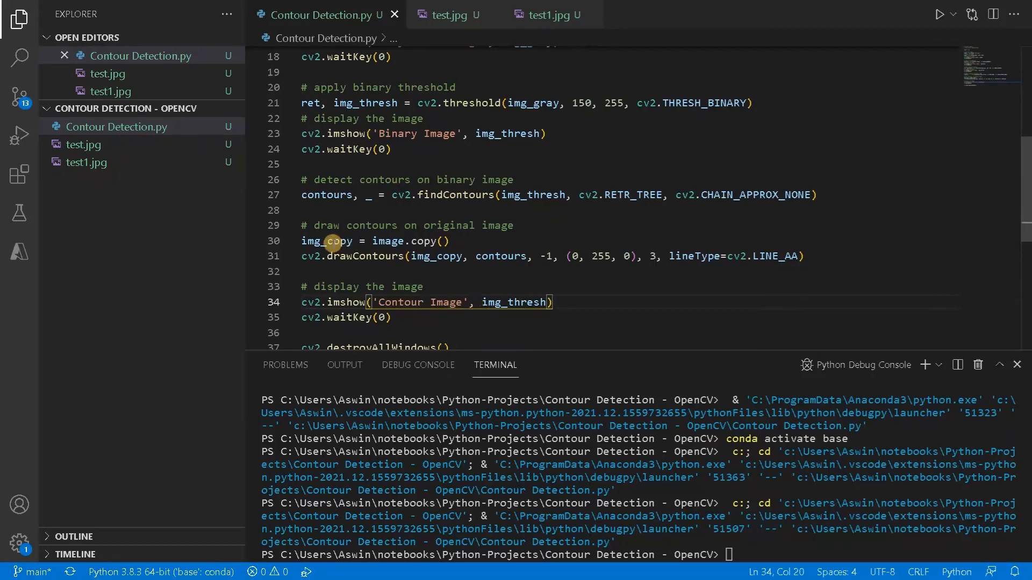
pyautogui.doubleClick(327, 241)
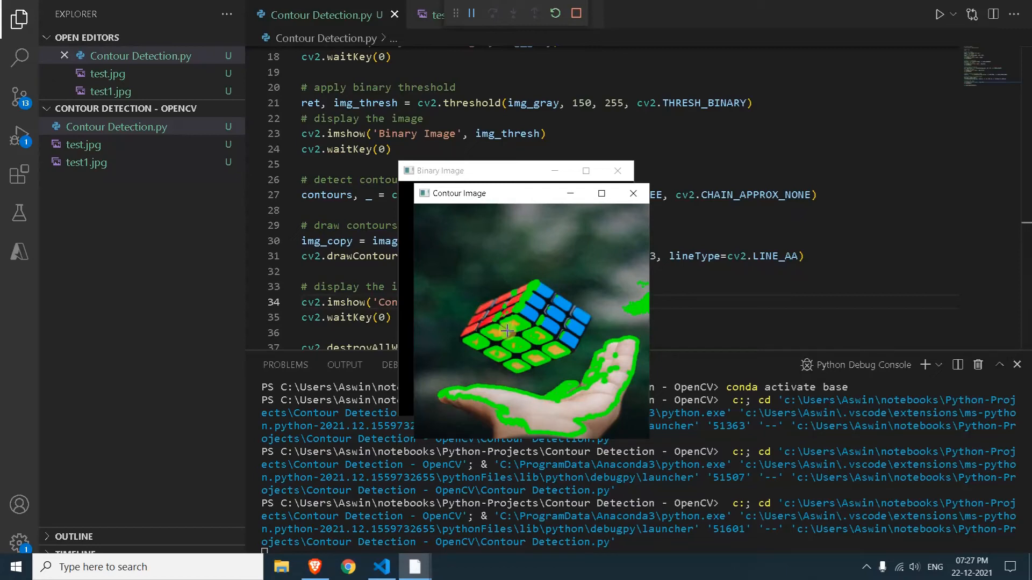
pyautogui.moveTo(520, 313)
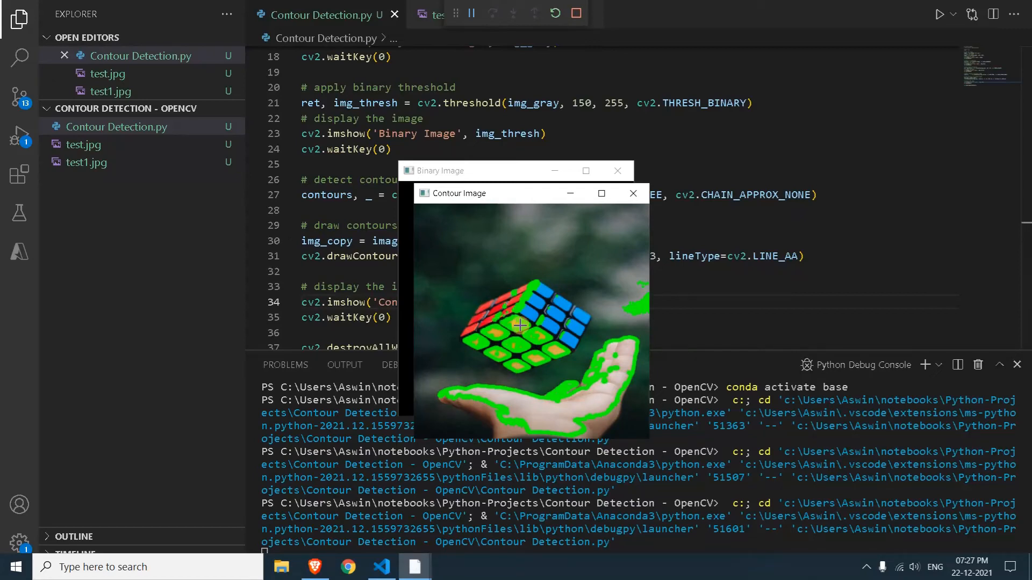
pyautogui.moveTo(527, 362)
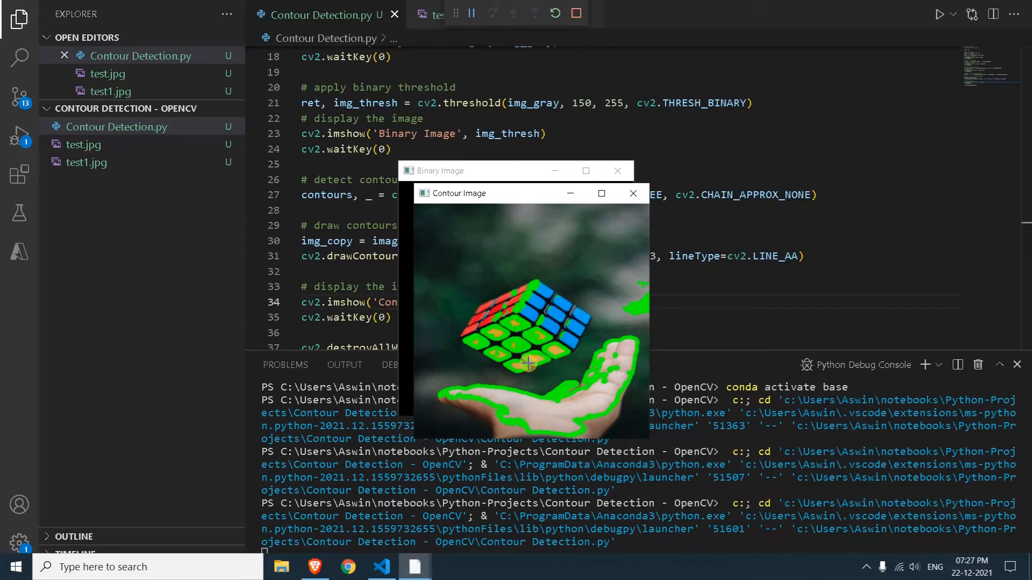
pyautogui.moveTo(520, 304)
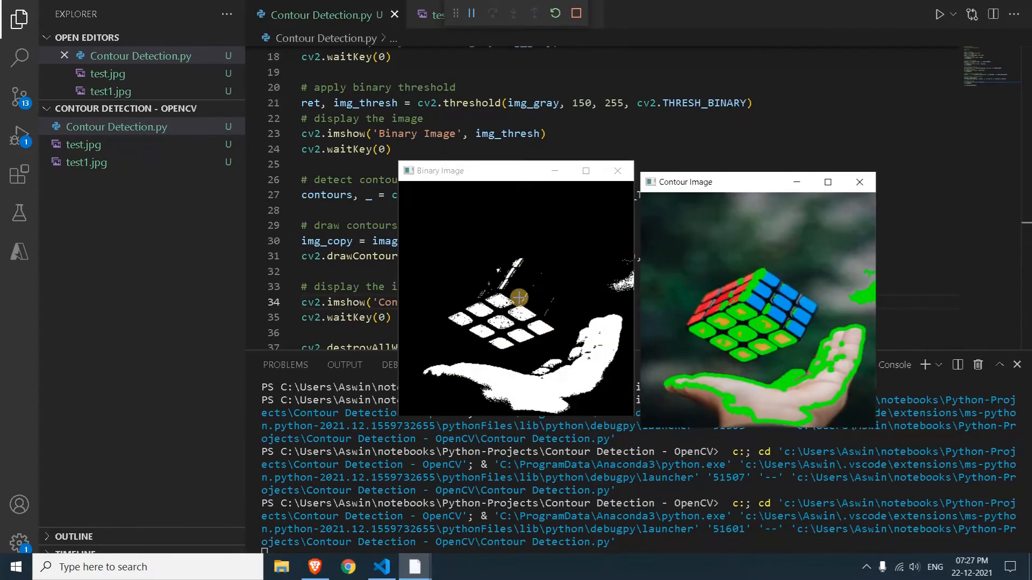
pyautogui.moveTo(490, 301)
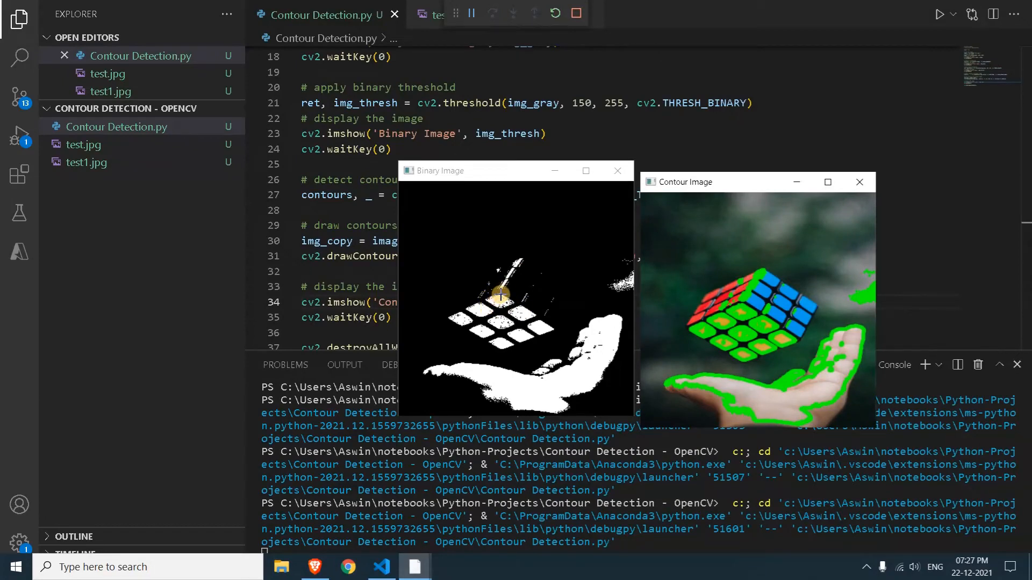
pyautogui.moveTo(673, 388)
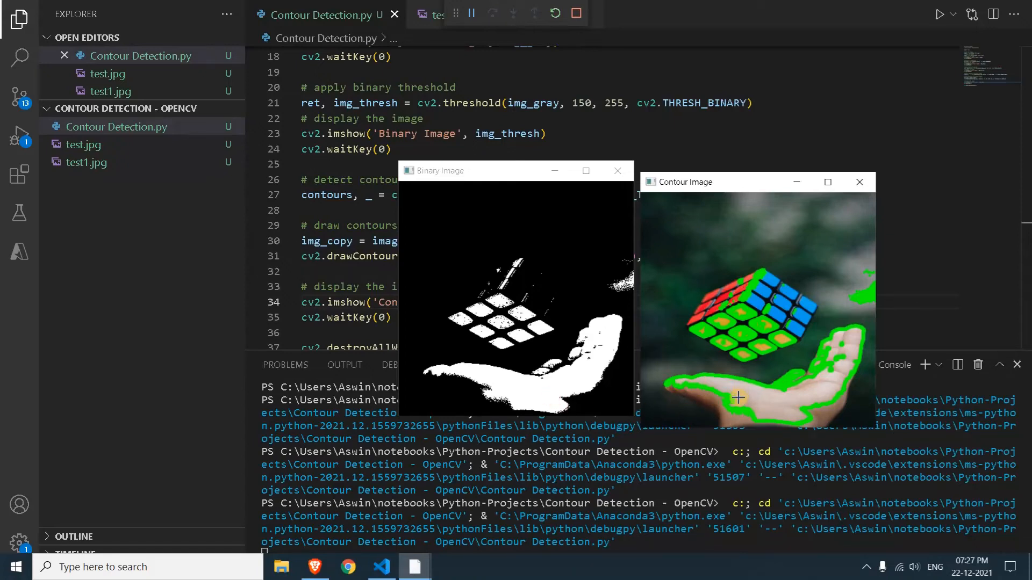
pyautogui.moveTo(558, 404)
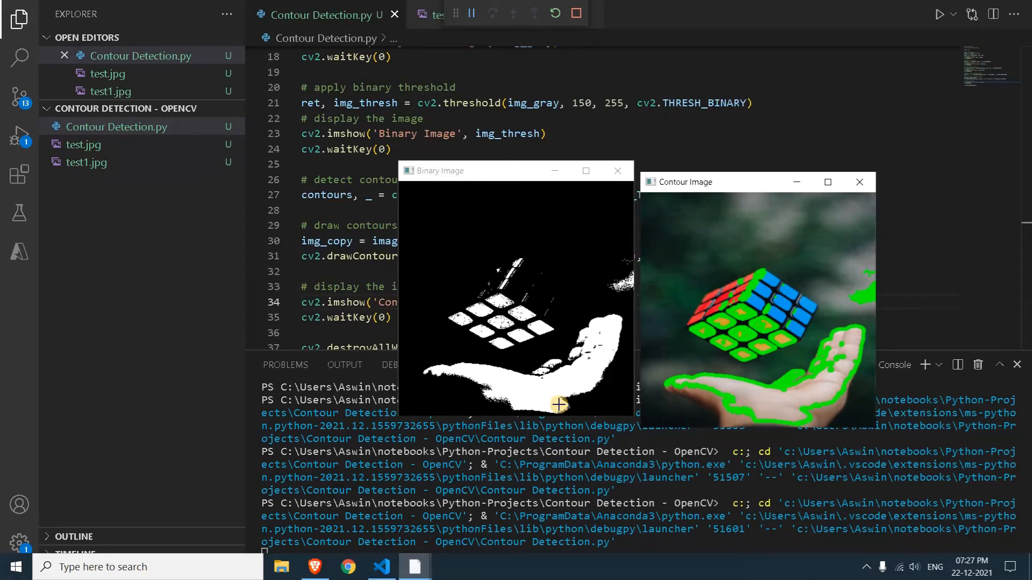
pyautogui.moveTo(521, 402)
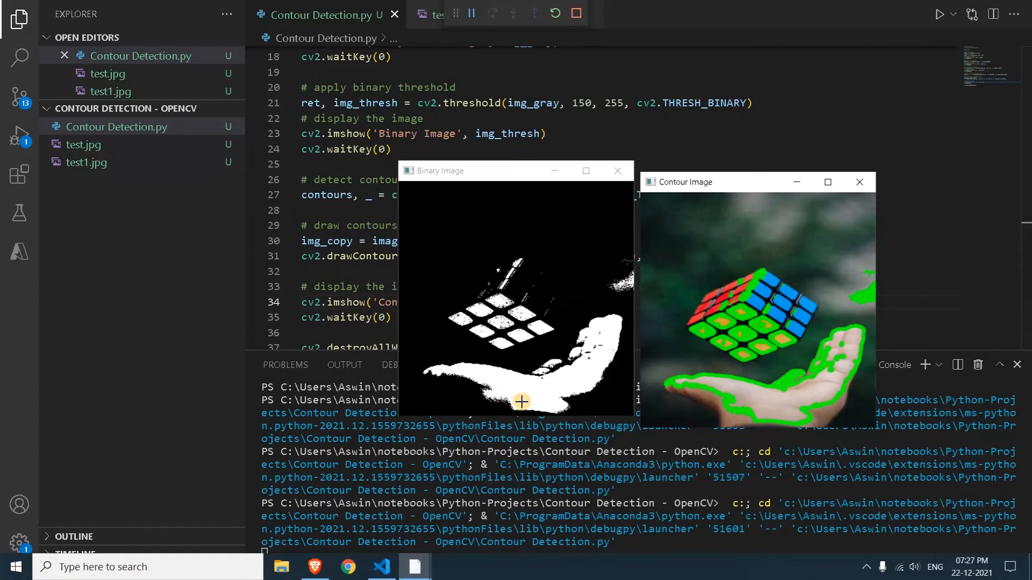
pyautogui.moveTo(626, 295)
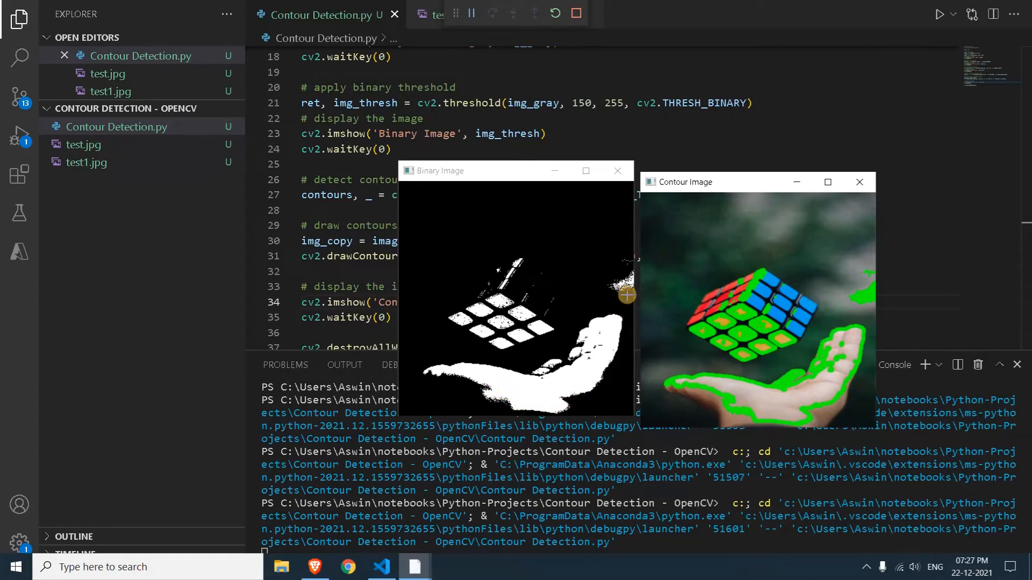
pyautogui.moveTo(861, 296)
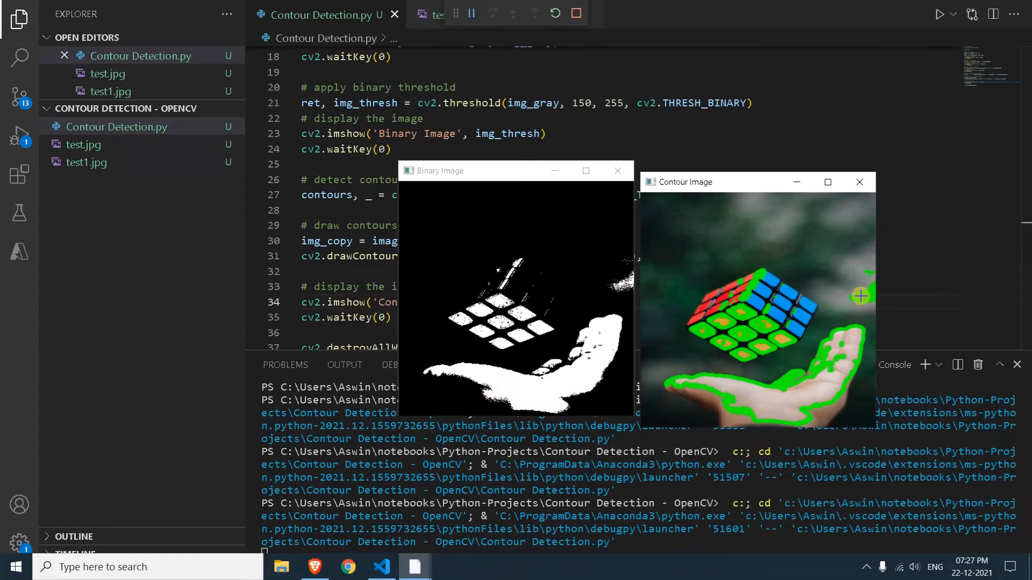
pyautogui.moveTo(864, 304)
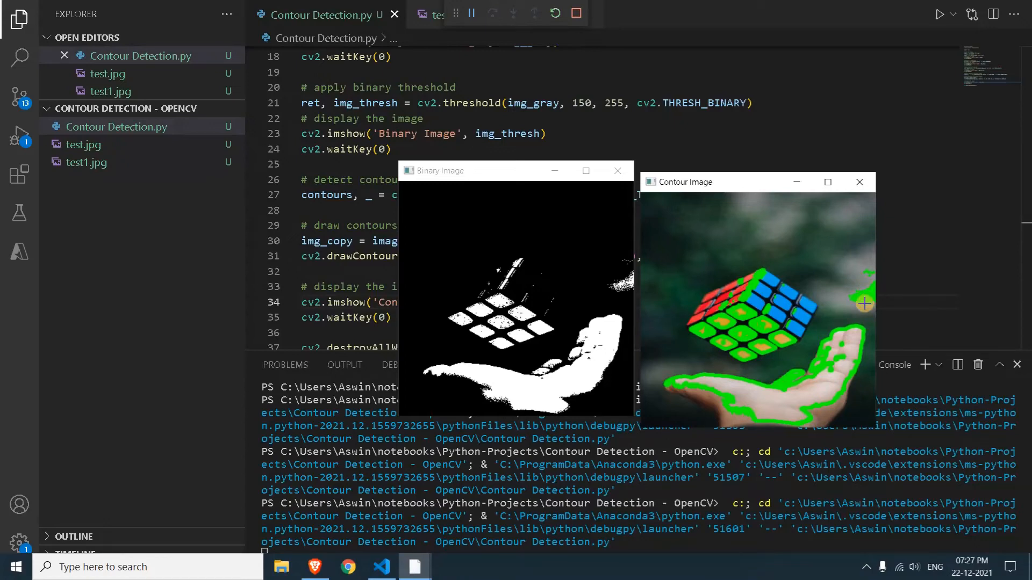
pyautogui.moveTo(701, 389)
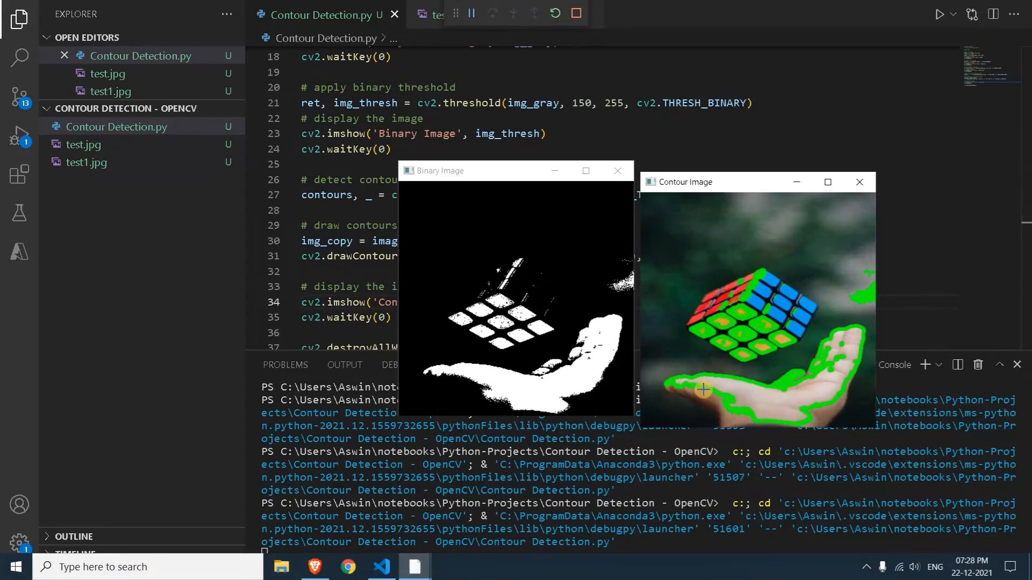
pyautogui.moveTo(865, 349)
pyautogui.write('0')
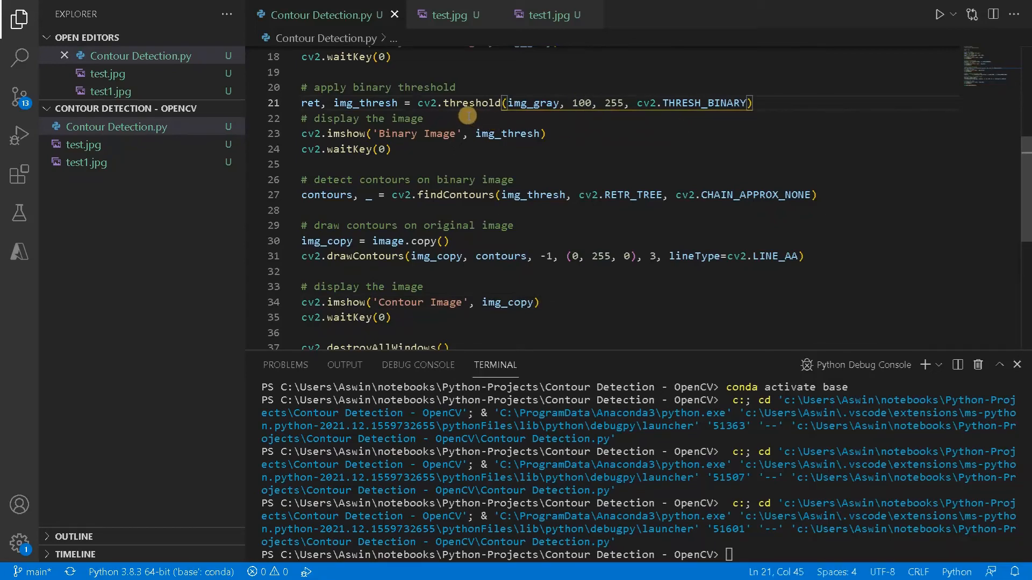
pyautogui.moveTo(648, 255)
pyautogui.write('2')
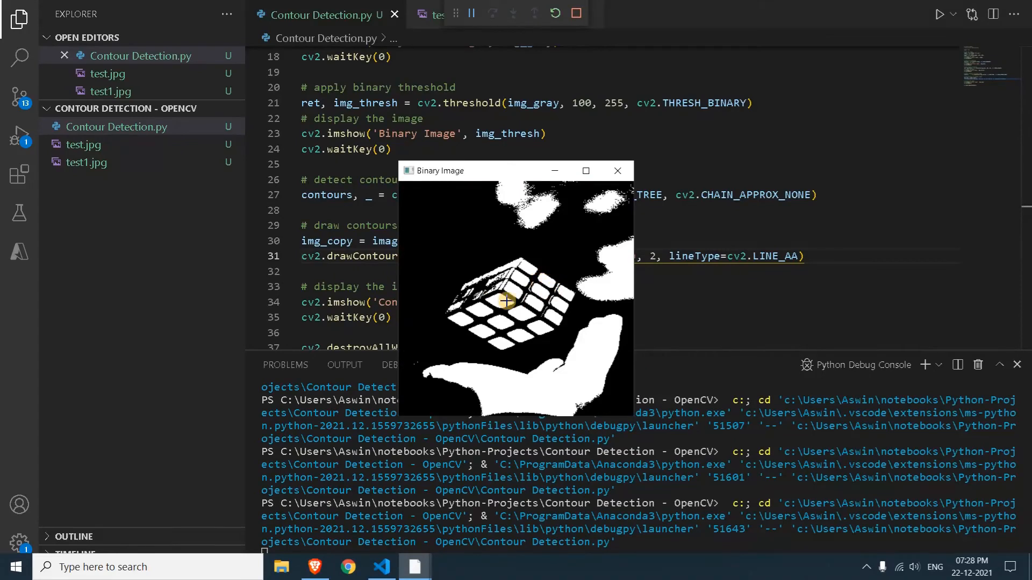
pyautogui.moveTo(583, 201)
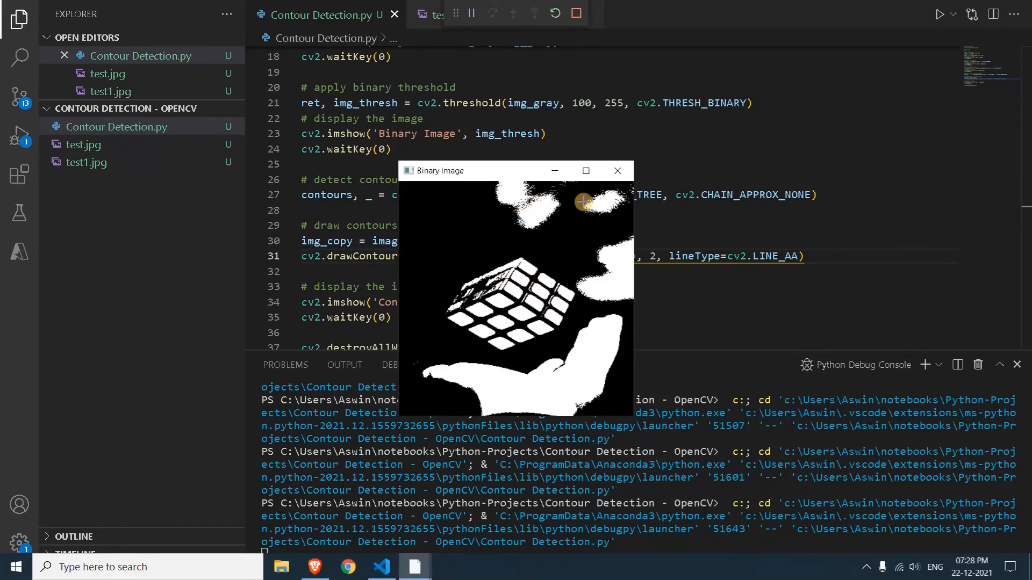
pyautogui.moveTo(625, 295)
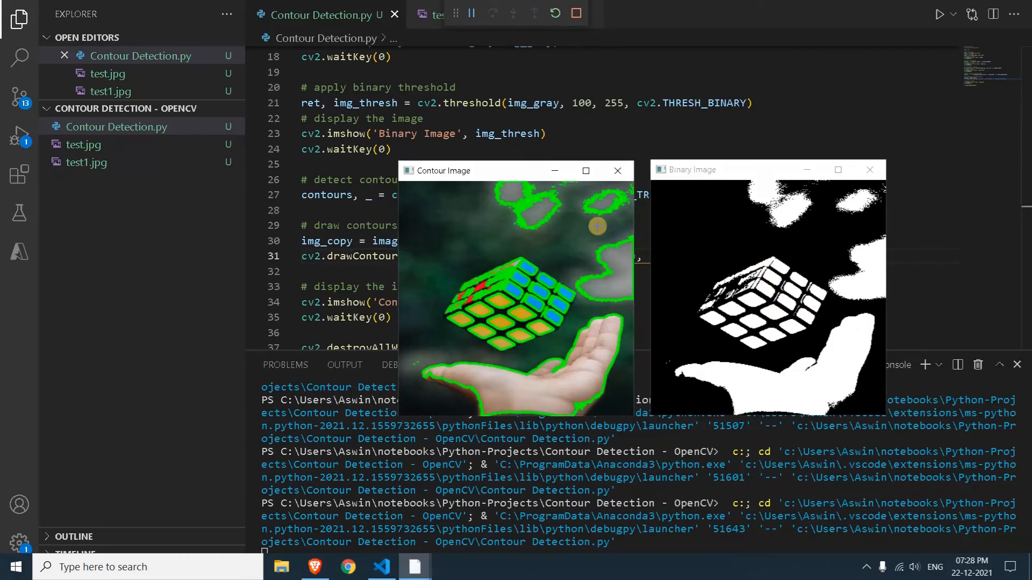
pyautogui.moveTo(574, 394)
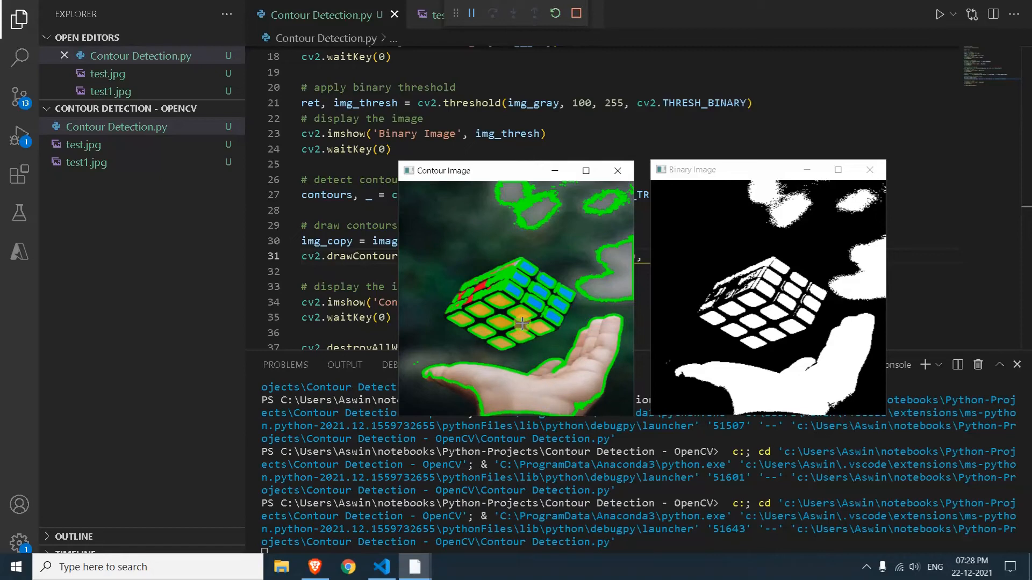
pyautogui.moveTo(500, 269)
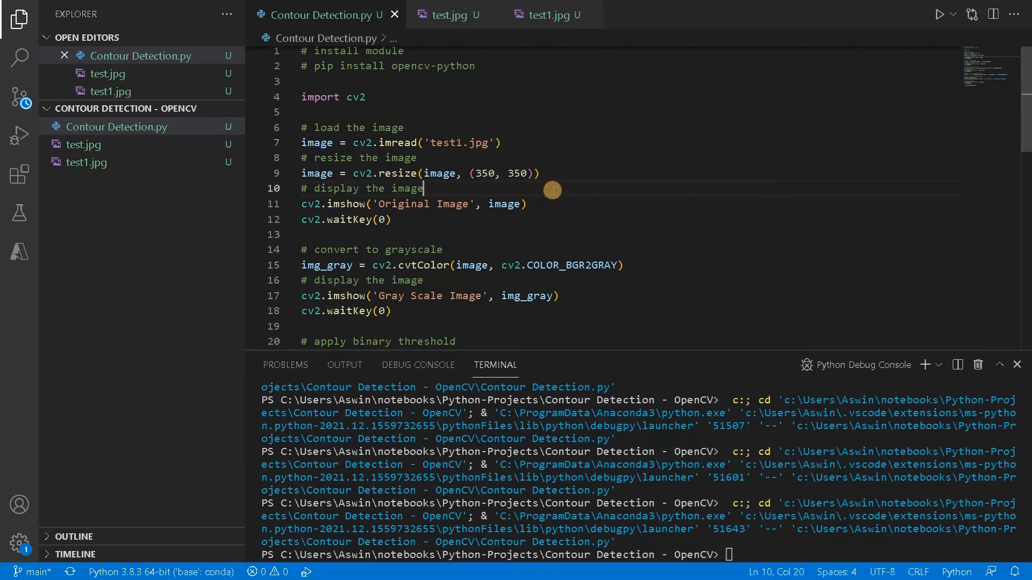
# Run the script at threshold 100 and review the Original, Gray Scale, Binary and Contour windows
pyautogui.click(941, 14)
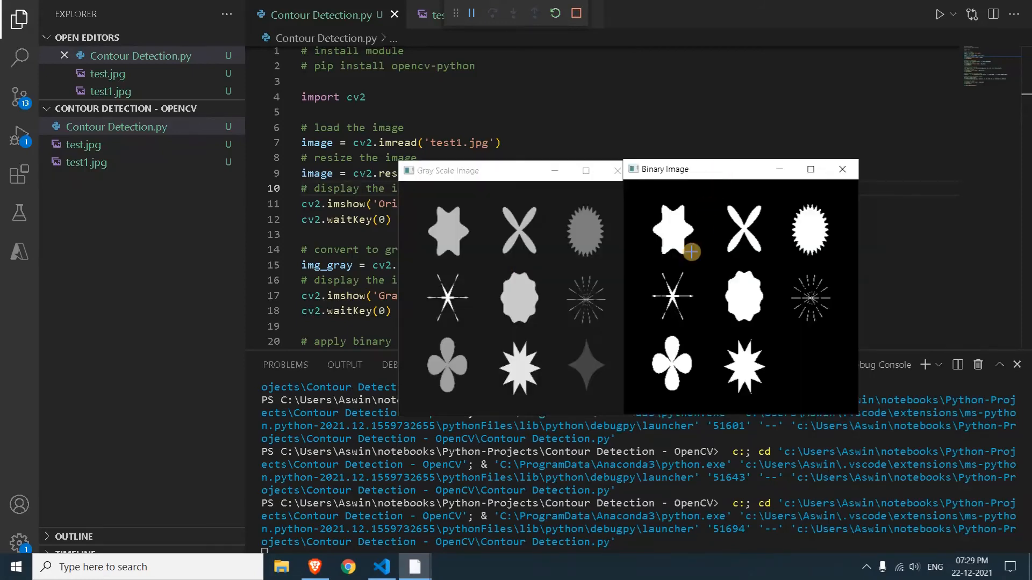
pyautogui.moveTo(520, 173)
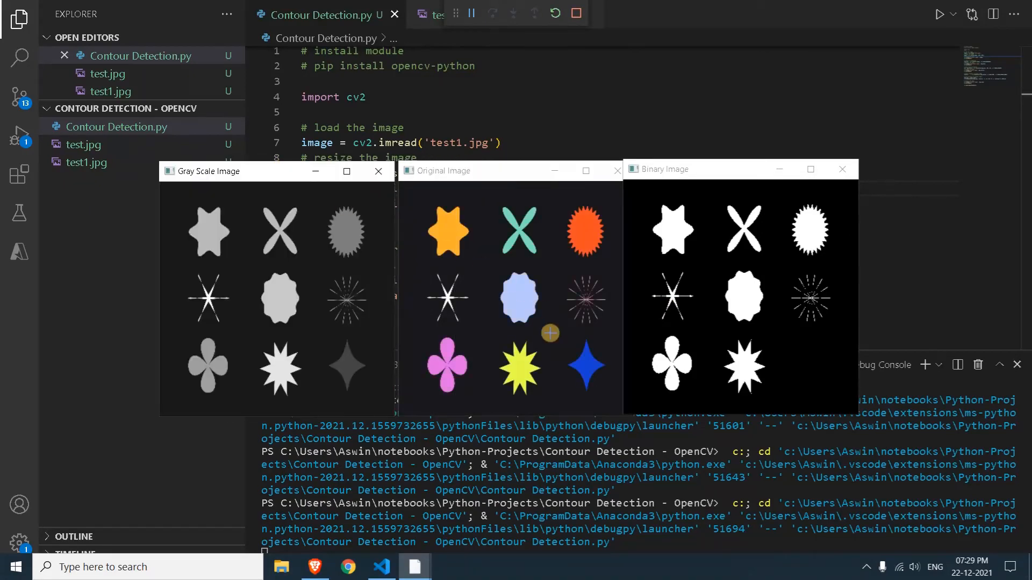
pyautogui.moveTo(579, 365)
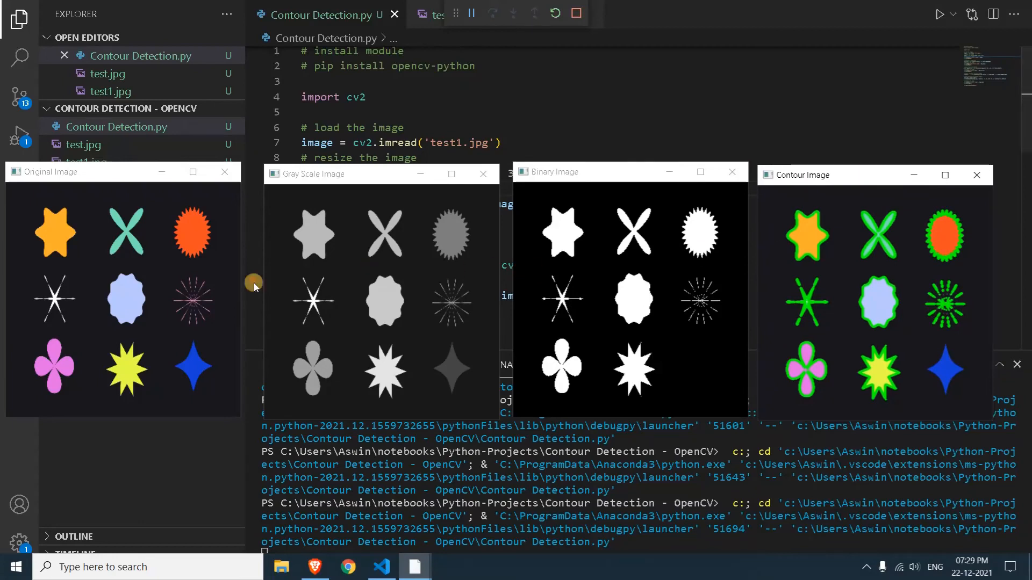
pyautogui.moveTo(521, 328)
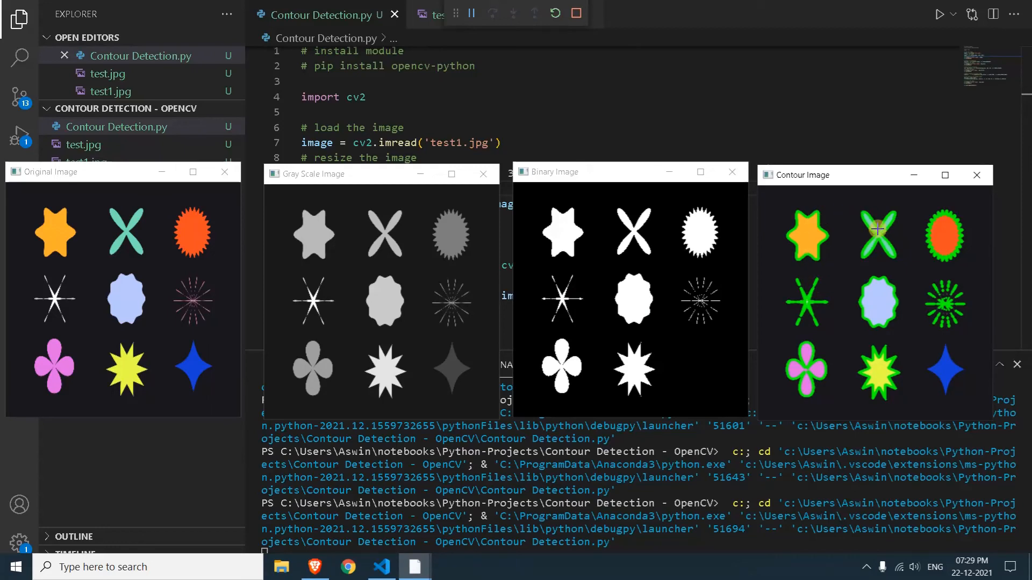
pyautogui.moveTo(699, 226)
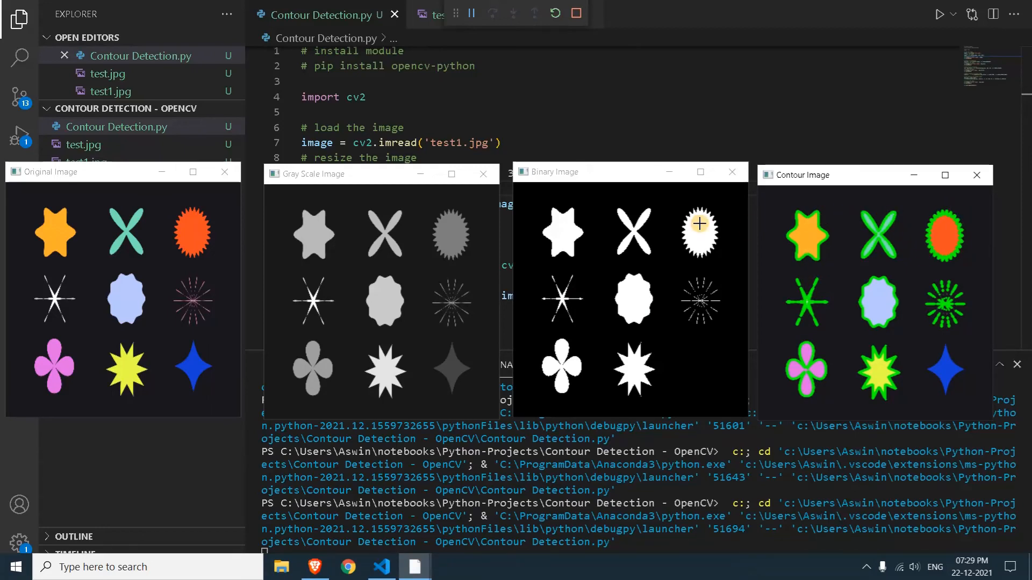
pyautogui.moveTo(949, 254)
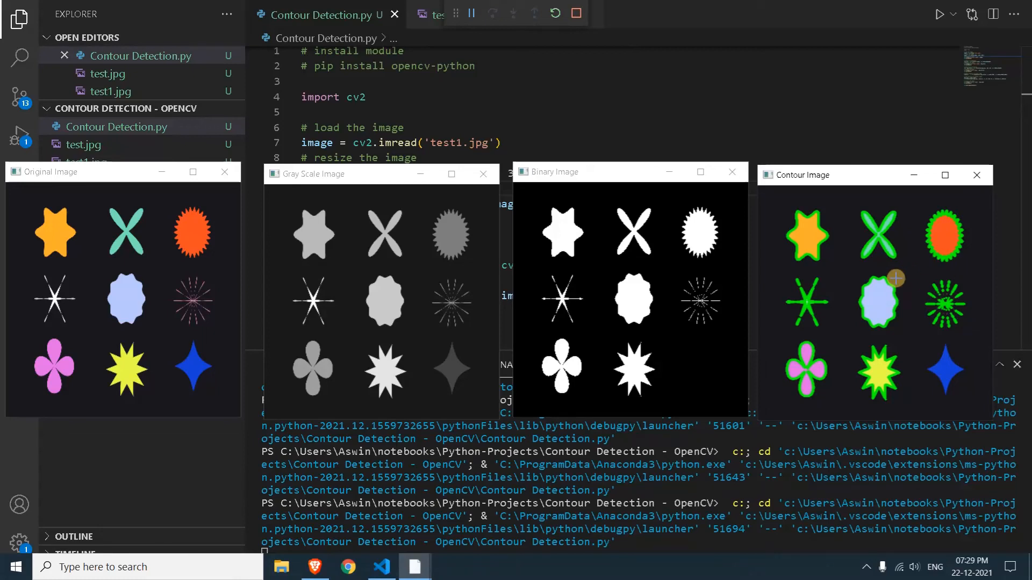
pyautogui.moveTo(908, 364)
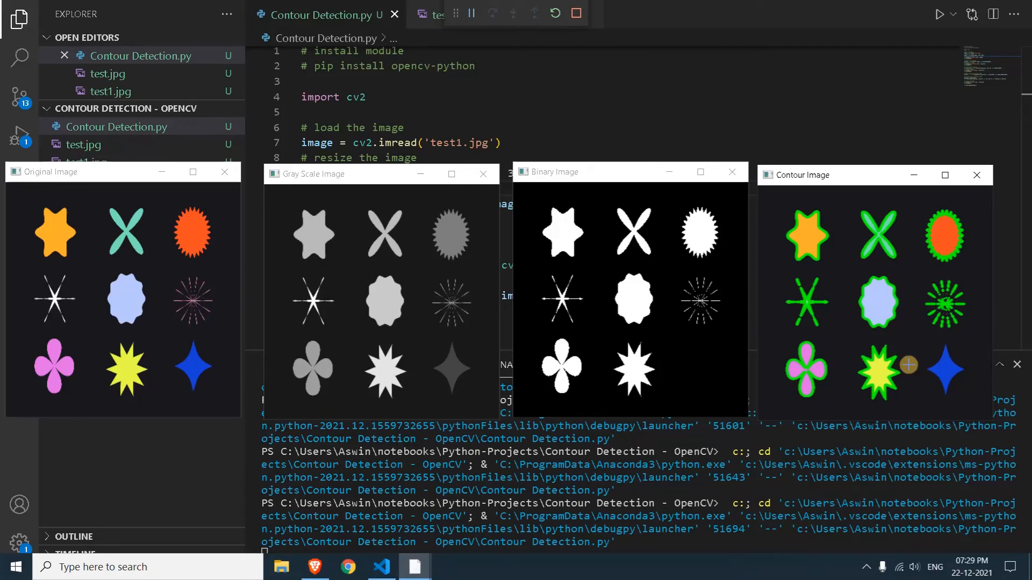
pyautogui.moveTo(698, 372)
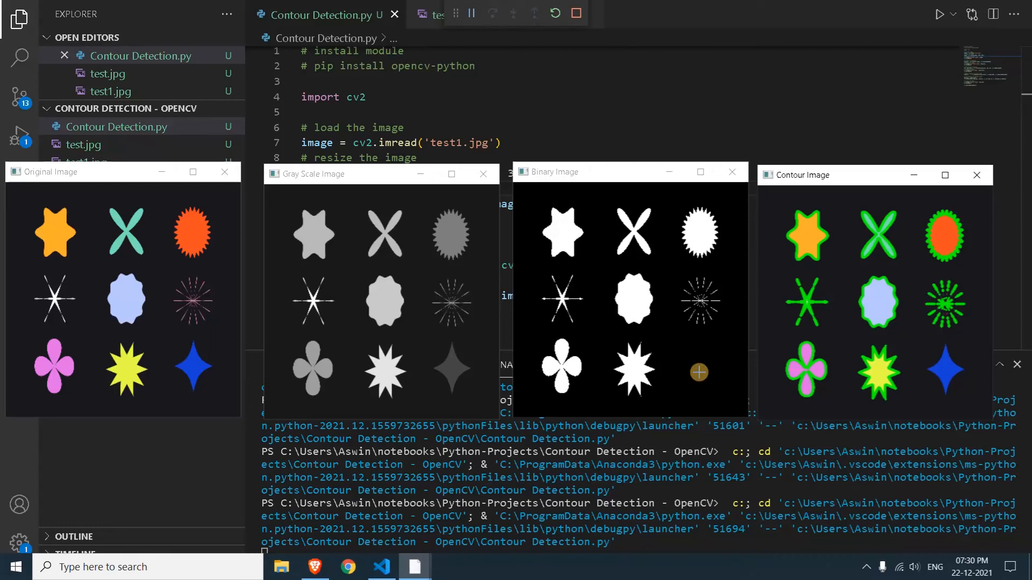
pyautogui.moveTo(190, 401)
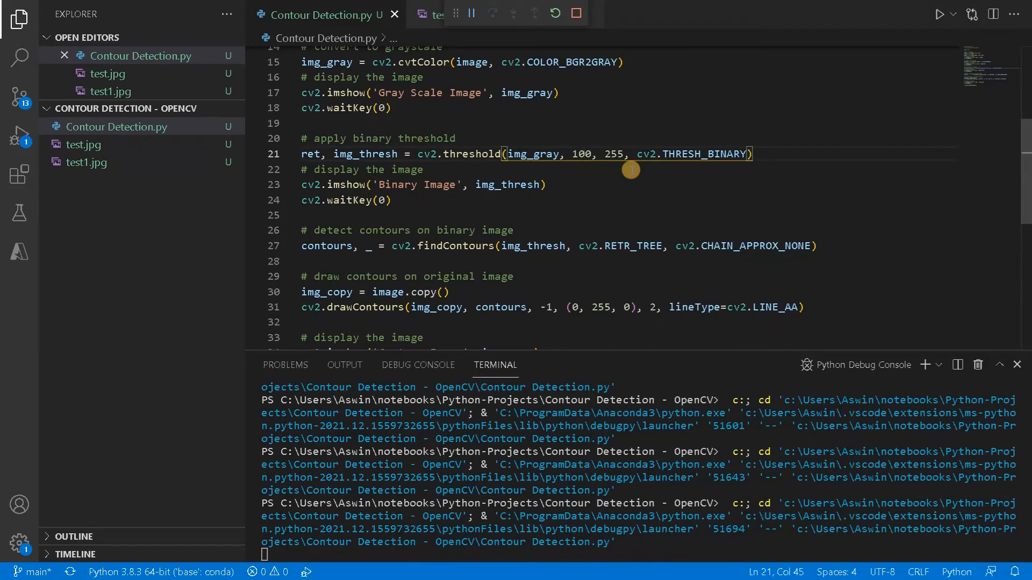
# Set the binary threshold to 150, rerun the script and move the binary window aside to compare
pyautogui.write('150')
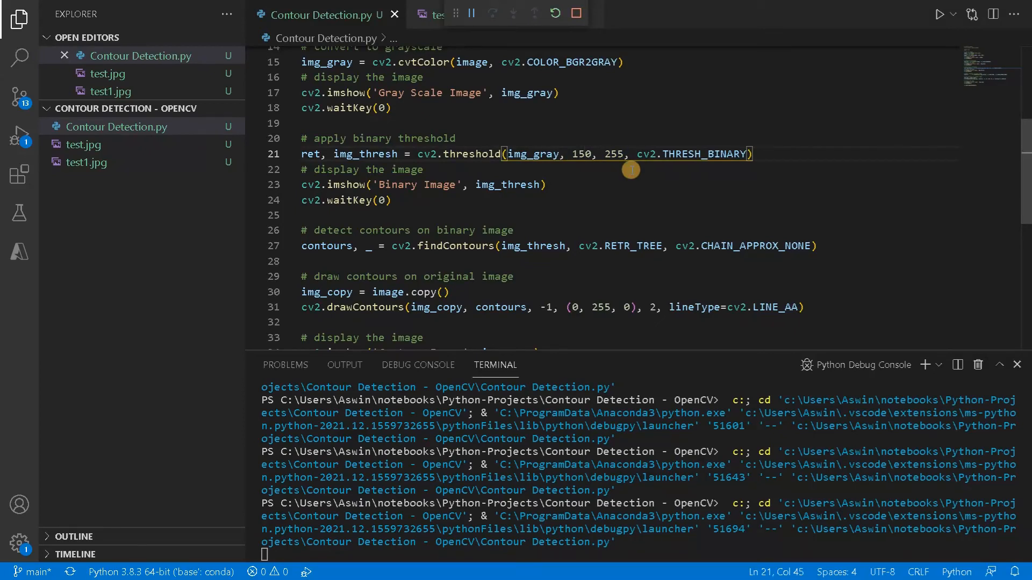
pyautogui.moveTo(500, 308)
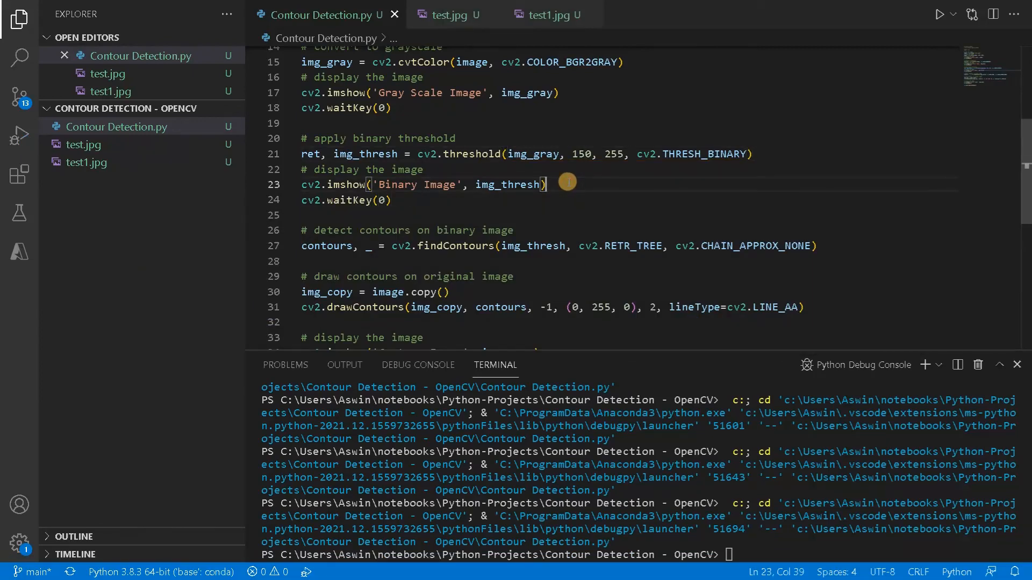
pyautogui.click(940, 14)
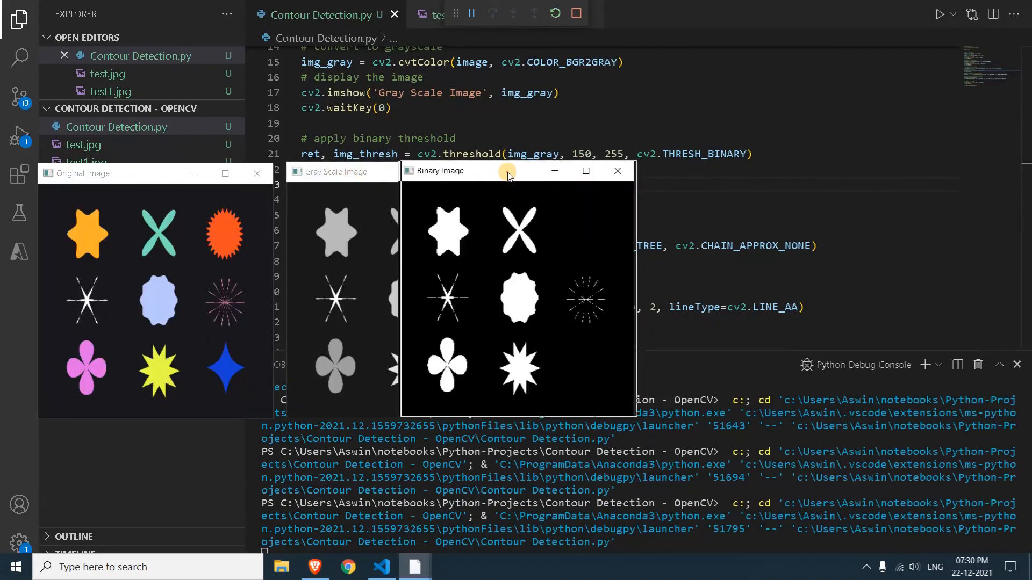
pyautogui.moveTo(506, 171); pyautogui.dragTo(632, 172)
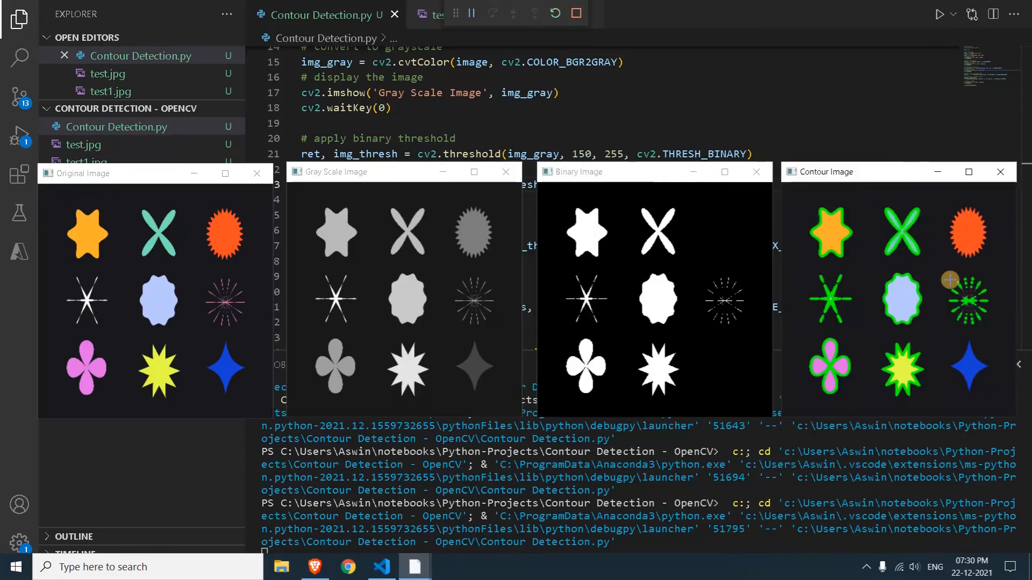
pyautogui.moveTo(843, 283)
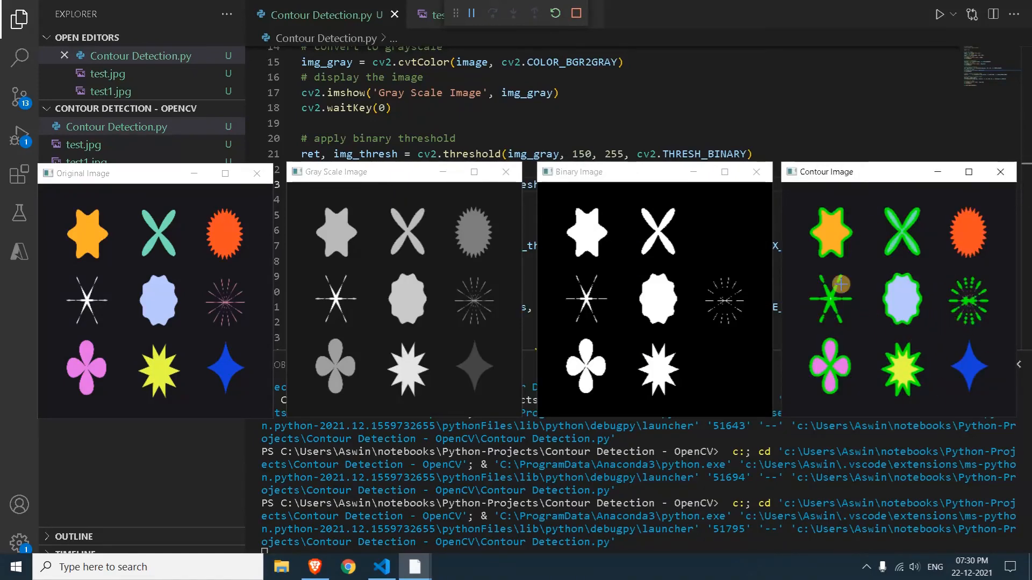
pyautogui.moveTo(719, 252)
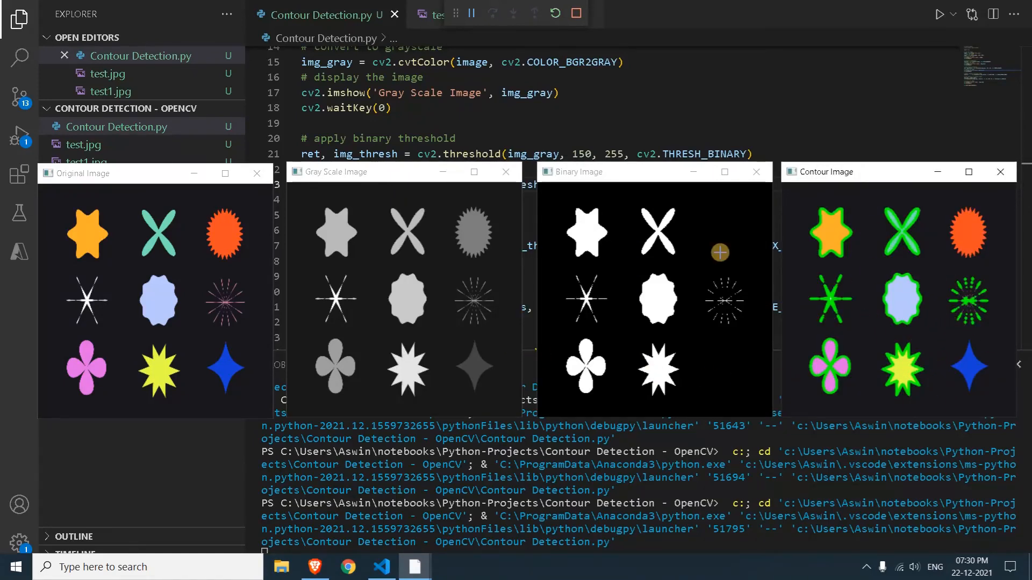
pyautogui.moveTo(624, 233)
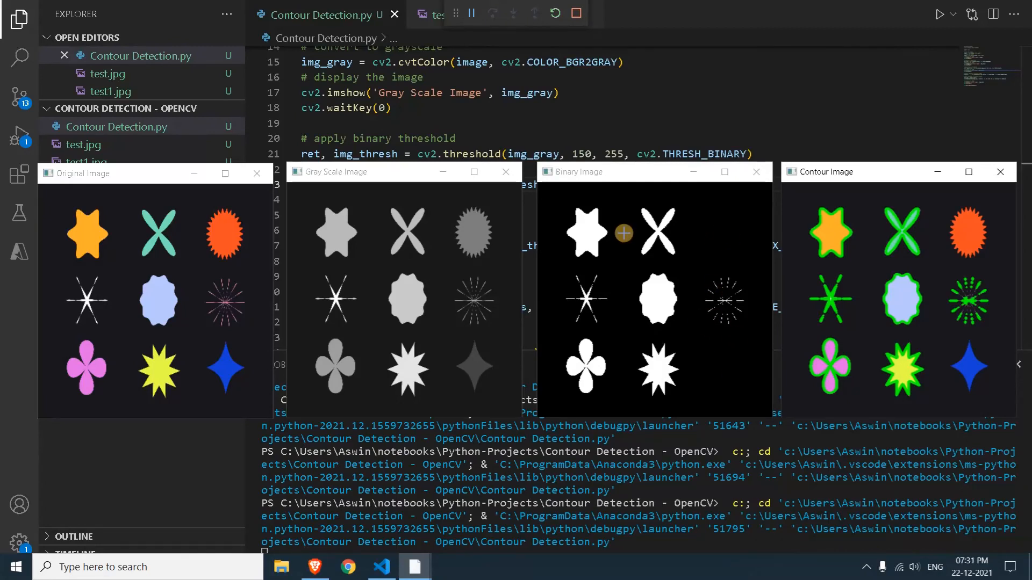
pyautogui.moveTo(571, 151)
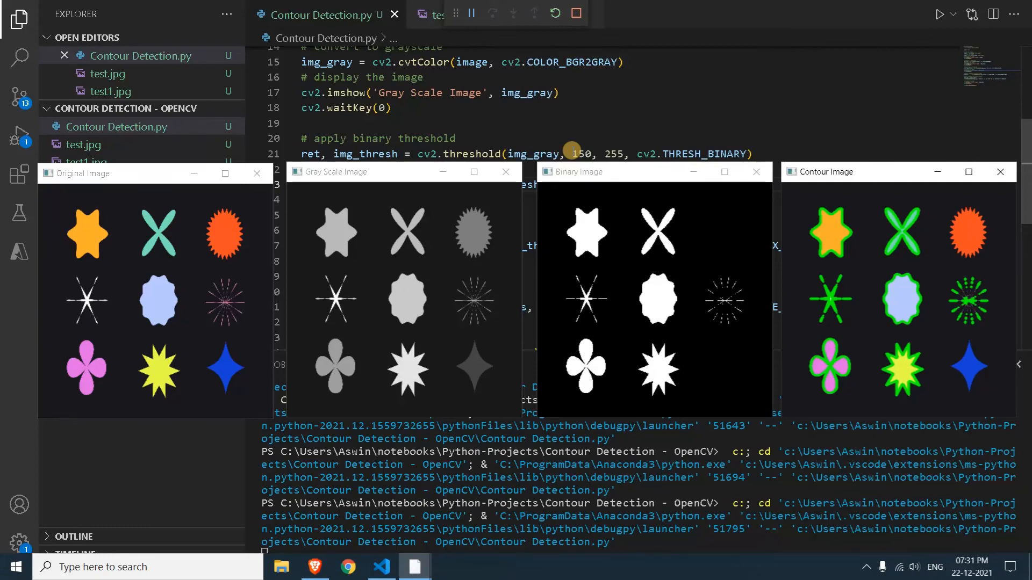
pyautogui.moveTo(582, 154)
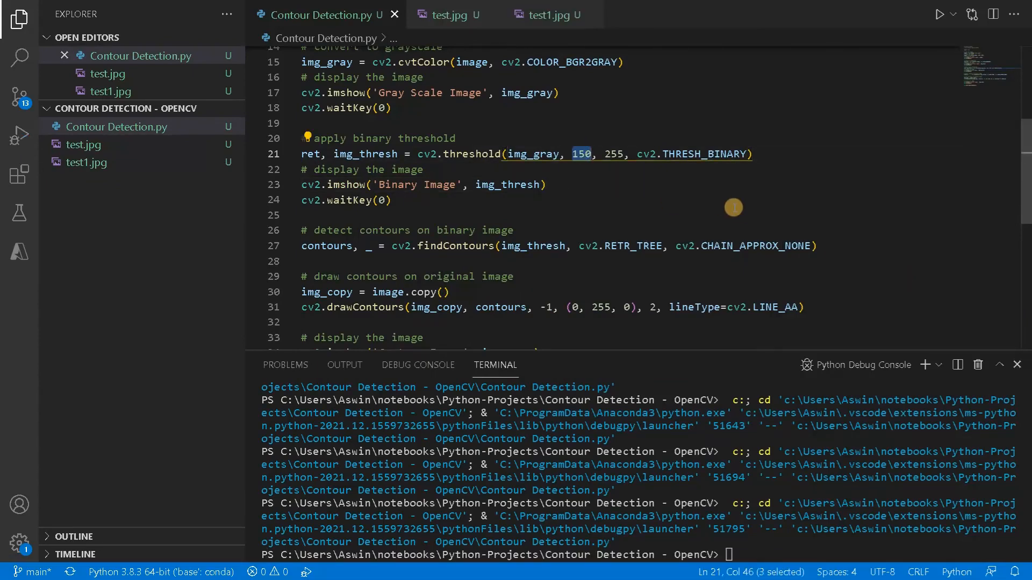
# Set the threshold to 50 and add a comment '# adjust threshold from 50 to 150 to get good results'
pyautogui.write('50')
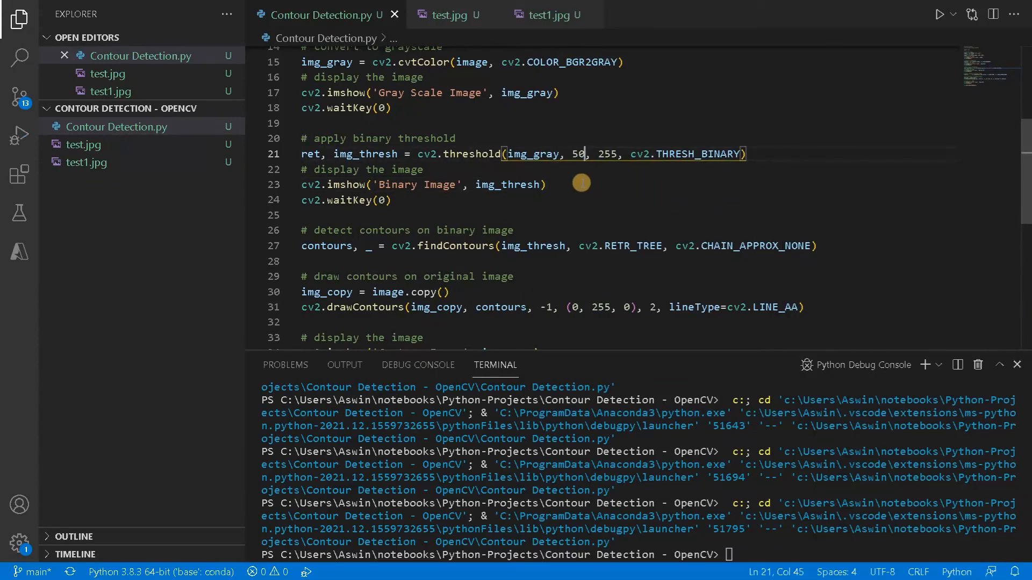
pyautogui.click(540, 172)
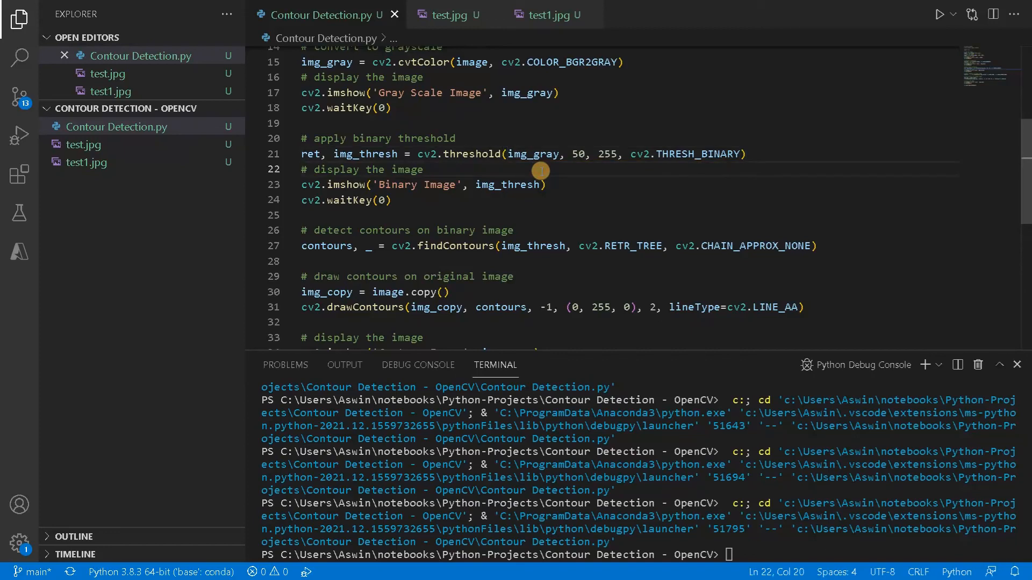
pyautogui.moveTo(311, 126)
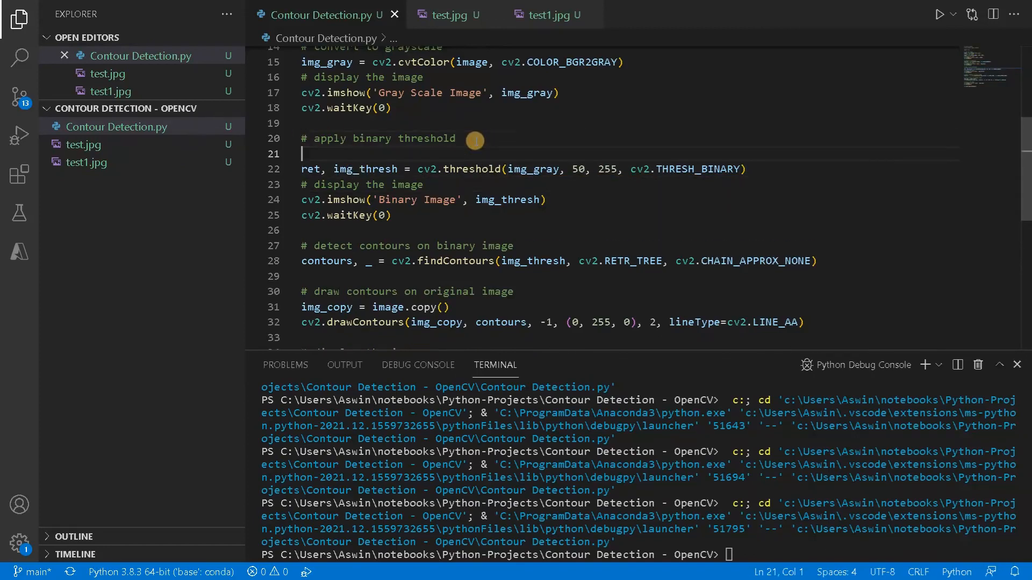
pyautogui.write('#')
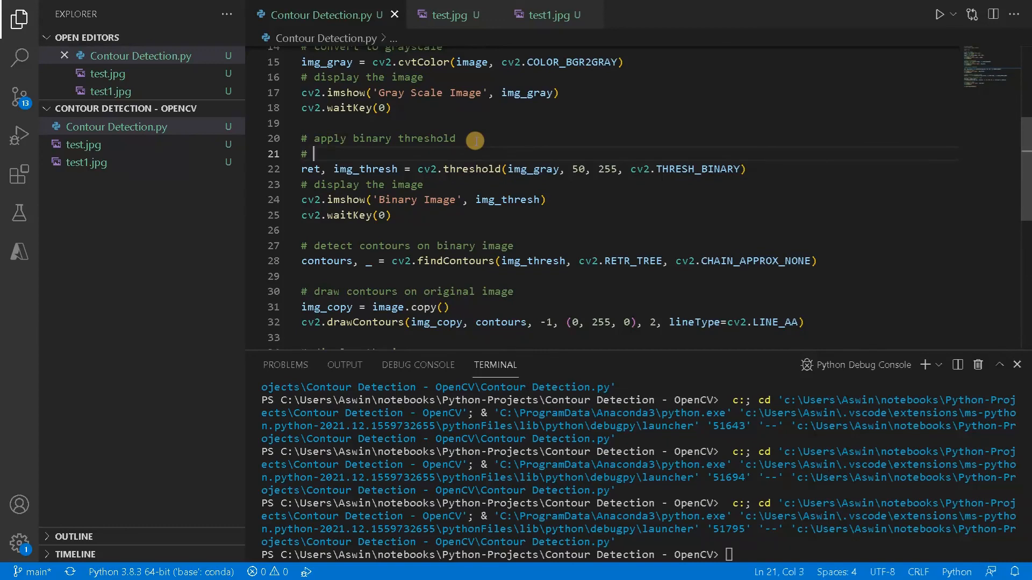
pyautogui.write('adjust')
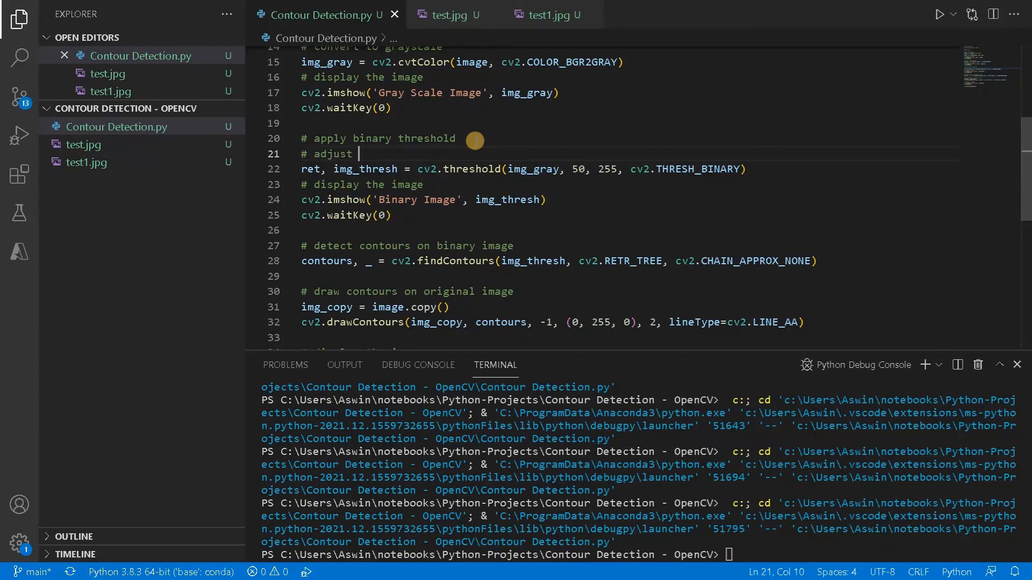
pyautogui.write('threshold')
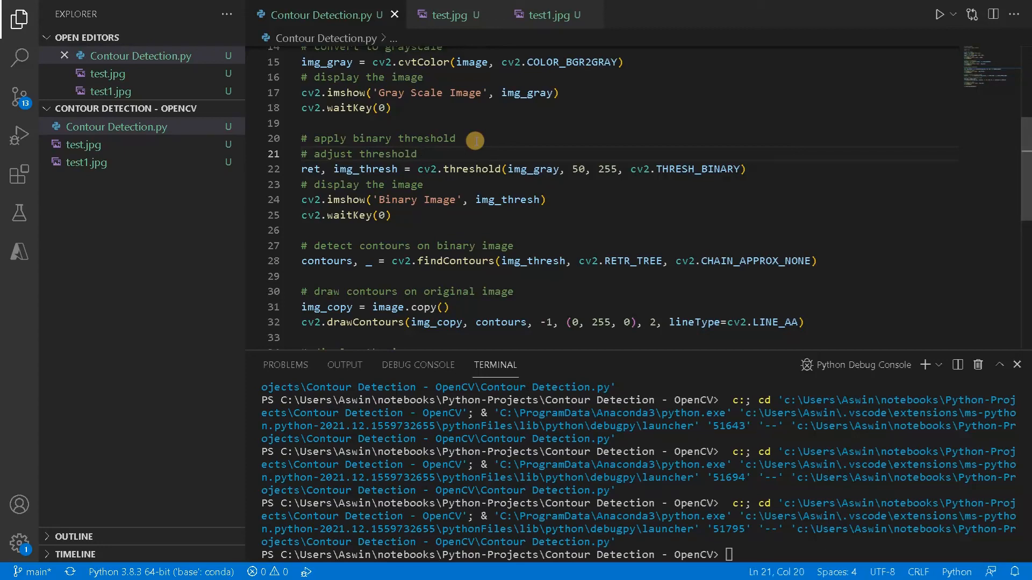
pyautogui.write('from 50 to')
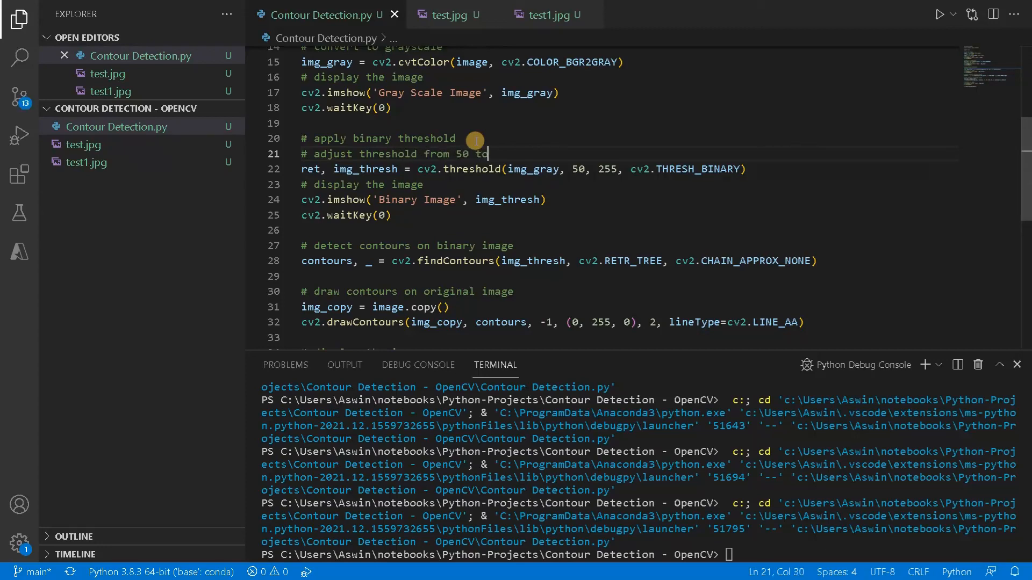
pyautogui.write('150 to')
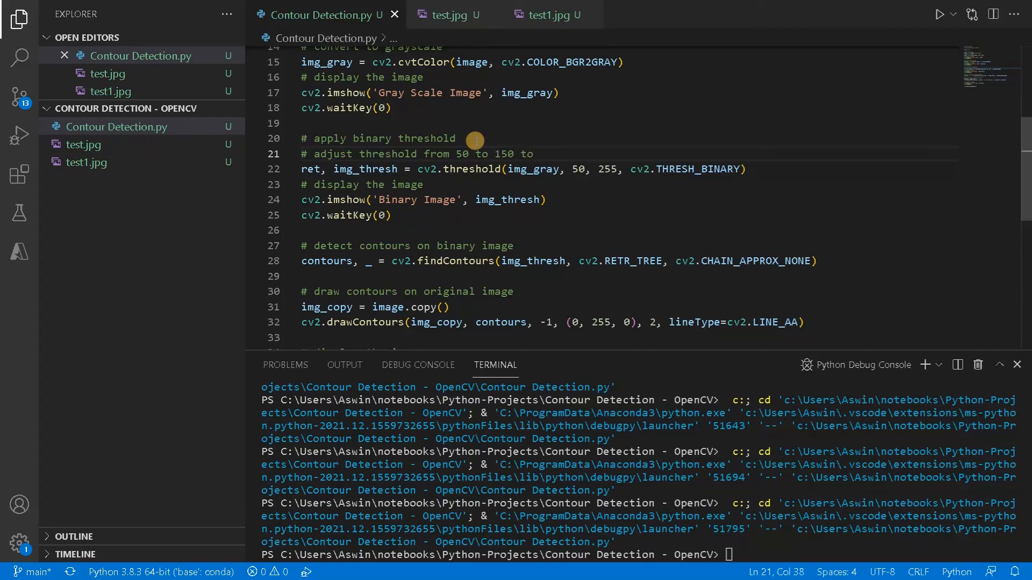
pyautogui.write('get good')
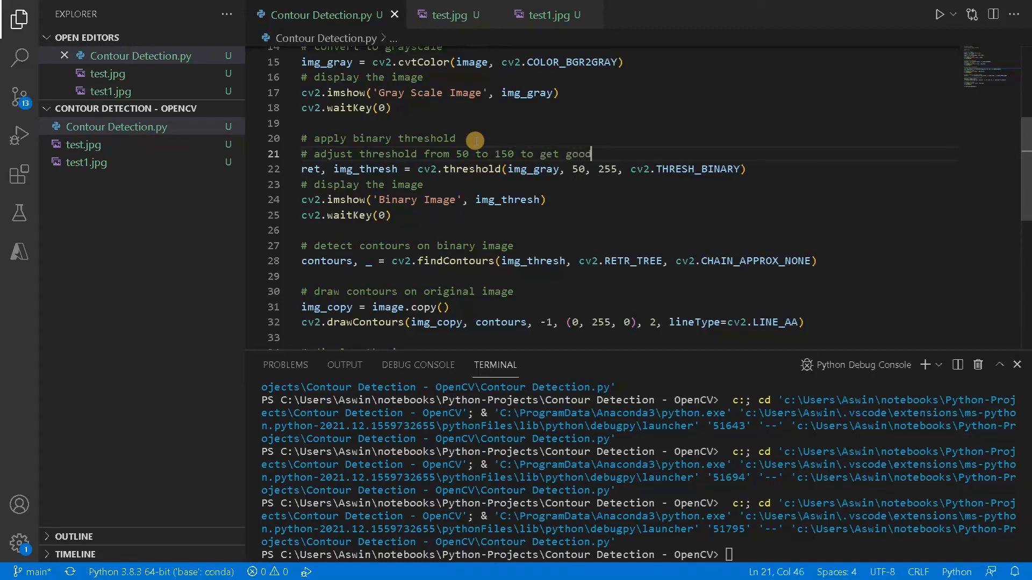
pyautogui.write('results for the corresponding image')
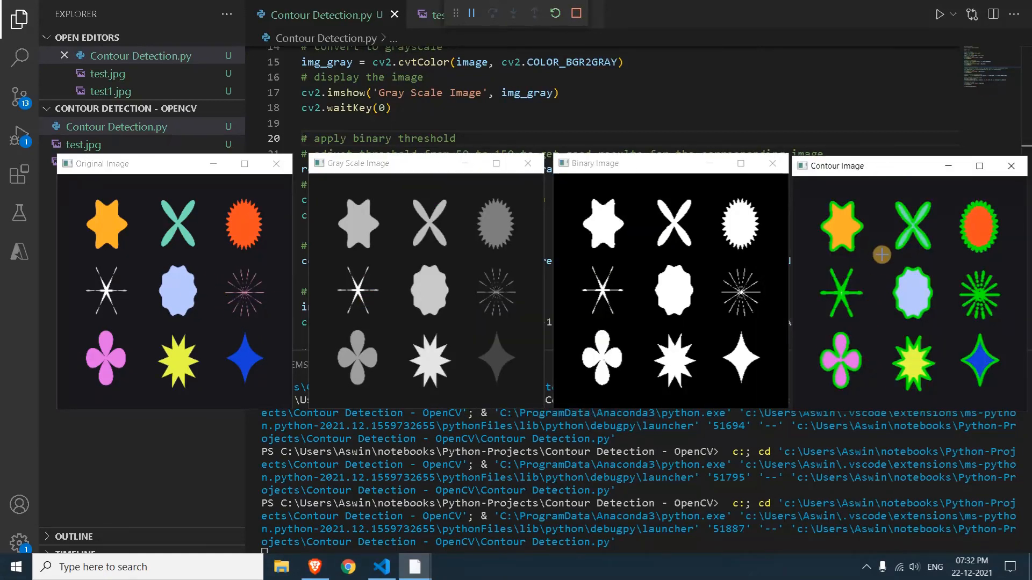
pyautogui.moveTo(921, 307)
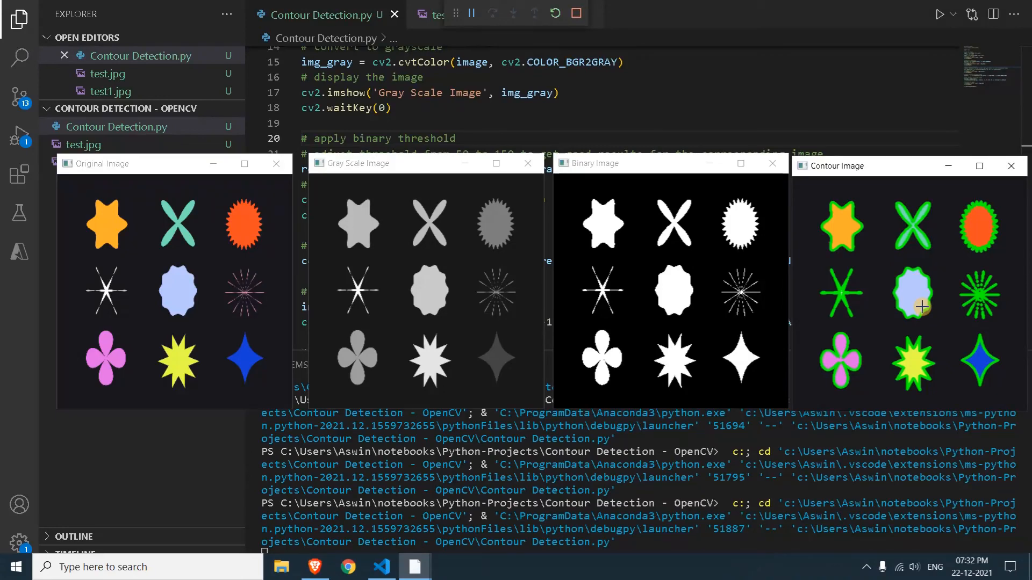
pyautogui.moveTo(815, 224)
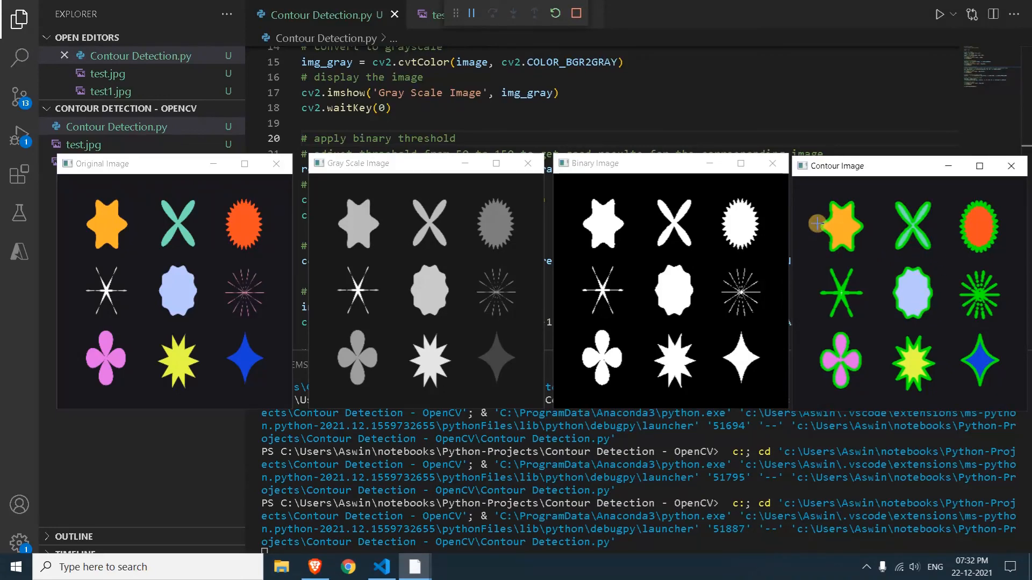